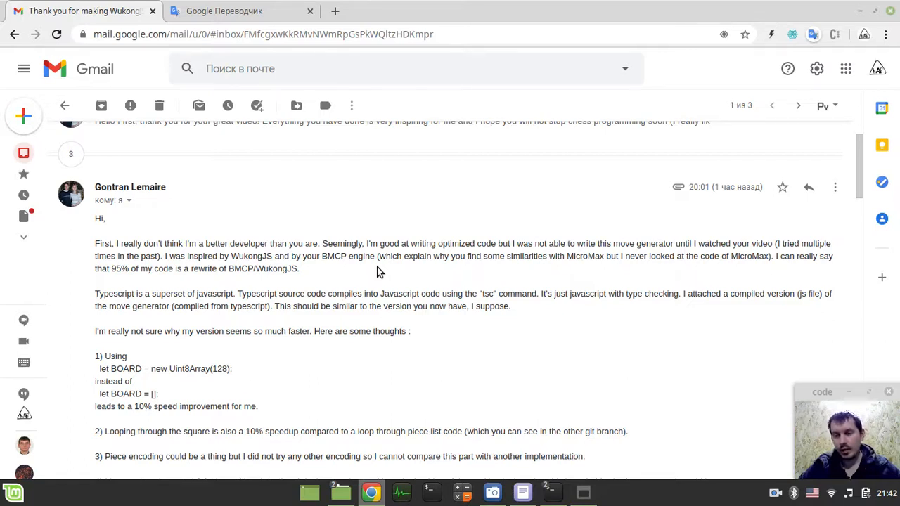
mouse_move(260, 242)
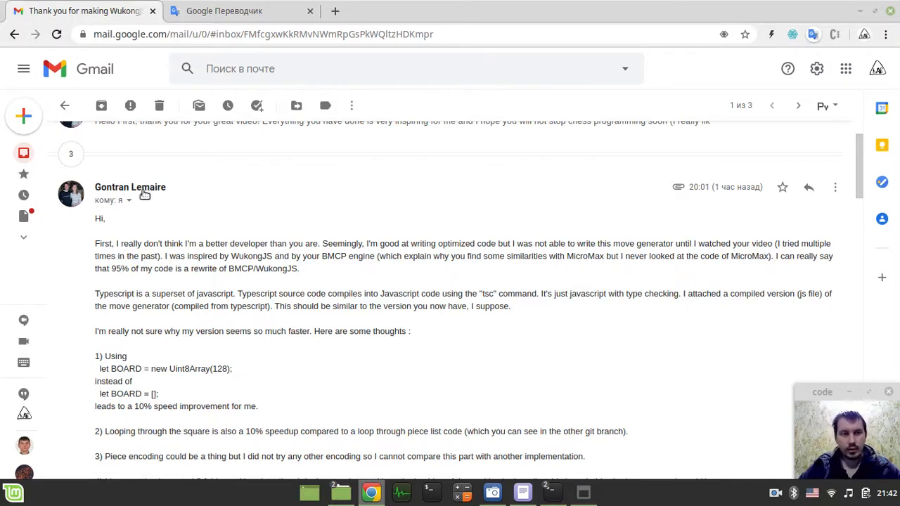
mouse_move(176, 197)
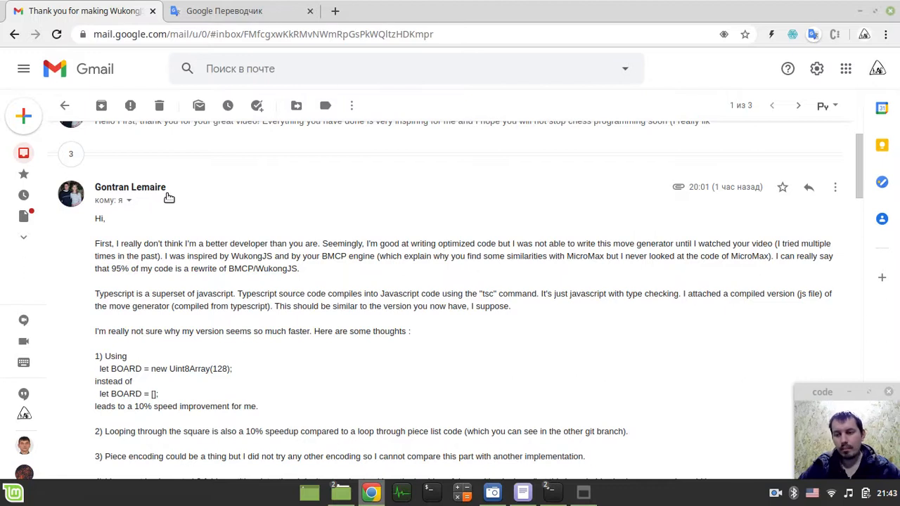
mouse_move(152, 195)
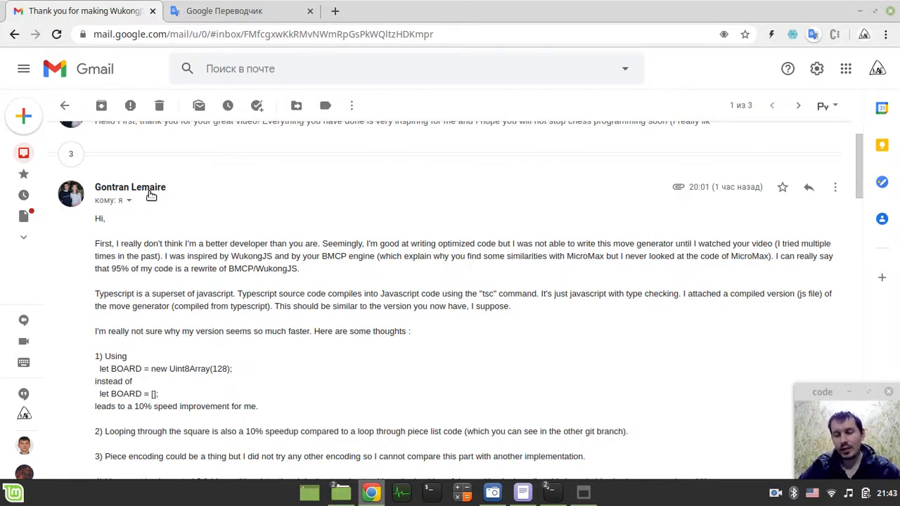
mouse_move(262, 180)
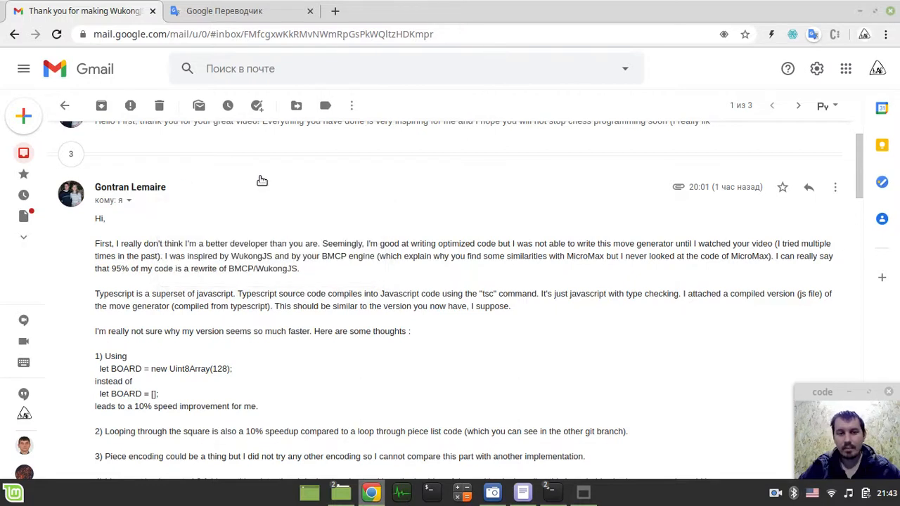
mouse_move(260, 184)
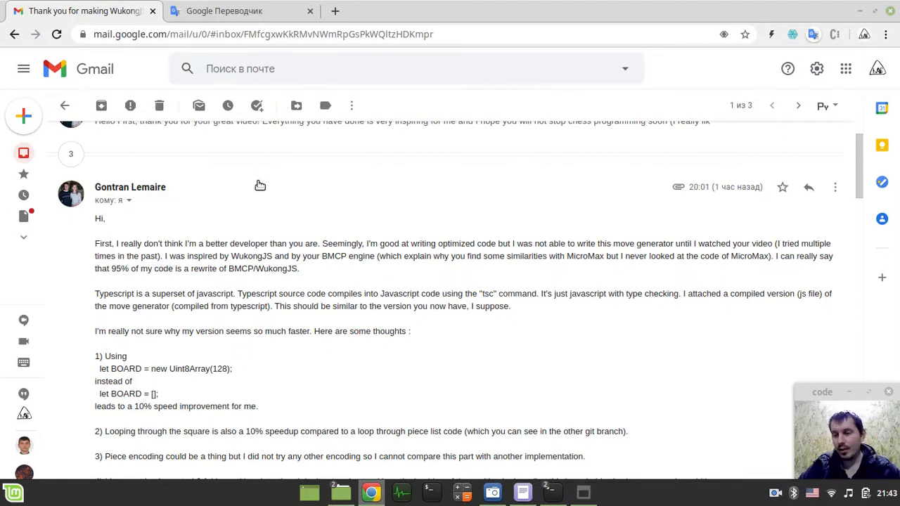
mouse_move(253, 203)
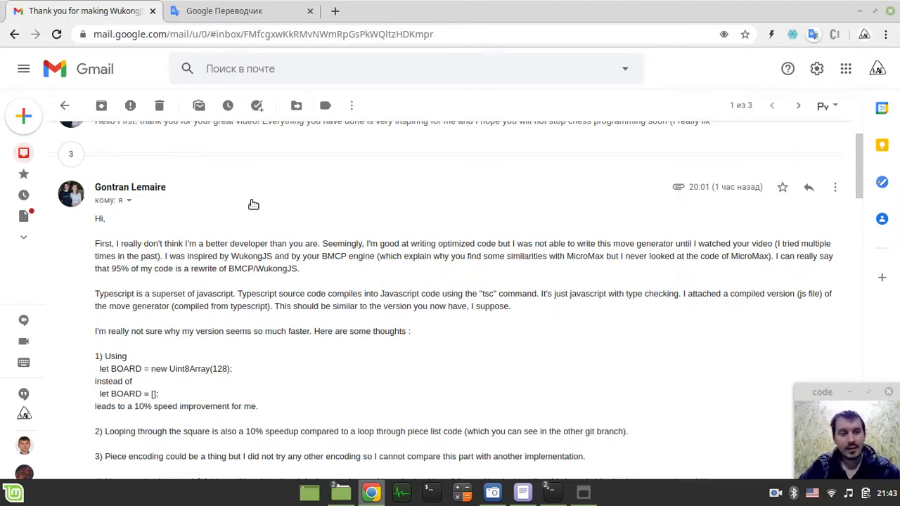
mouse_move(159, 211)
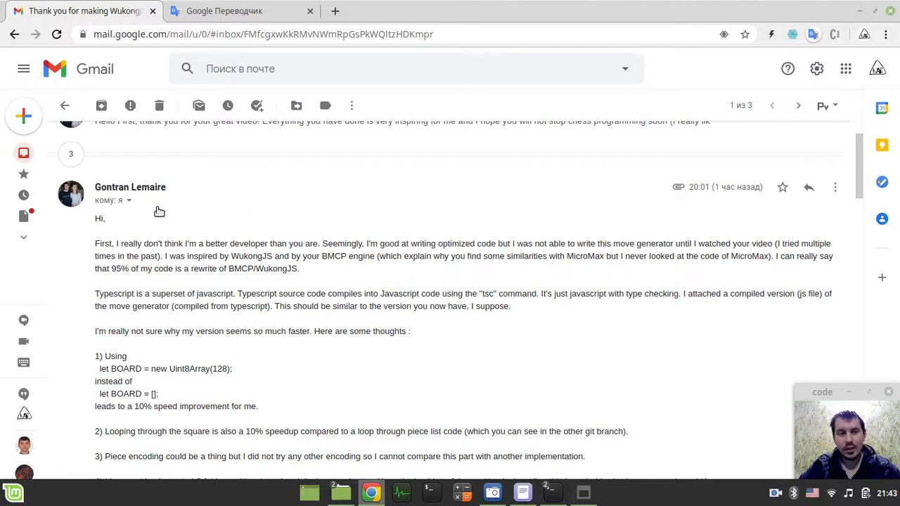
mouse_move(197, 208)
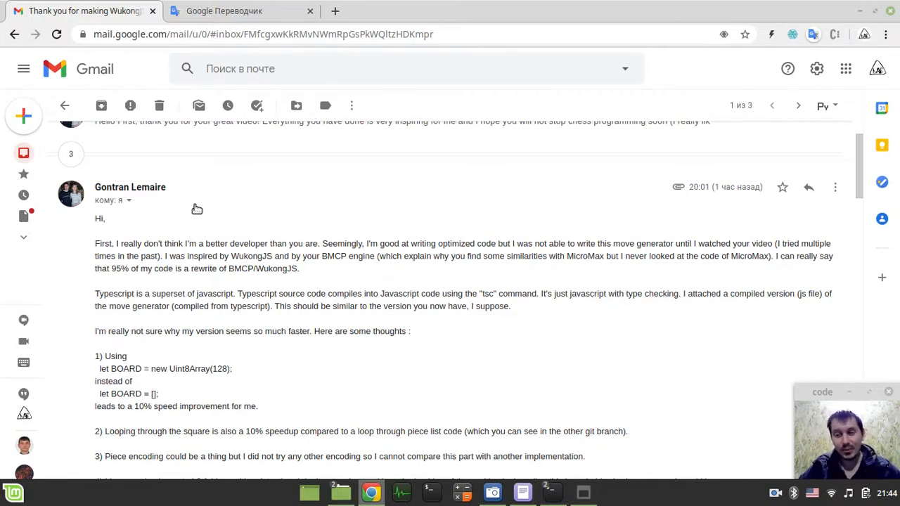
mouse_move(365, 256)
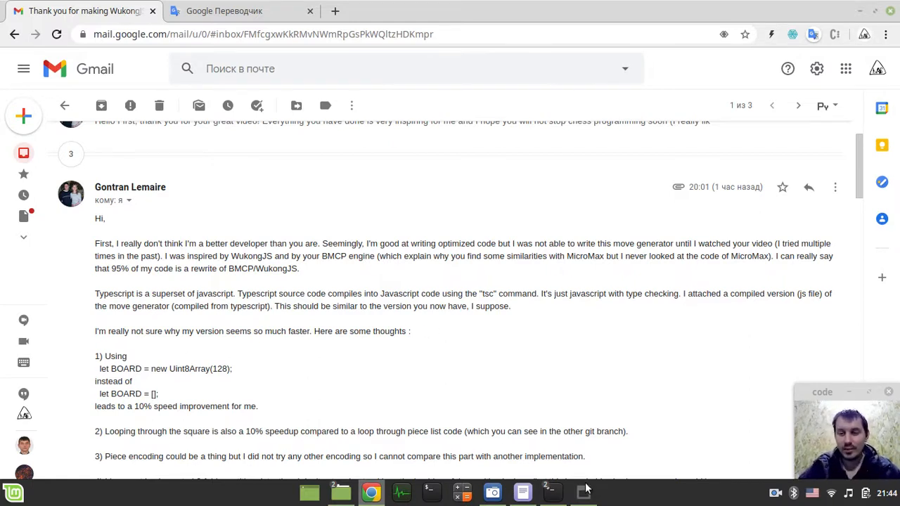
mouse_move(362, 416)
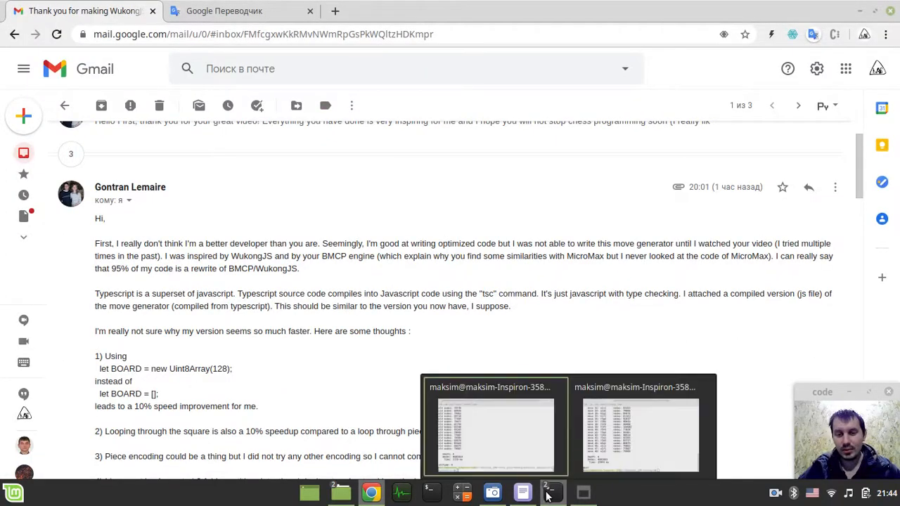
- Switch from the Gmail email to the editor showing PrimeChess.js
left_click(523, 492)
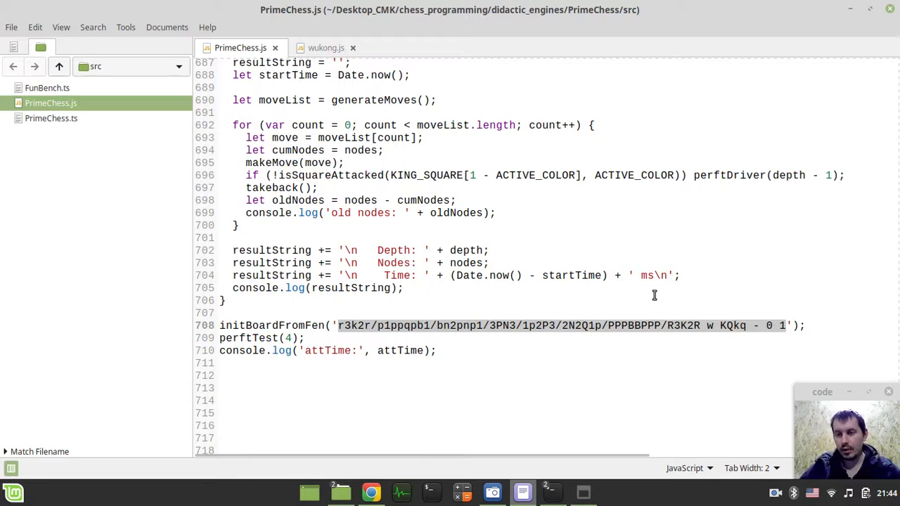
mouse_move(616, 304)
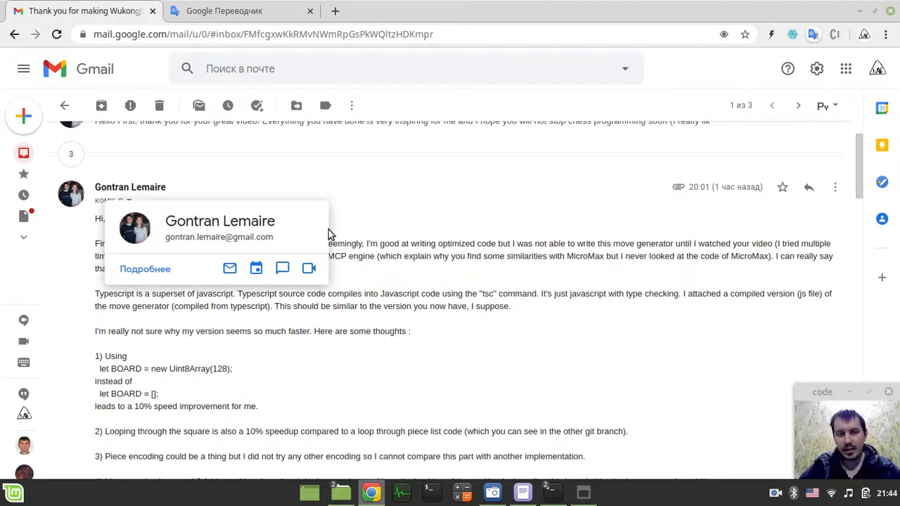
mouse_move(396, 236)
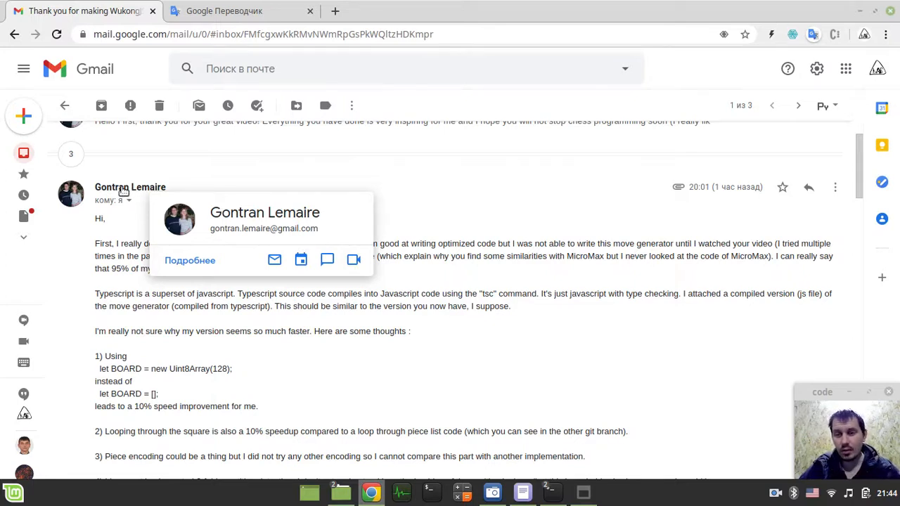
mouse_move(385, 244)
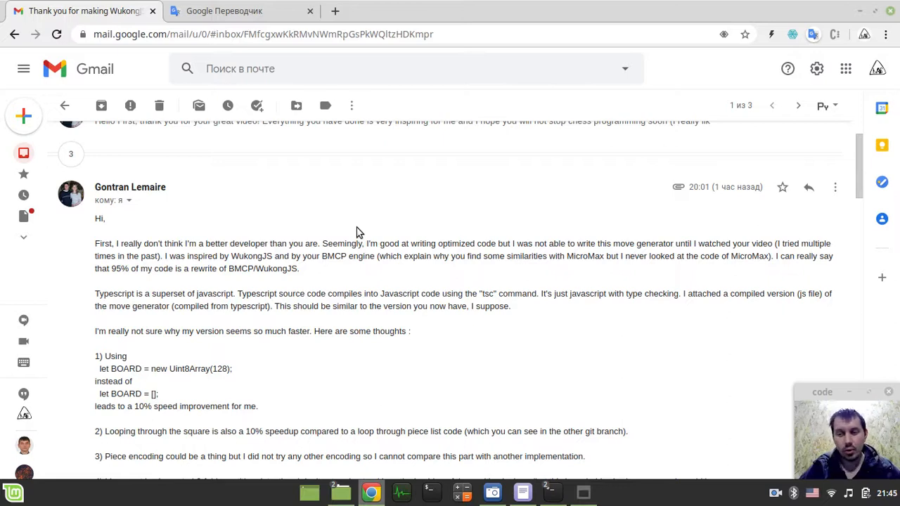
mouse_move(498, 442)
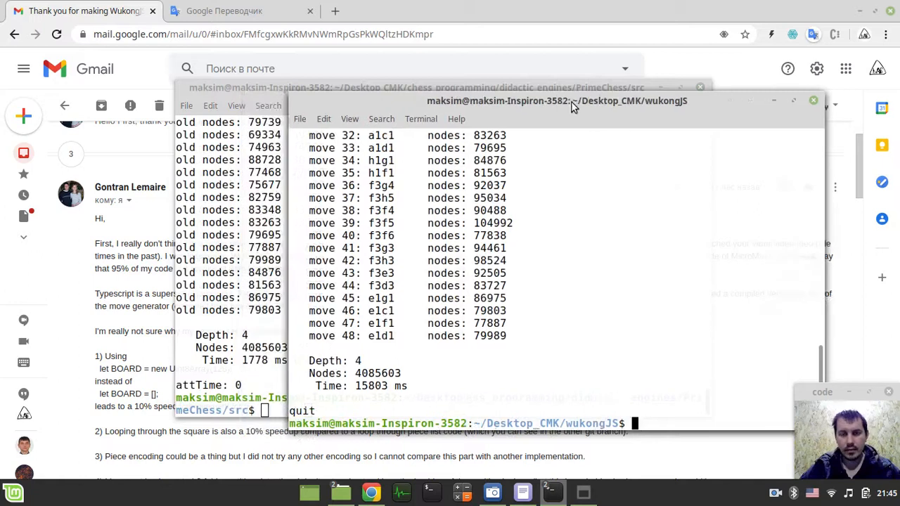
- Launch nodejs uci.js, set the test FEN position and run perft 4
type("nodejs uci.js")
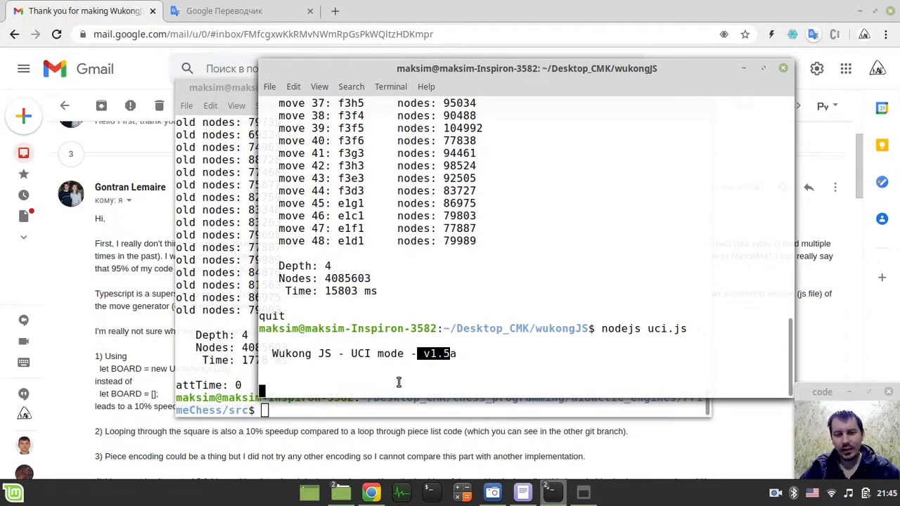
mouse_move(516, 377)
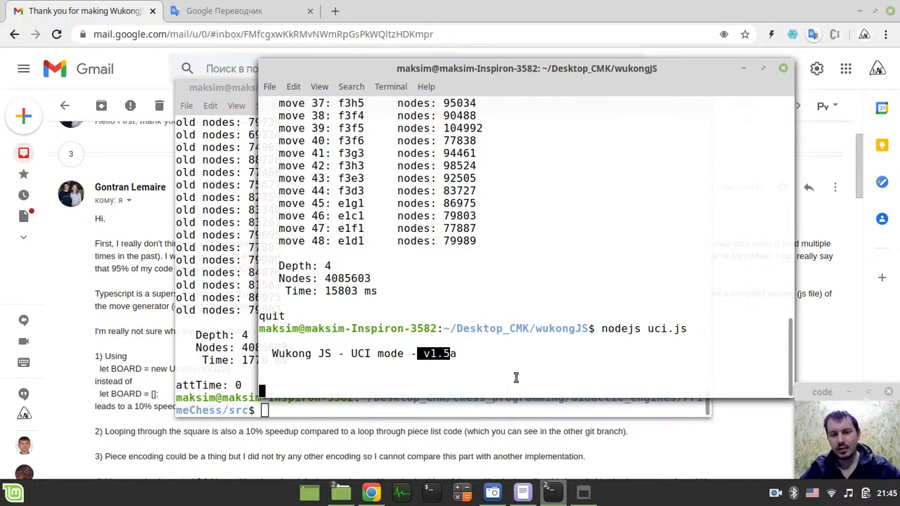
mouse_move(551, 377)
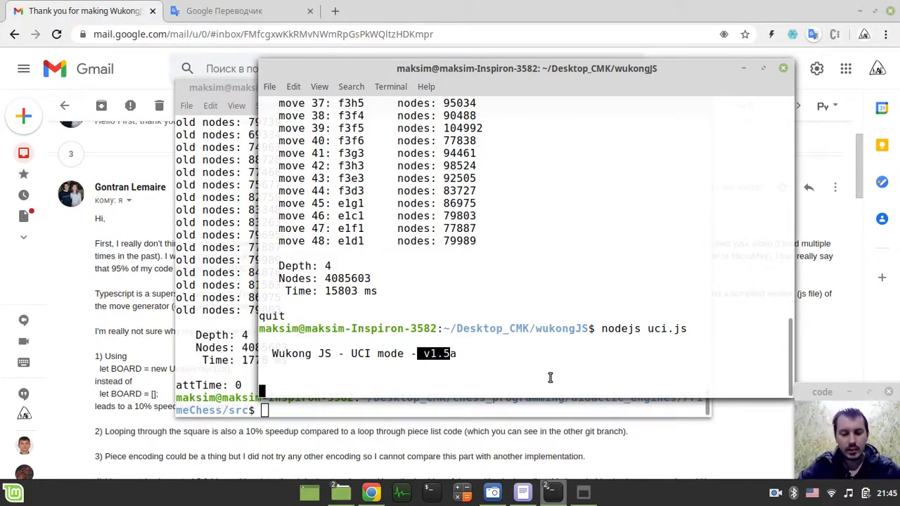
type("position fen r3k2r/p1ppqpb1/bn2pnp1/3PN3/1p2P3/2N2Q1p/PPPBBPPP/R3K2R w KQkq - 0 1")
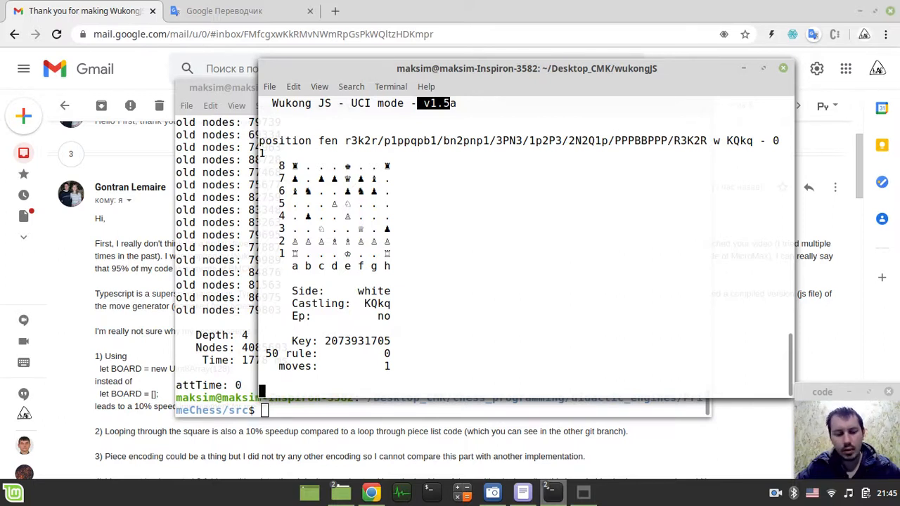
type("perft 4")
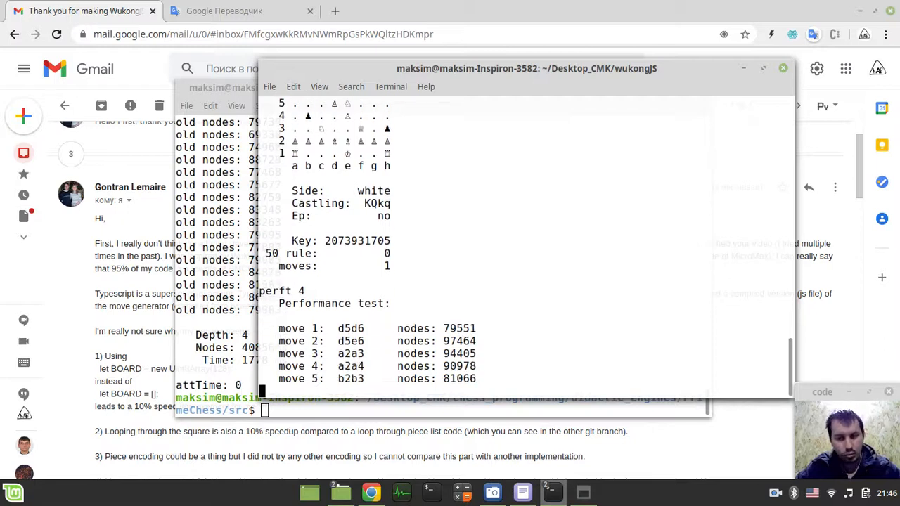
- Scroll to the perft totals: 4085603 nodes in 19606 ms
scroll("down", 3)
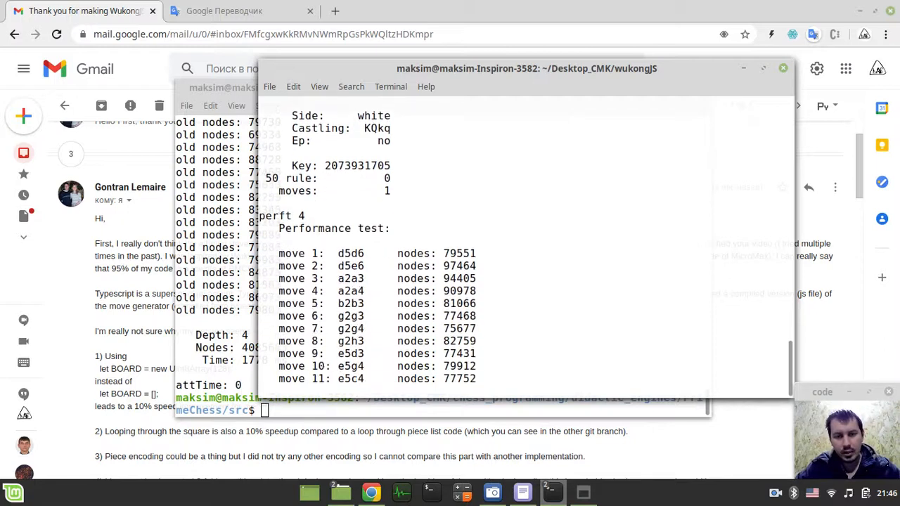
scroll("down", 3)
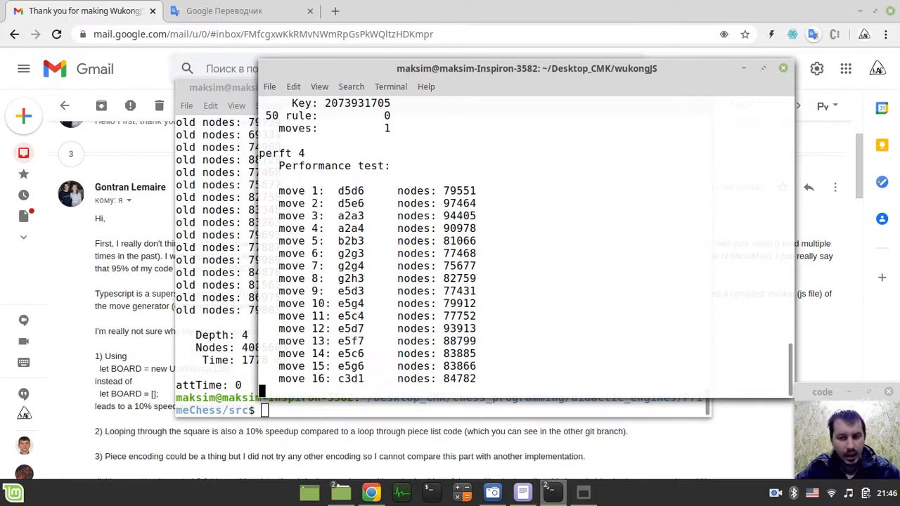
scroll("down", 3)
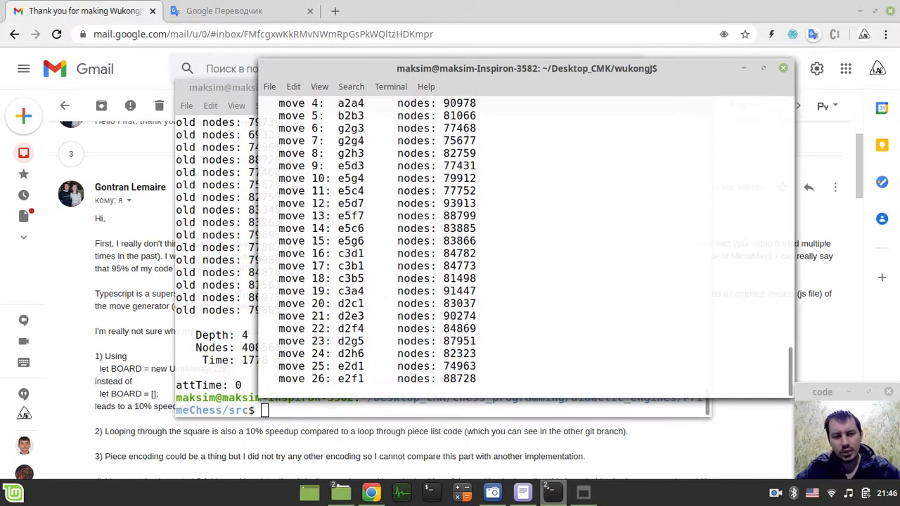
scroll("down", 3)
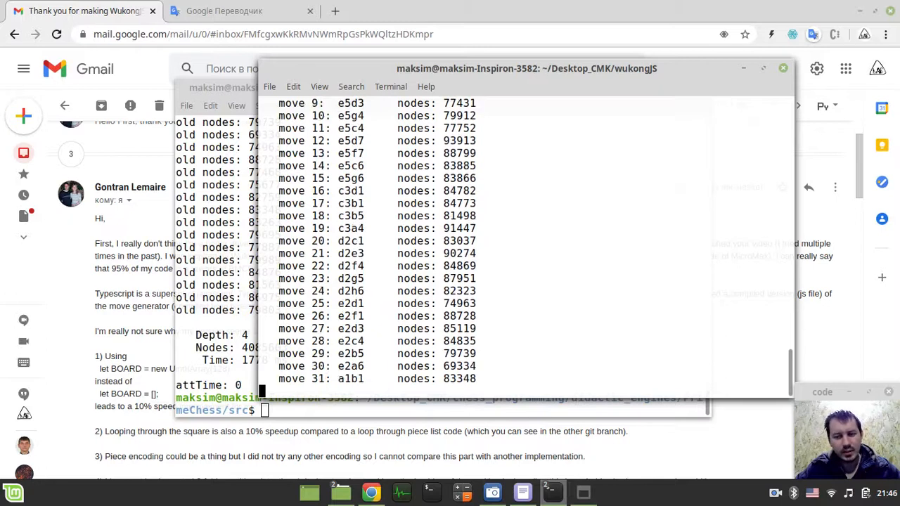
scroll("down", 3)
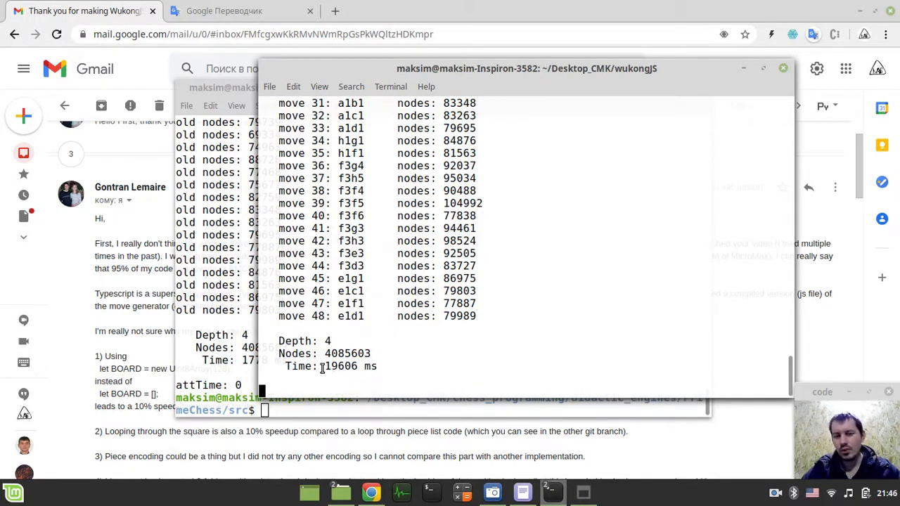
- Run nodejs PrimeChess.js in its terminal to get the depth-4 perft: 4085603 nodes in 2154 ms
double_click(340, 365)
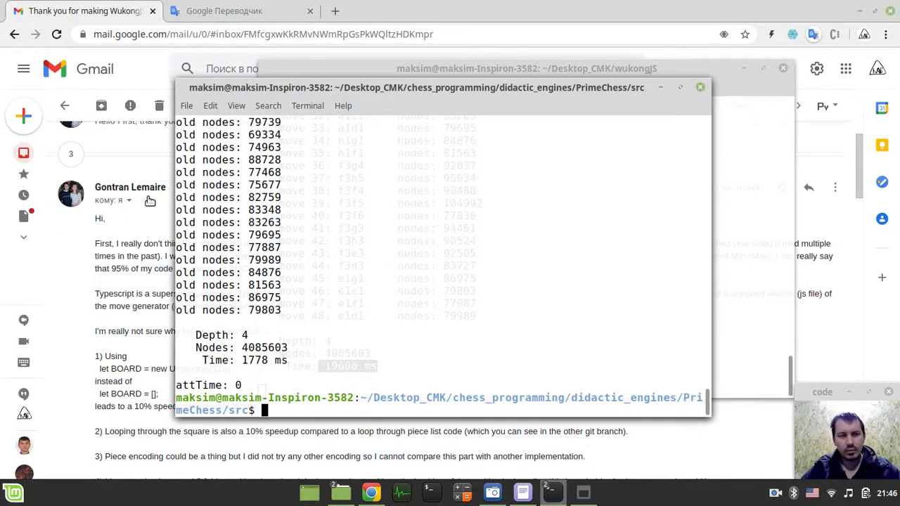
type("nodejs PrimeChess.js")
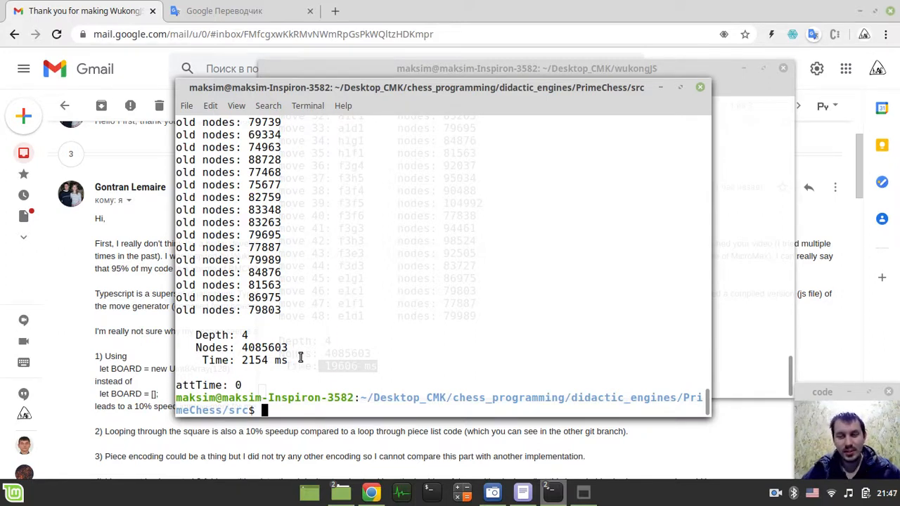
mouse_move(309, 351)
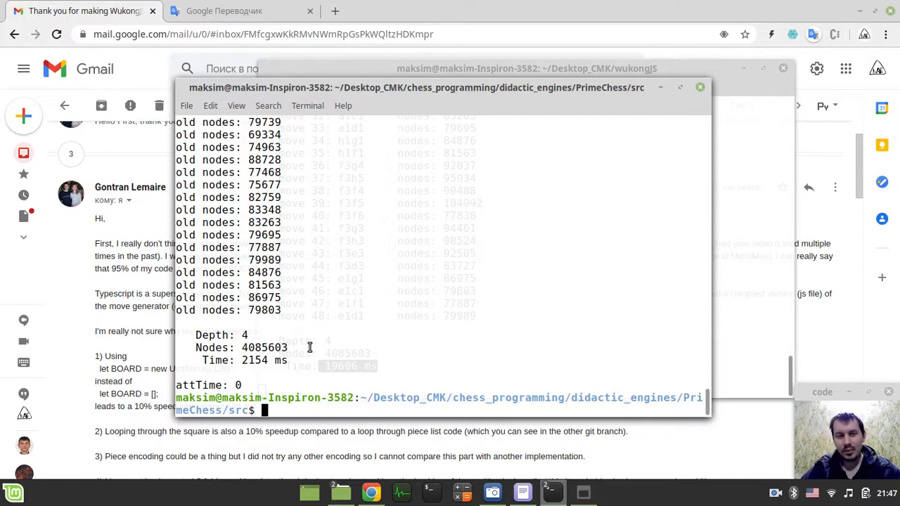
mouse_move(309, 343)
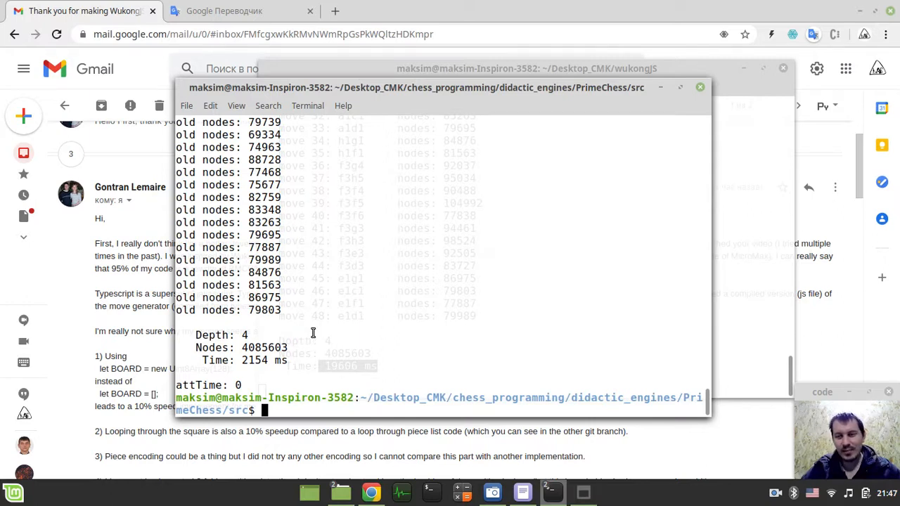
mouse_move(125, 204)
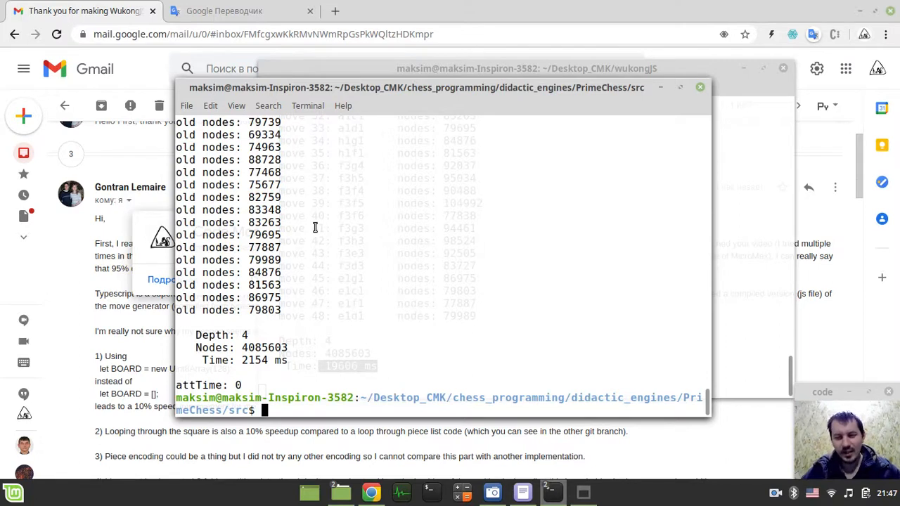
mouse_move(360, 280)
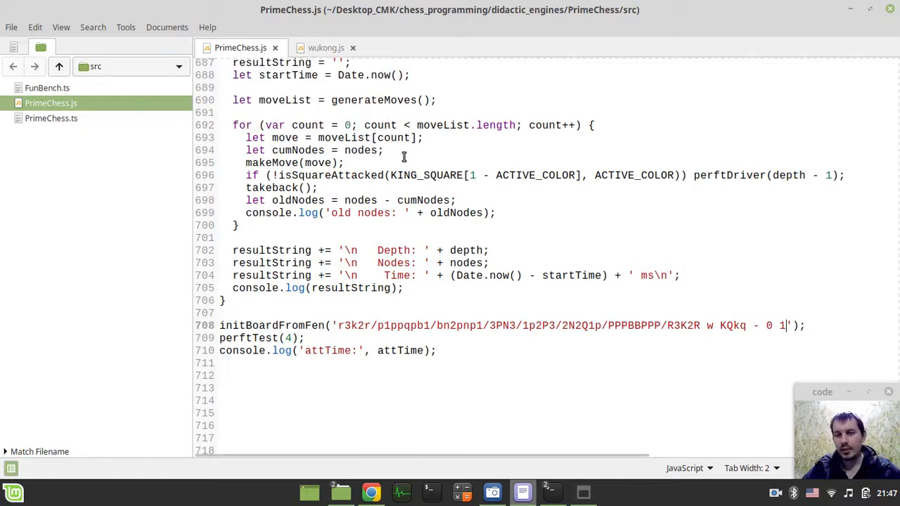
- In isSquareAttacked, activate the pawn/leaper/slider loops, comment out the pieceType loop with /* */ and save
key("ctrl+f")
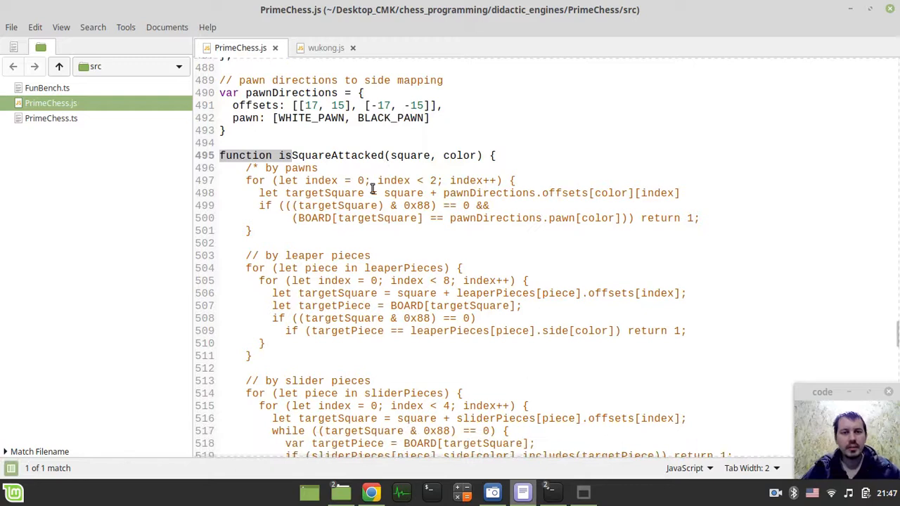
scroll("down", 3)
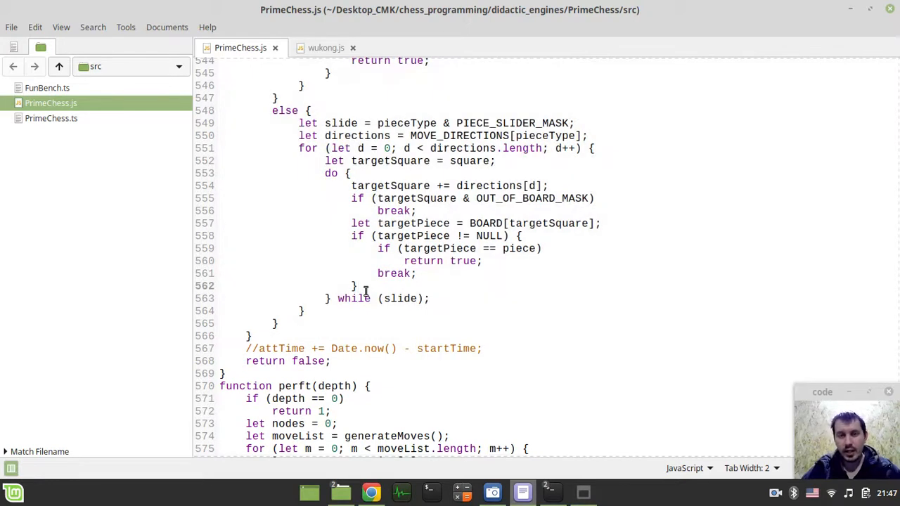
left_click(357, 285)
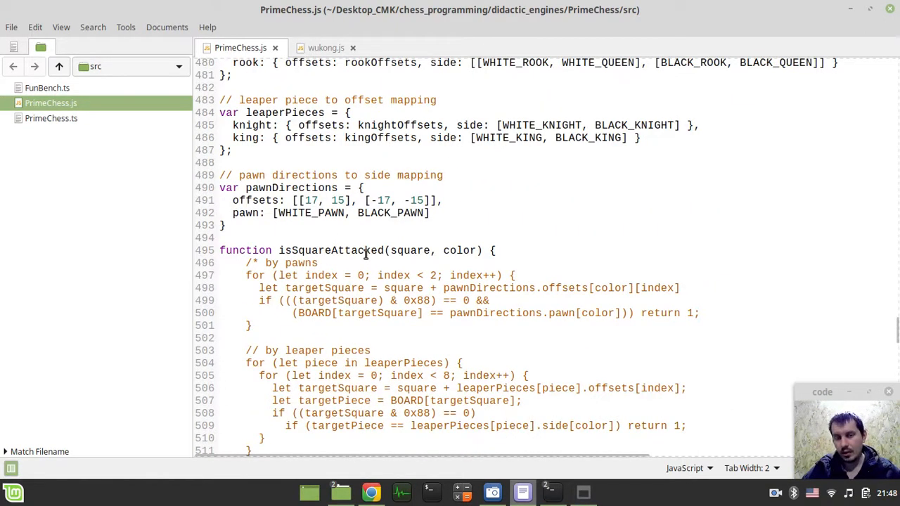
scroll("down", 3)
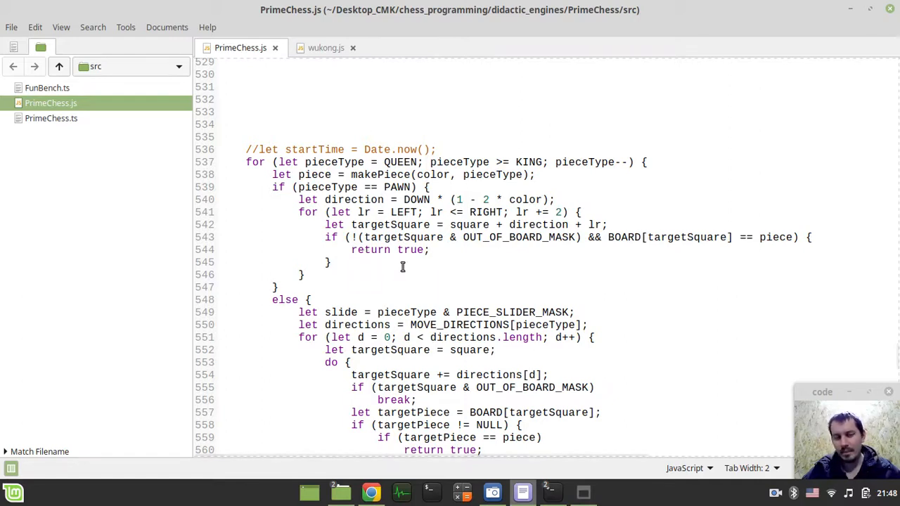
scroll("down", 3)
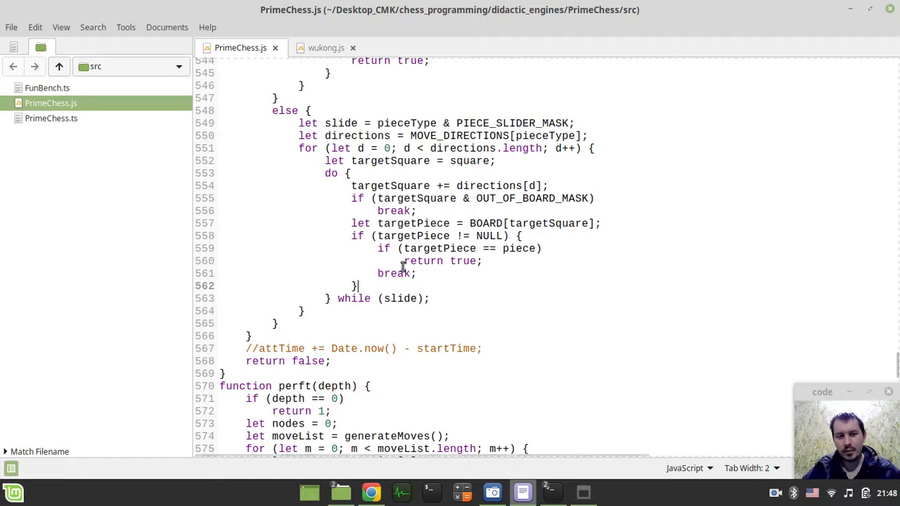
mouse_move(444, 277)
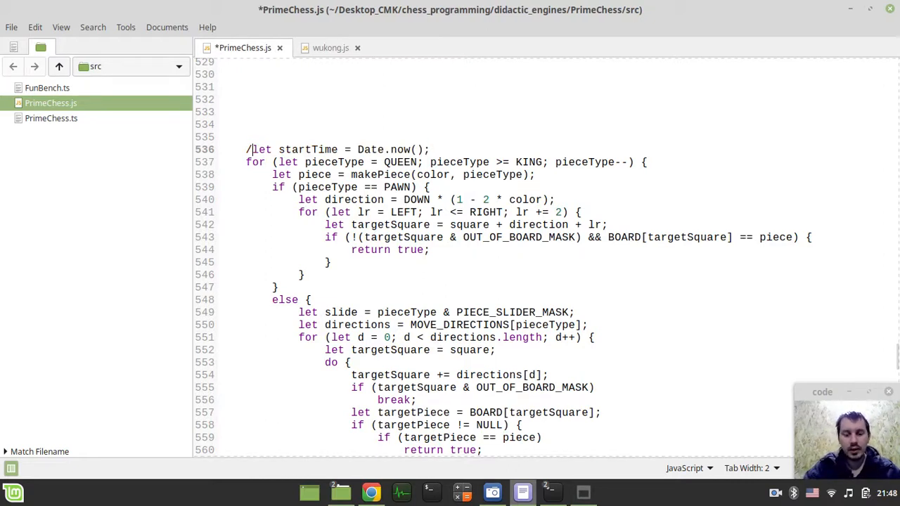
scroll("down", 3)
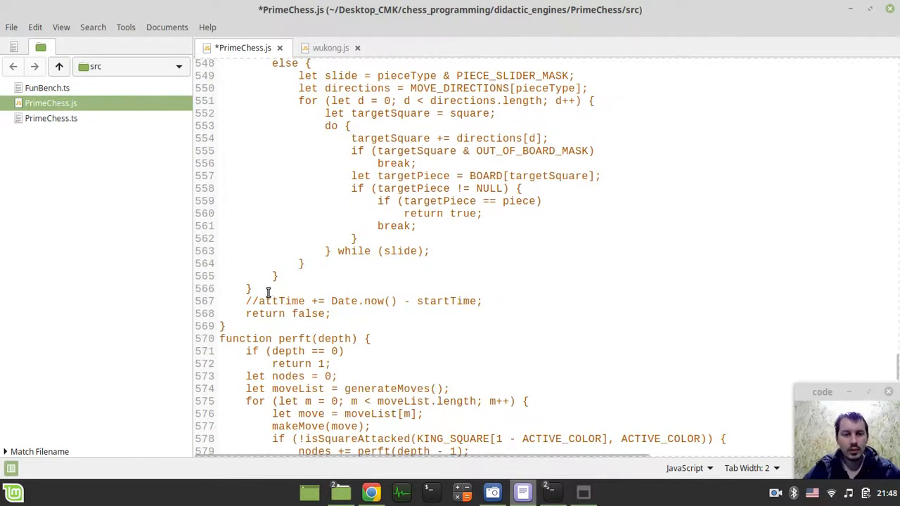
type("*/")
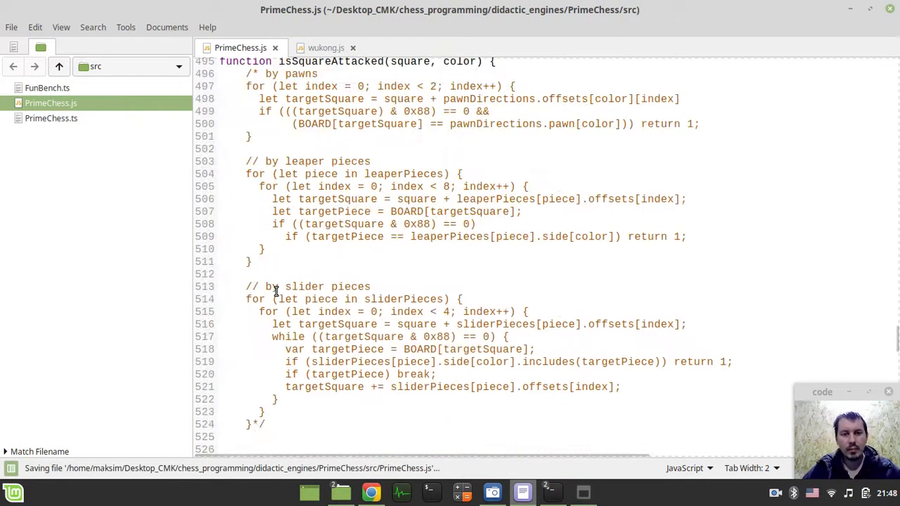
scroll("down", 3)
type("/")
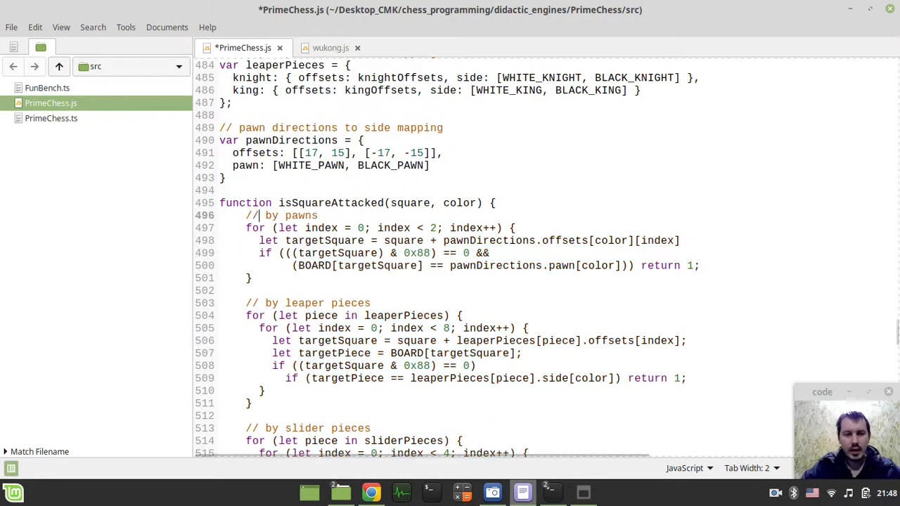
key("ctrl+s")
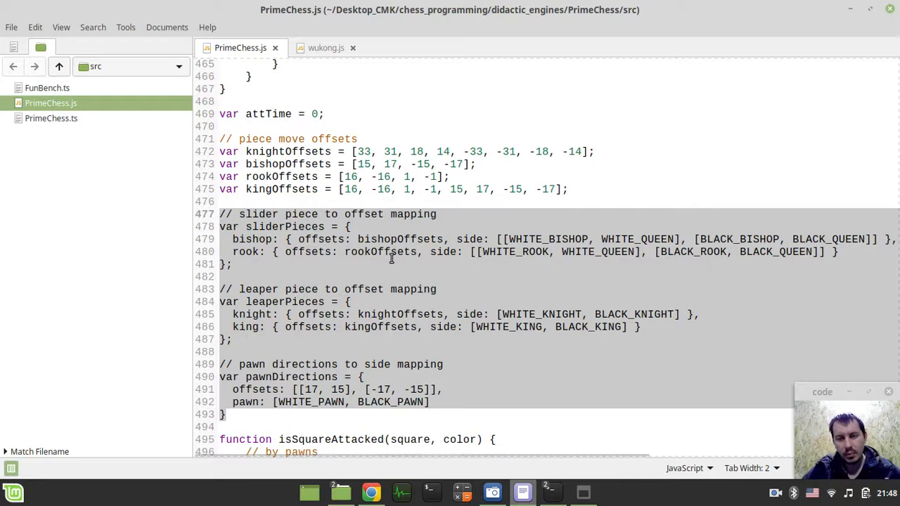
- Review the piece offset tables and the reworked isSquareAttacked function
scroll("down", 3)
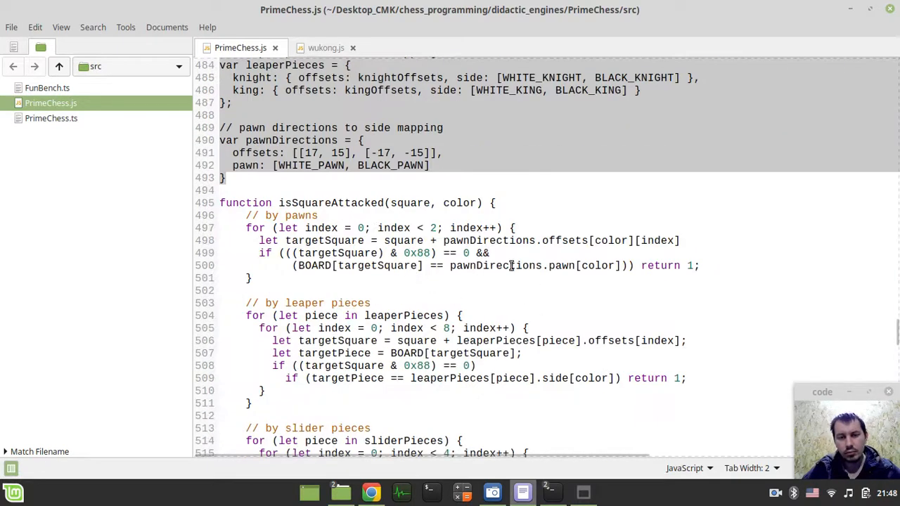
scroll("down", 3)
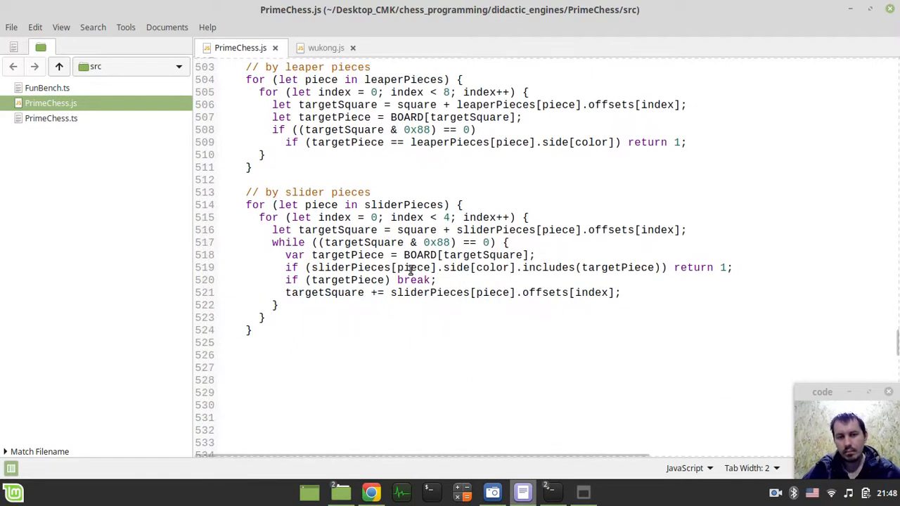
mouse_move(395, 332)
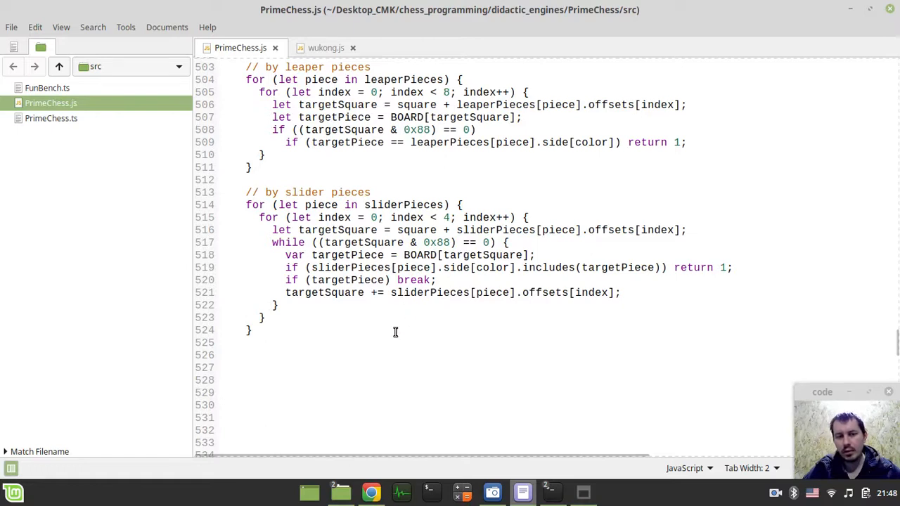
scroll("up", 3)
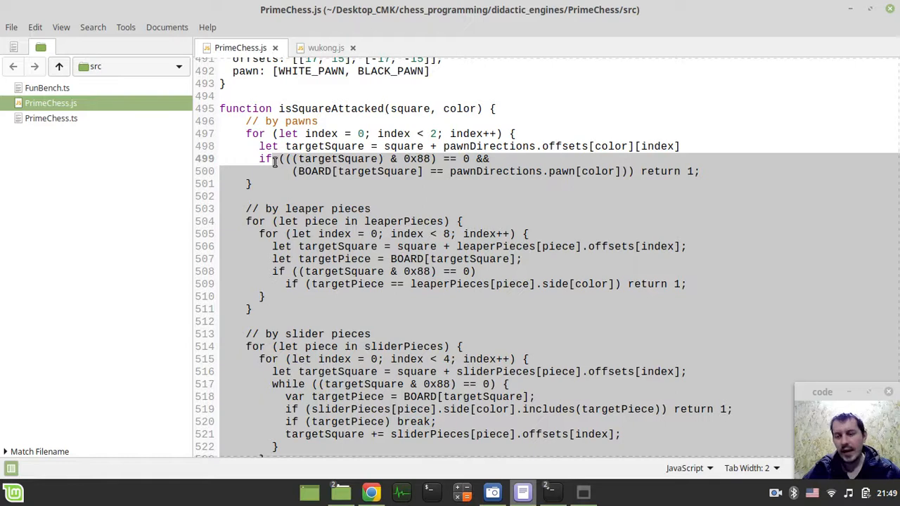
scroll("down", 3)
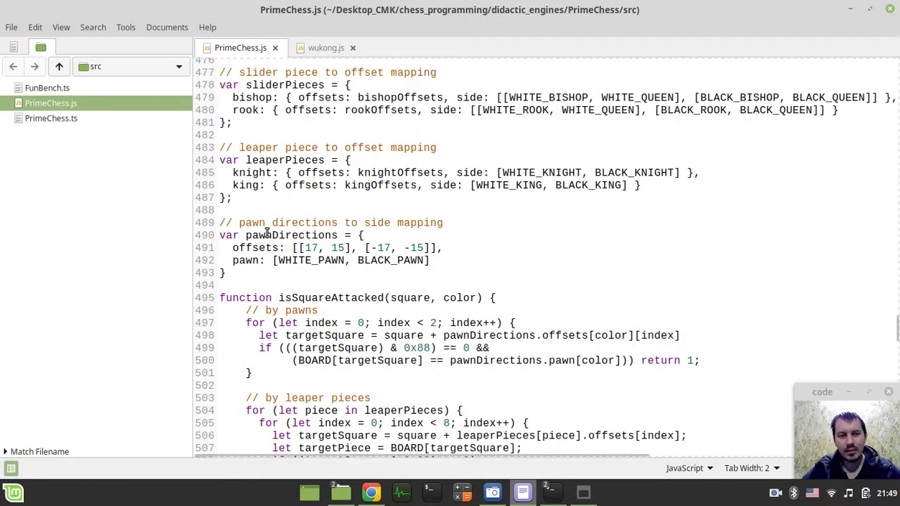
mouse_move(326, 84)
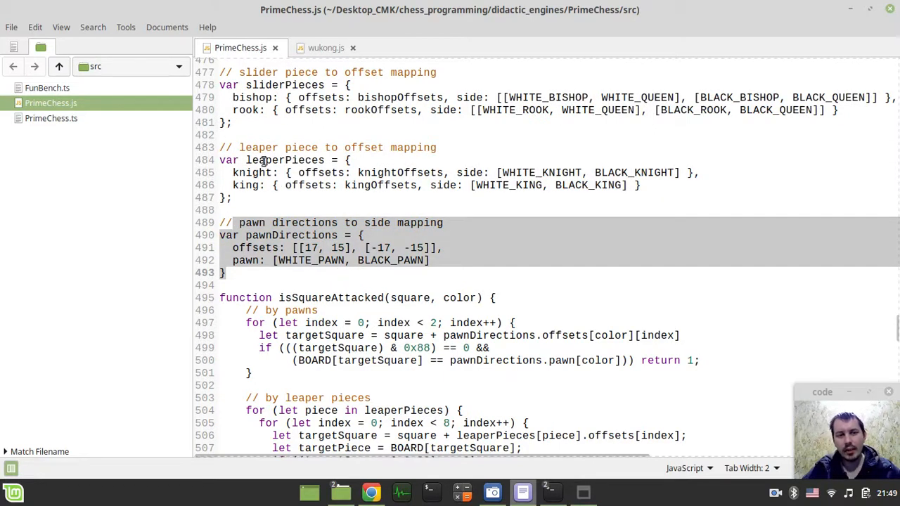
left_click(400, 347)
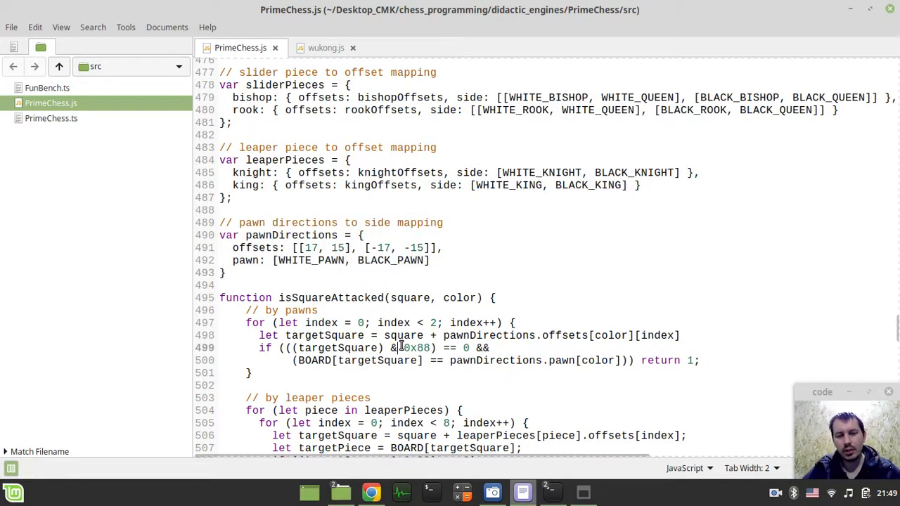
scroll("down", 3)
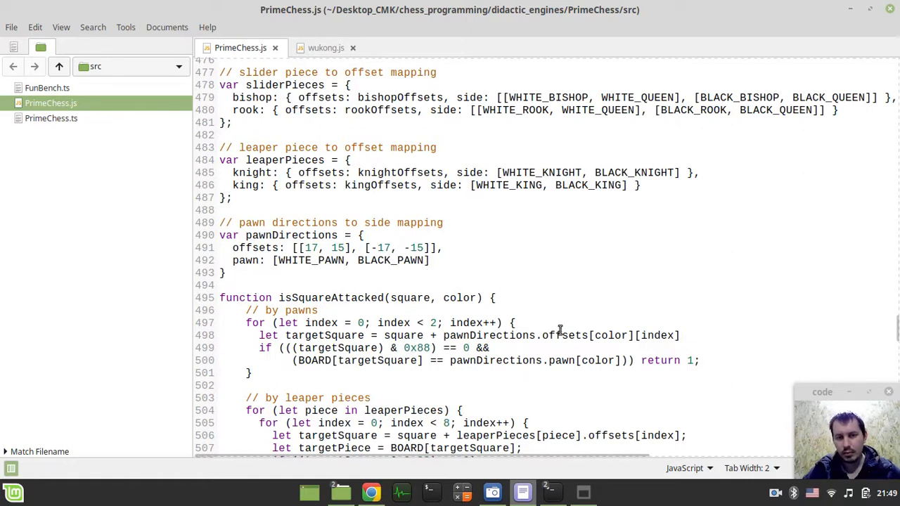
scroll("down", 3)
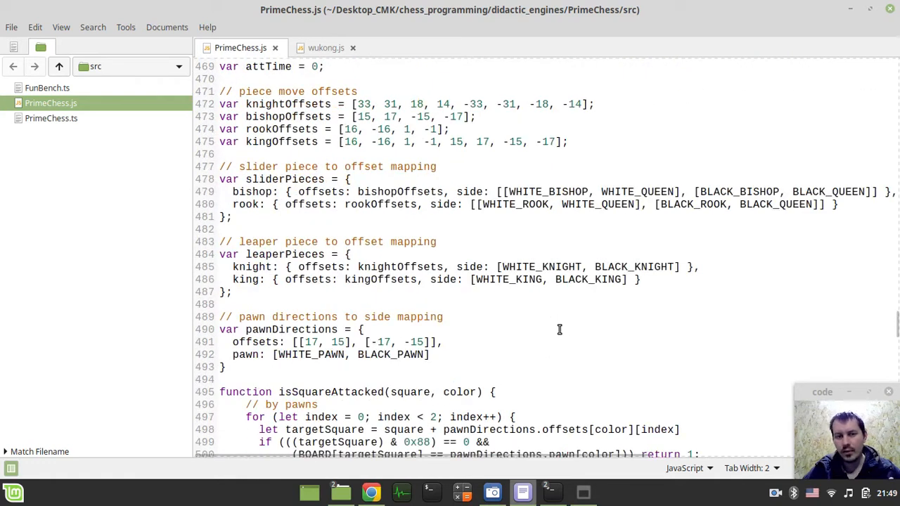
mouse_move(385, 256)
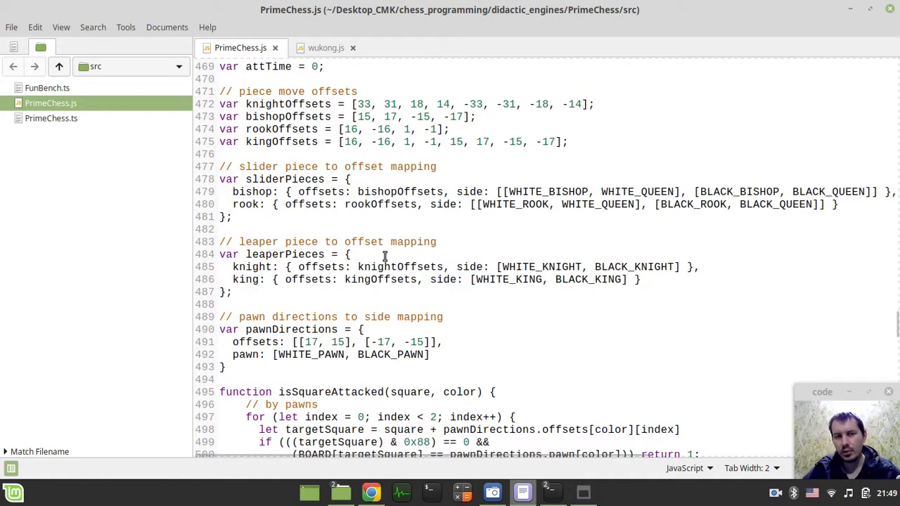
scroll("down", 3)
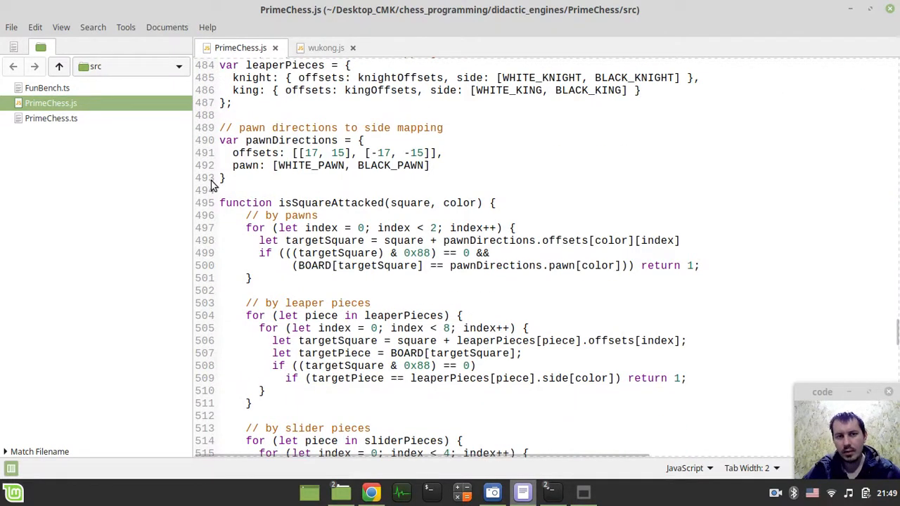
mouse_move(229, 225)
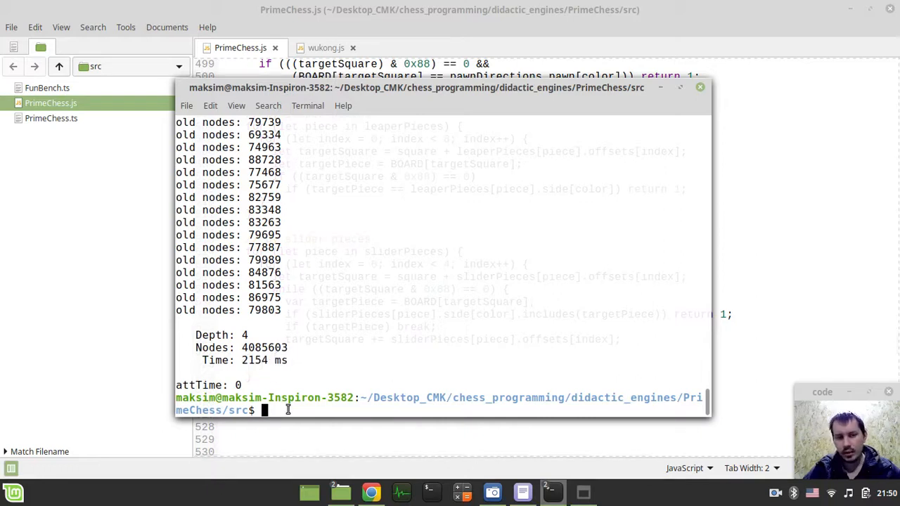
- Rerun nodejs PrimeChess.js and watch the new per-move perft node counts
type("nodejs PrimeChess.js")
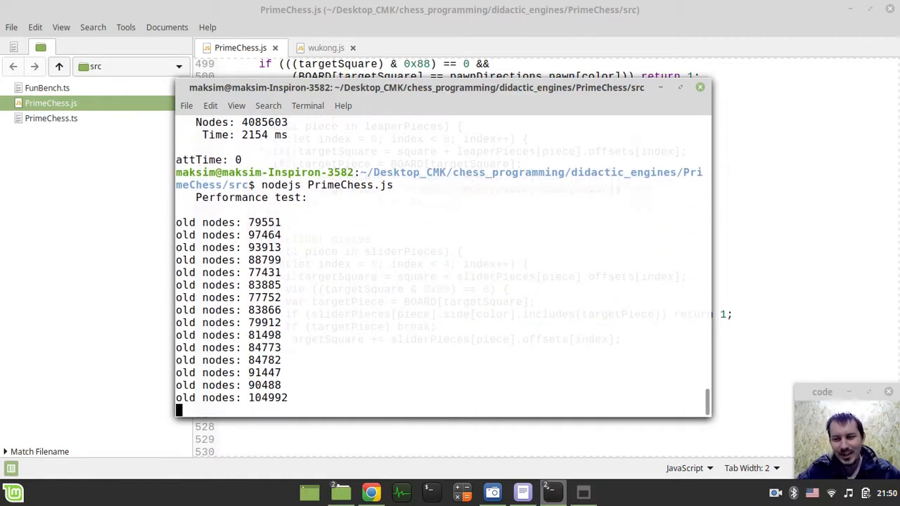
scroll("down", 3)
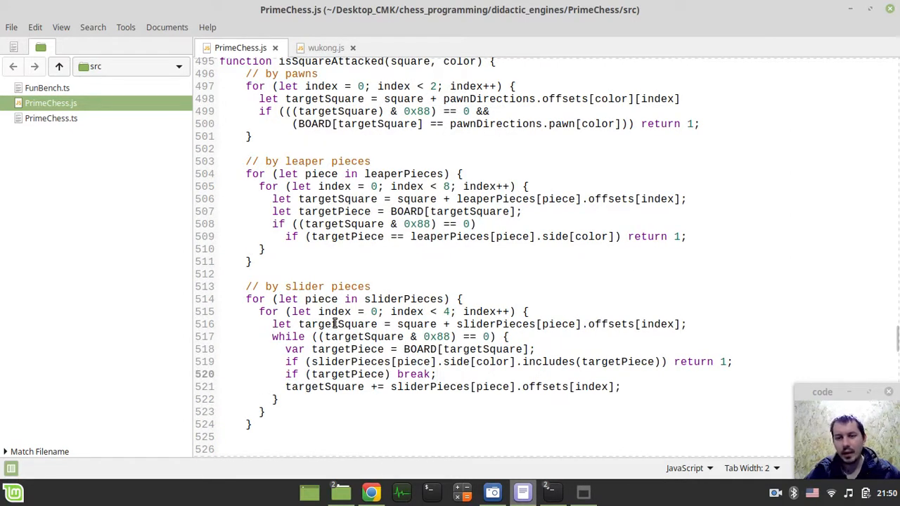
- Comment the table-driven slider loop back out and restore the pieceType loop version as active code
left_click(436, 373)
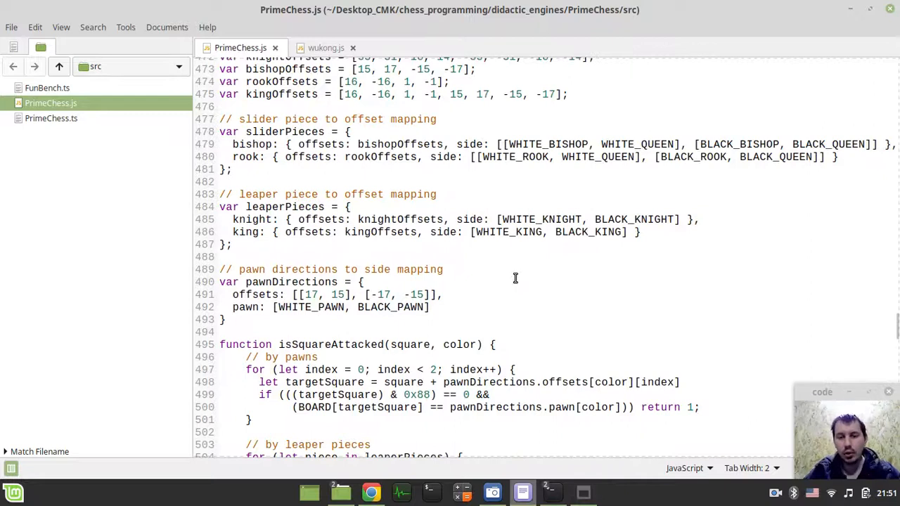
scroll("down", 3)
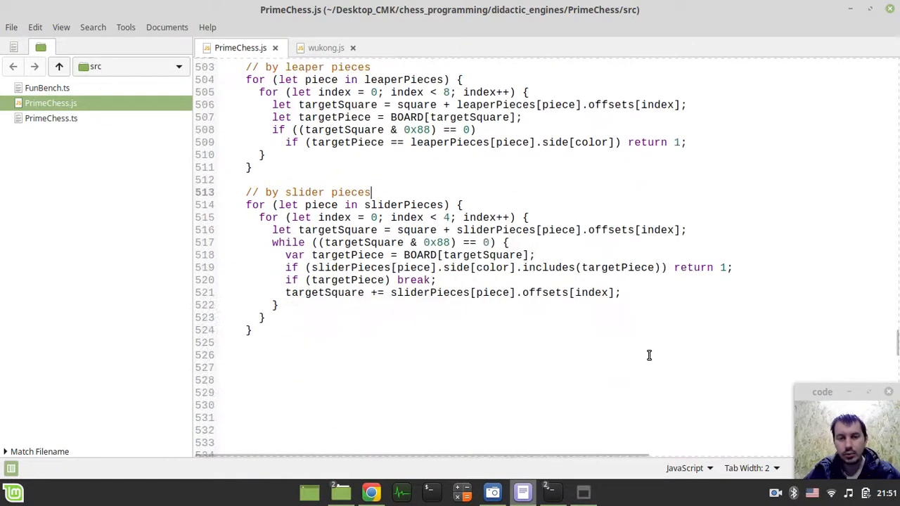
scroll("down", 3)
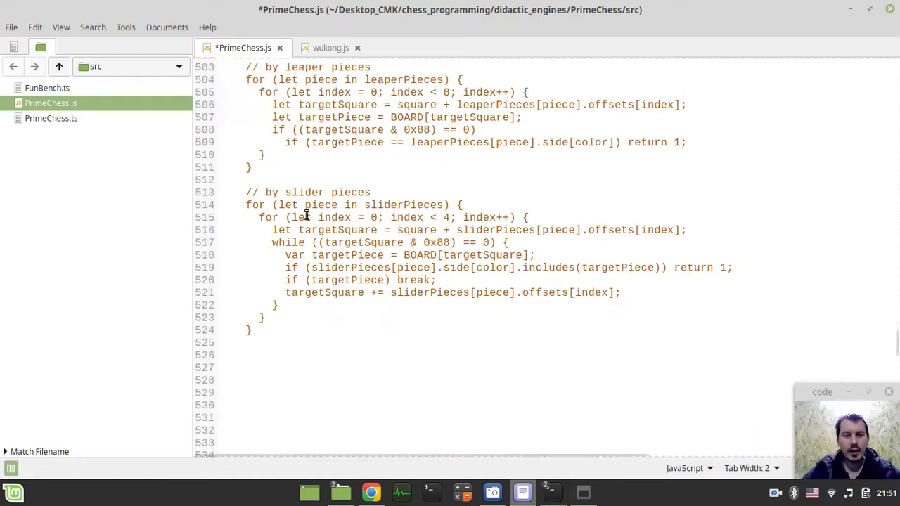
type("*")
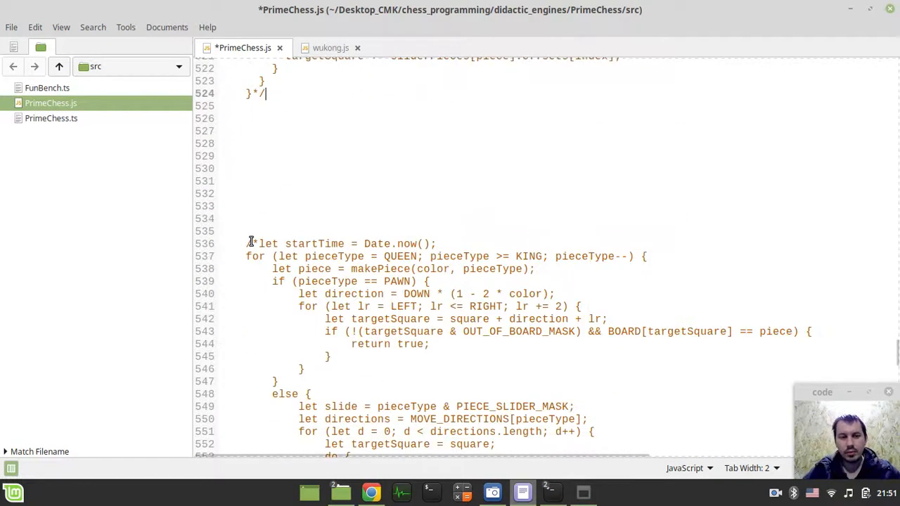
type("//")
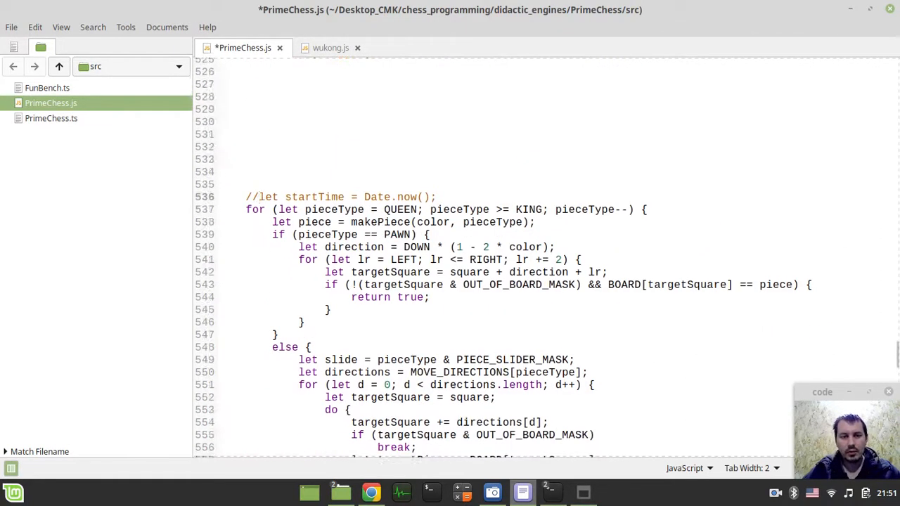
- Scroll through the for (pieceType = QUEEN…) attack loop with its pawn, leaper and slider cases
scroll("down", 3)
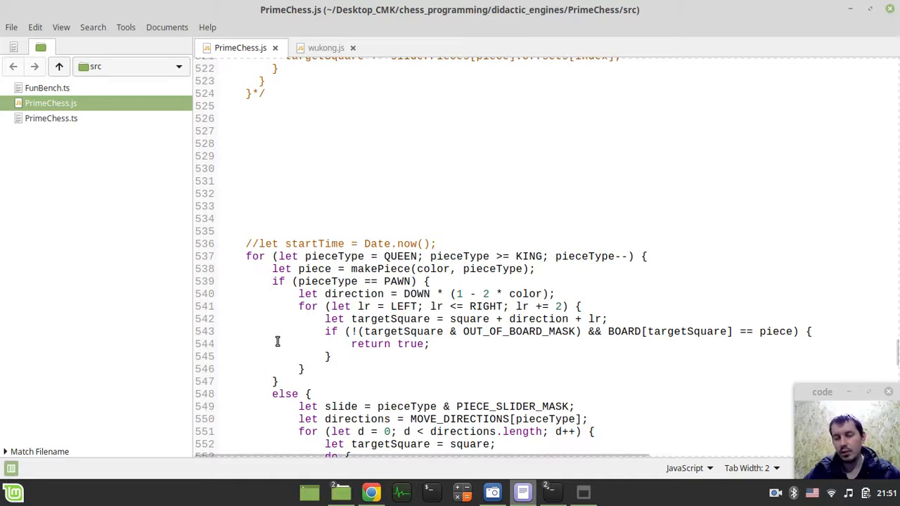
scroll("down", 3)
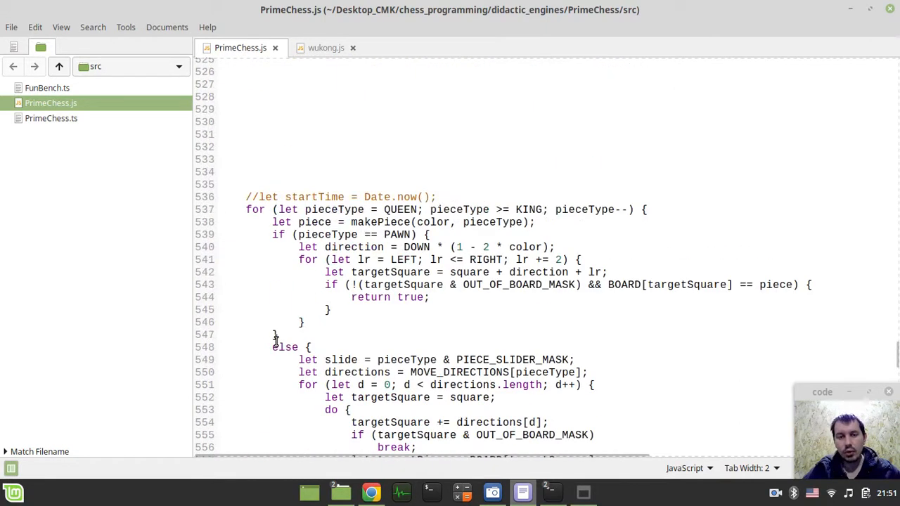
scroll("down", 3)
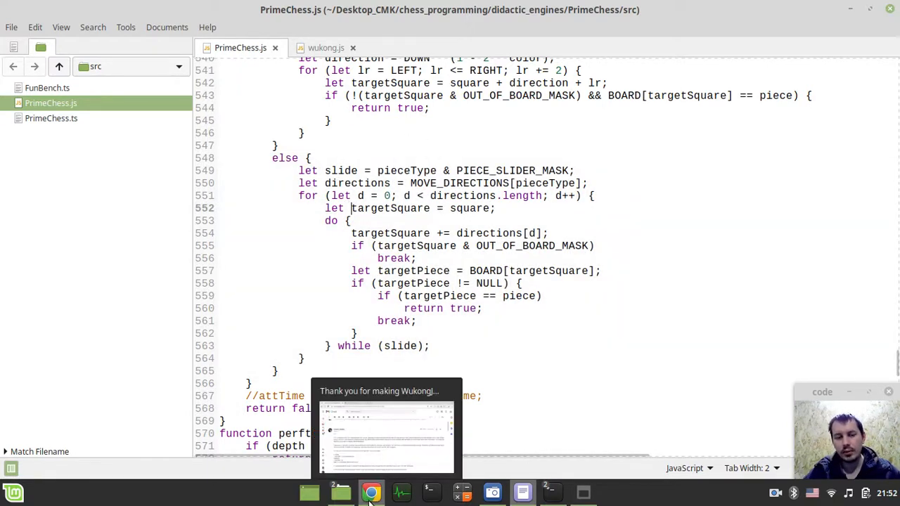
- Bring up the Gmail email and scroll to its numbered speedup notes like the Uint8Array board
left_click(371, 492)
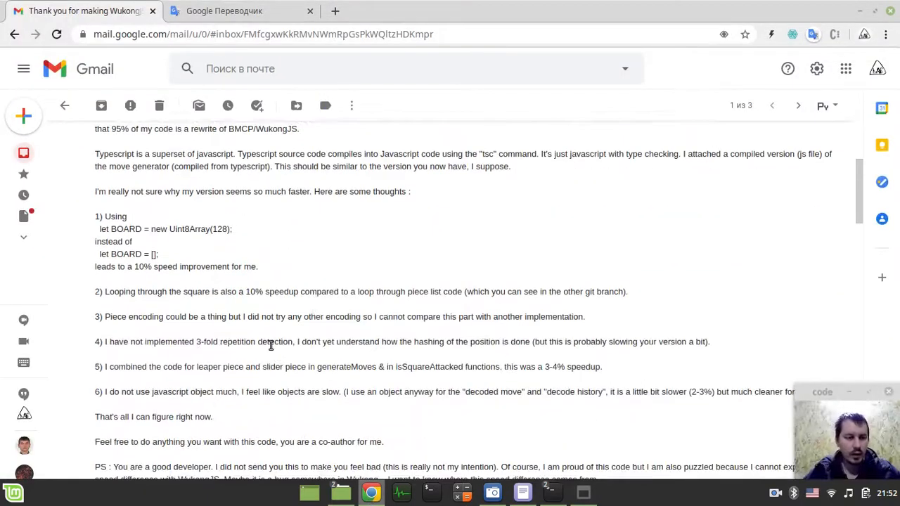
mouse_move(140, 335)
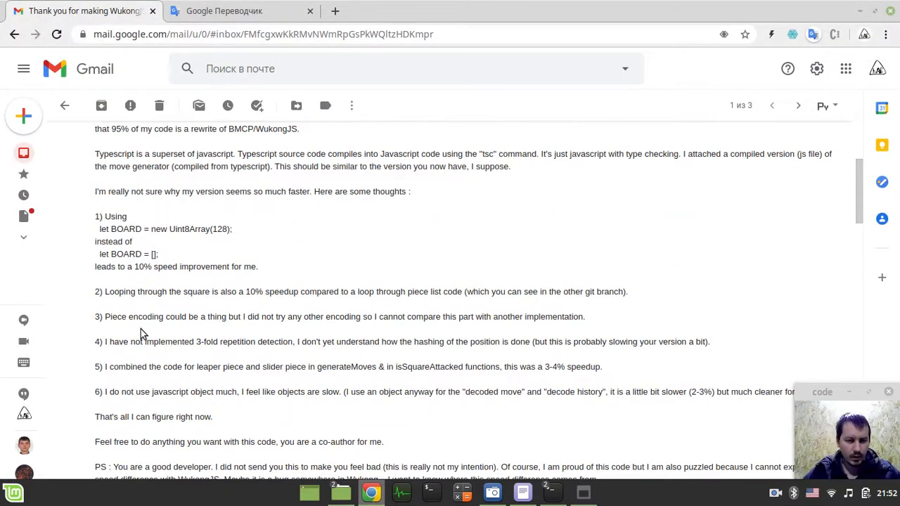
scroll("down", 3)
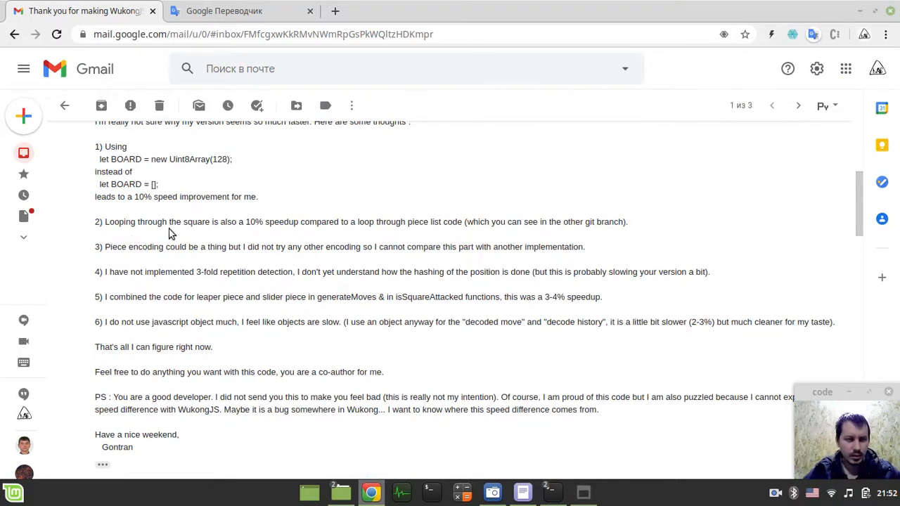
mouse_move(200, 233)
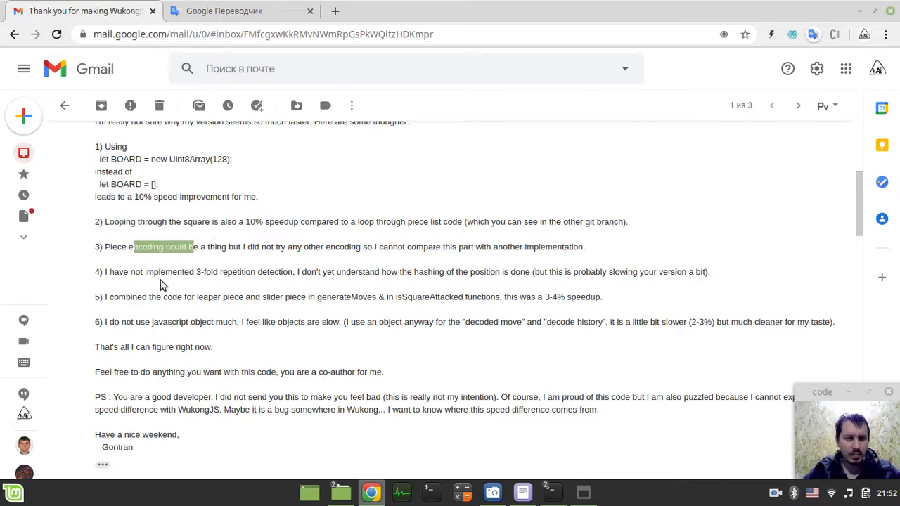
scroll("down", 3)
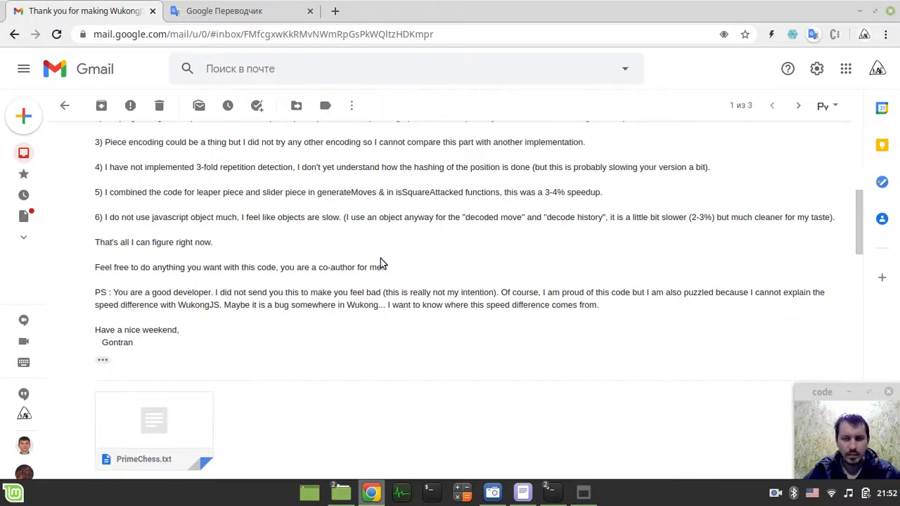
mouse_move(453, 213)
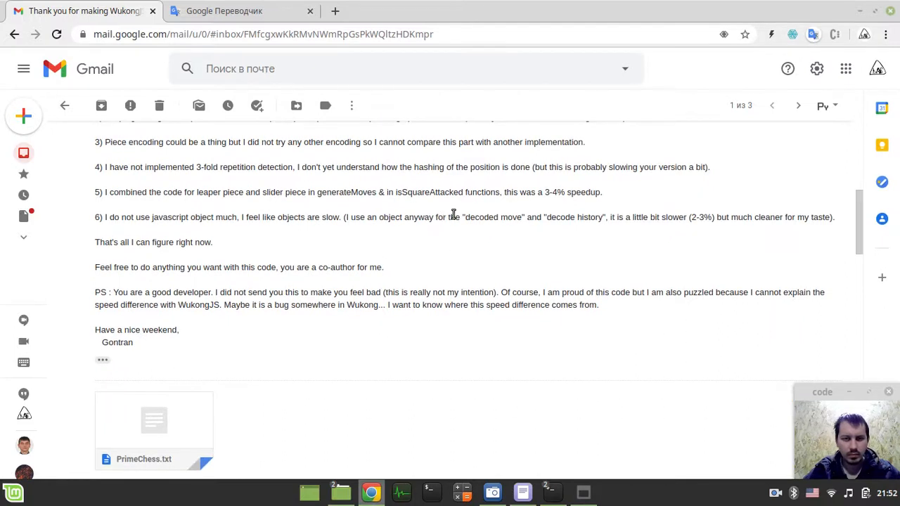
mouse_move(245, 178)
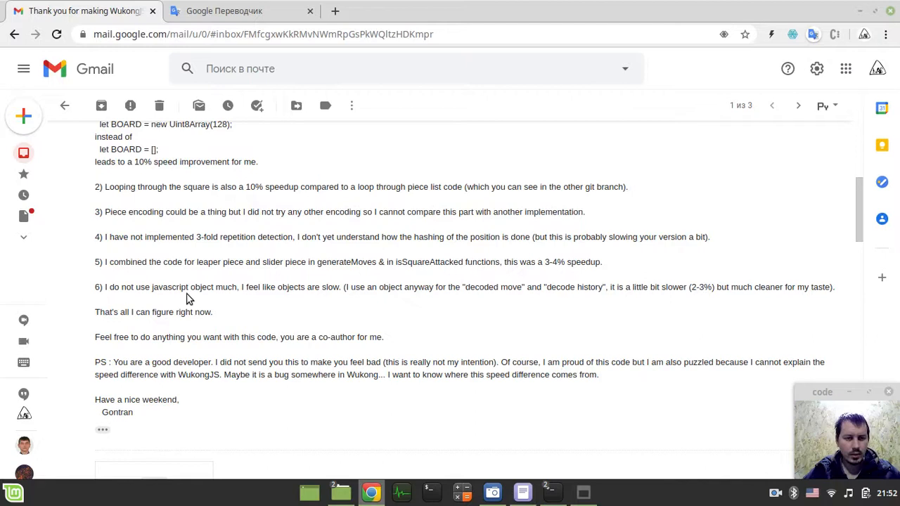
scroll("down", 3)
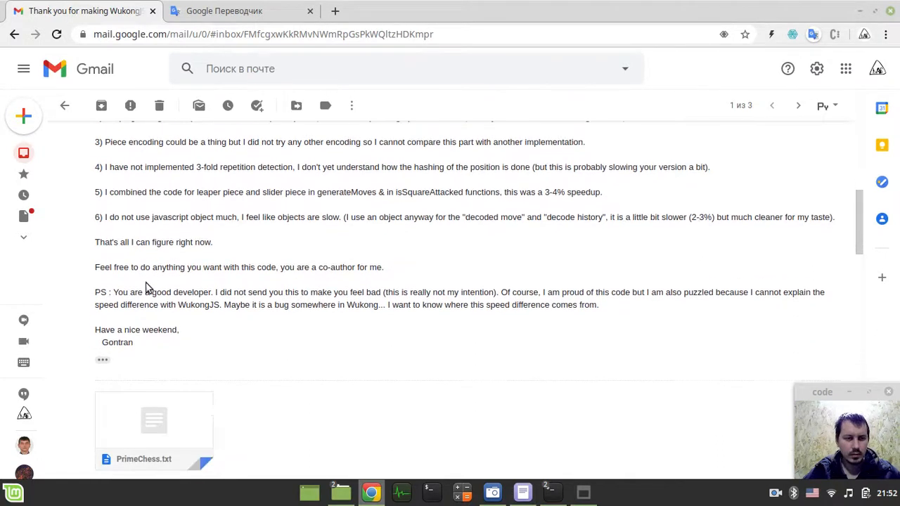
mouse_move(236, 252)
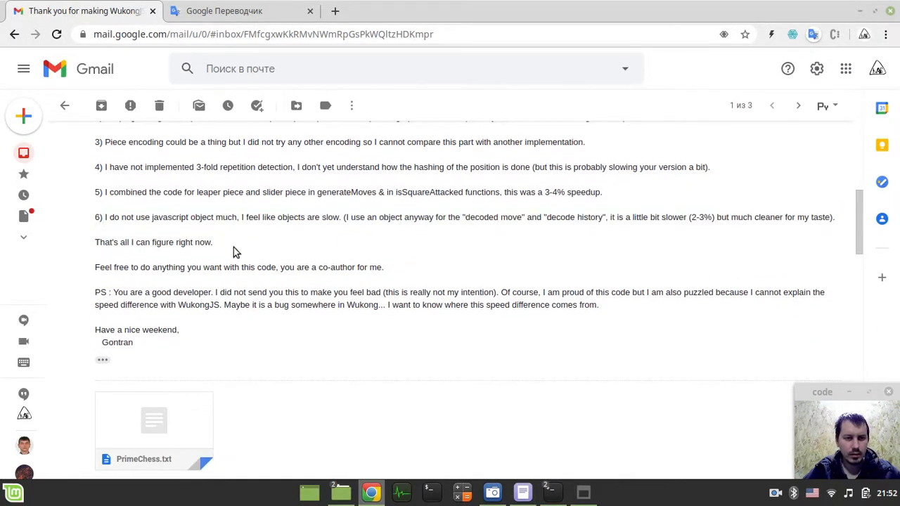
scroll("up", 3)
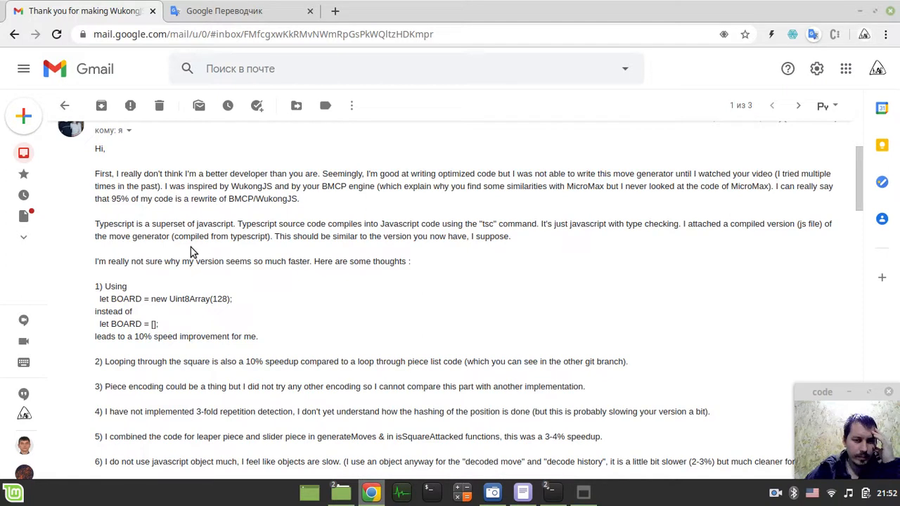
mouse_move(241, 354)
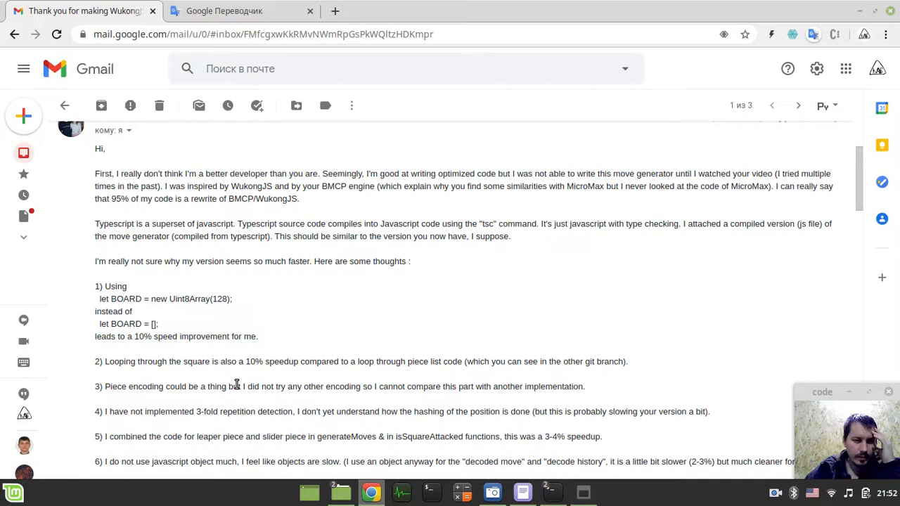
scroll("down", 3)
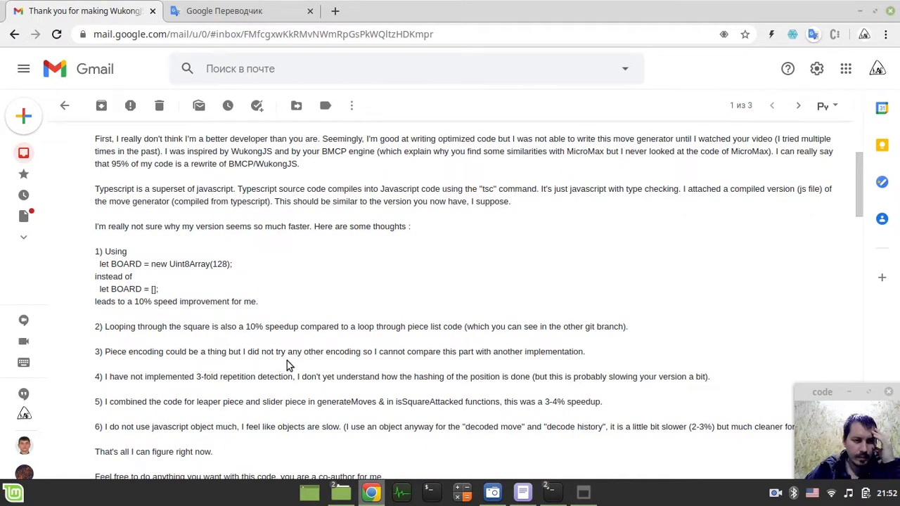
scroll("down", 3)
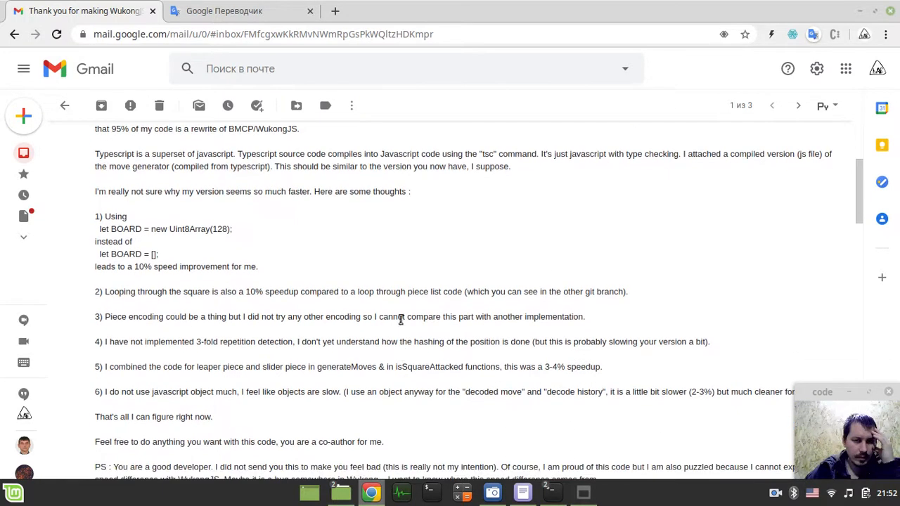
scroll("down", 3)
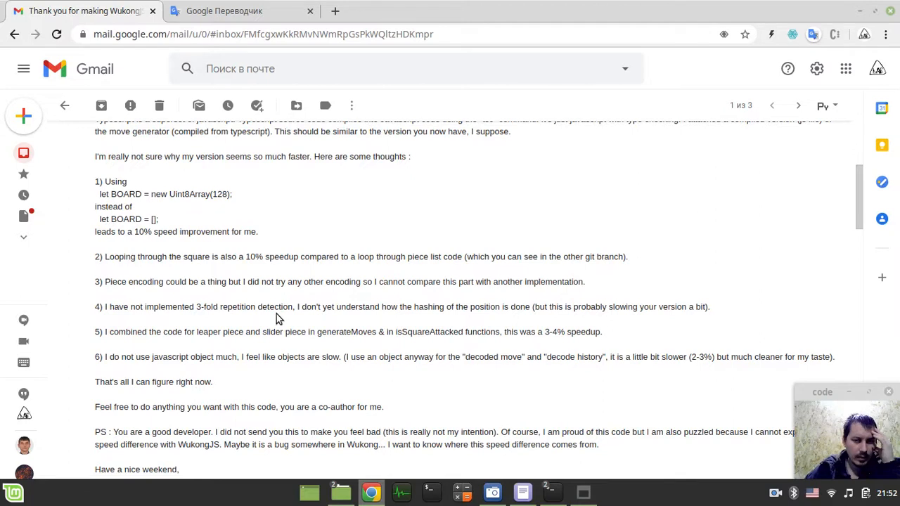
- Read and highlight the note about combining leaper and slider code for a 3-4% speedup
scroll("down", 3)
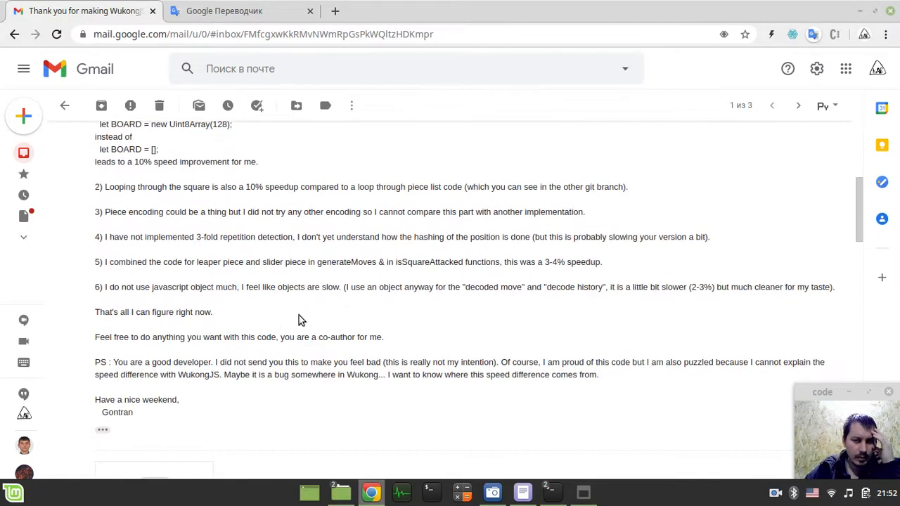
mouse_move(425, 302)
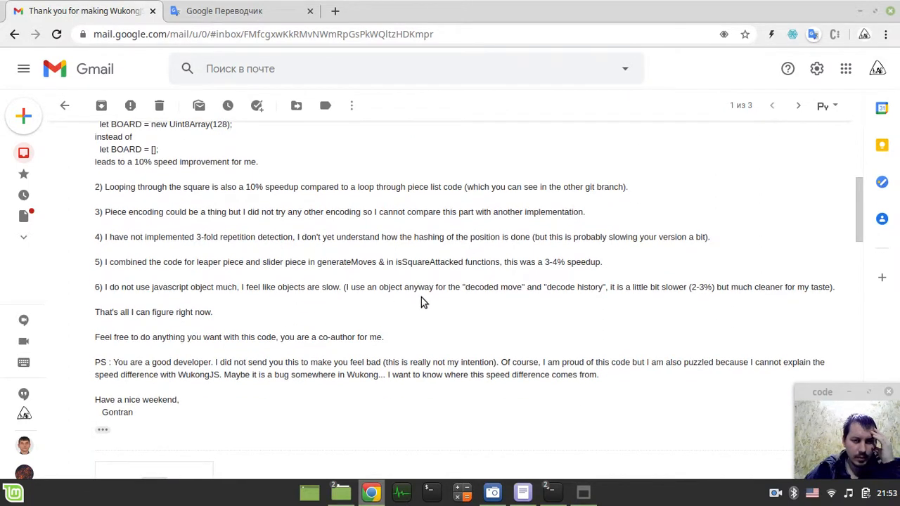
scroll("down", 3)
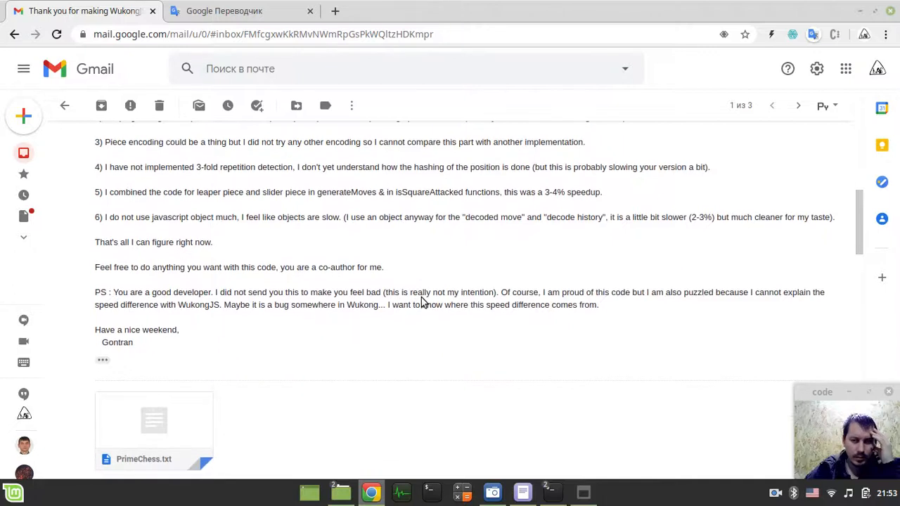
scroll("down", 3)
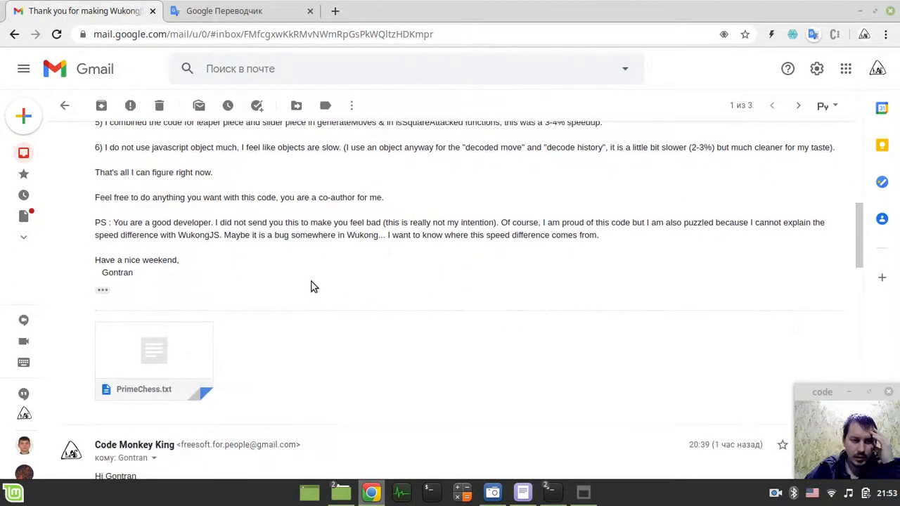
mouse_move(138, 222)
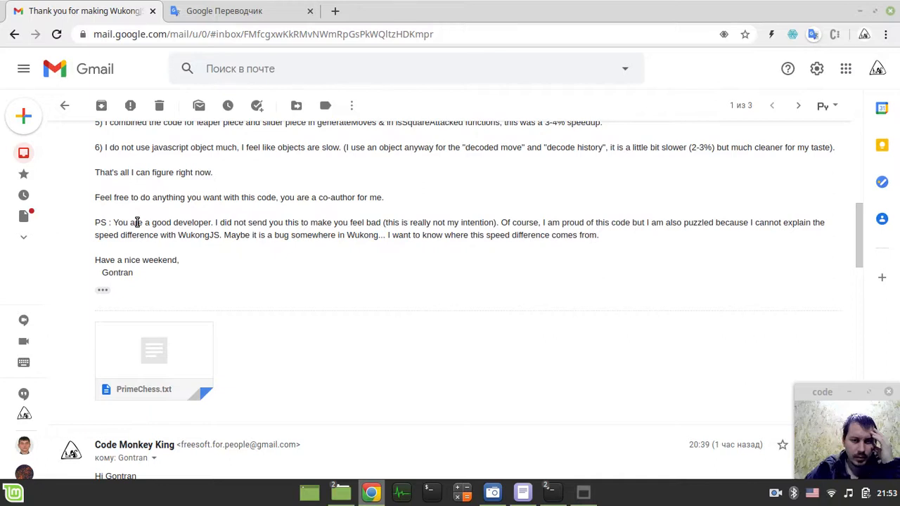
scroll("down", 3)
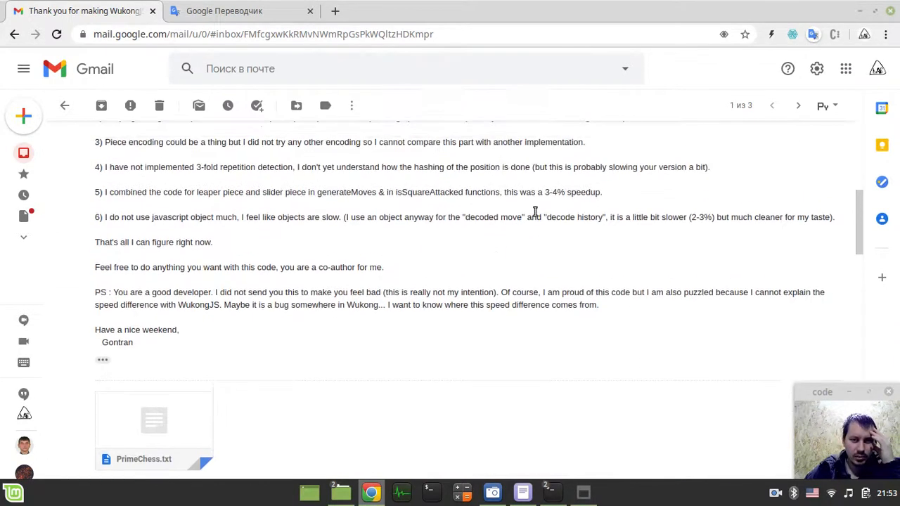
mouse_move(535, 204)
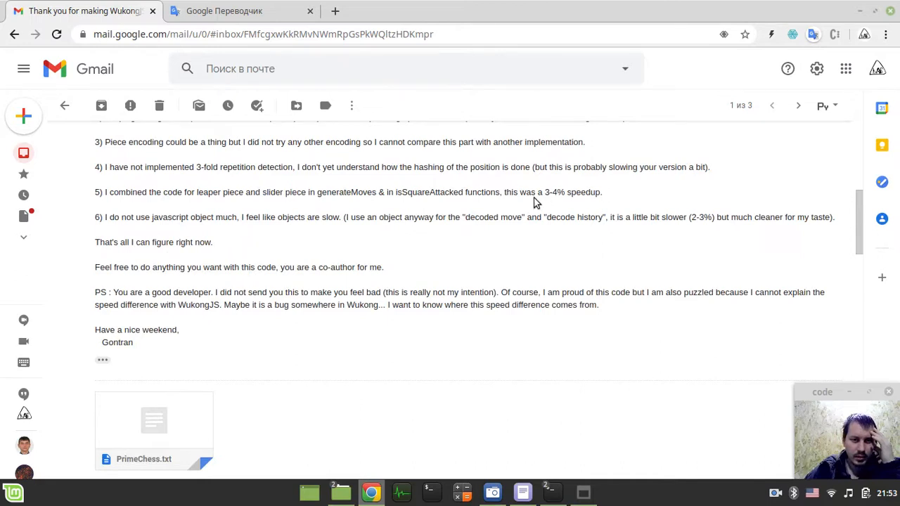
left_click_drag(104, 192, 220, 191)
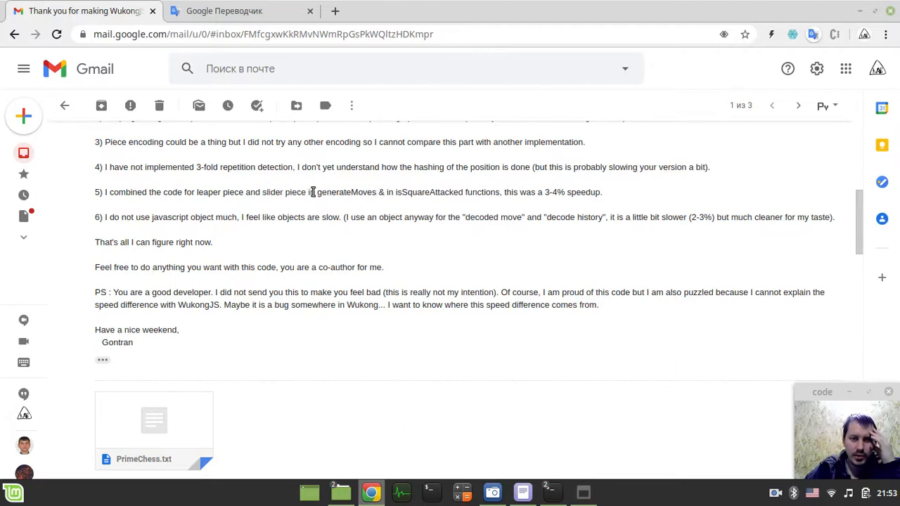
double_click(345, 191)
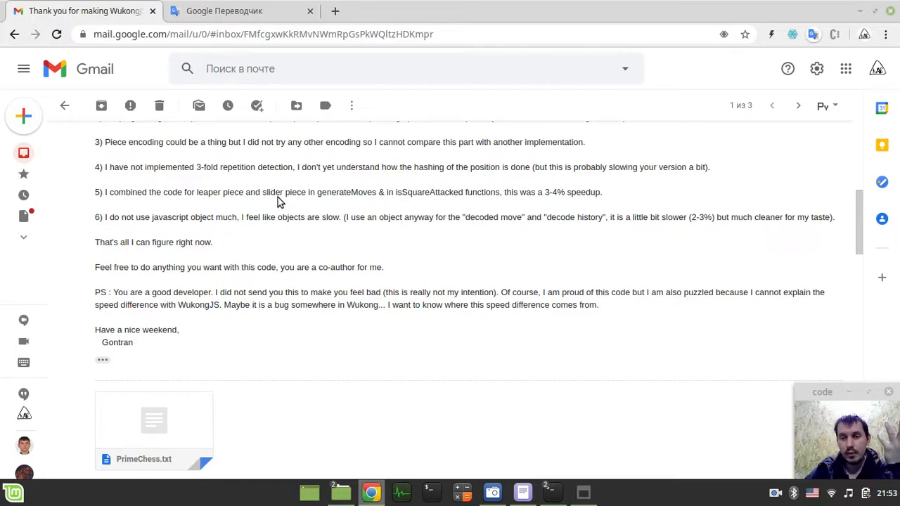
mouse_move(335, 196)
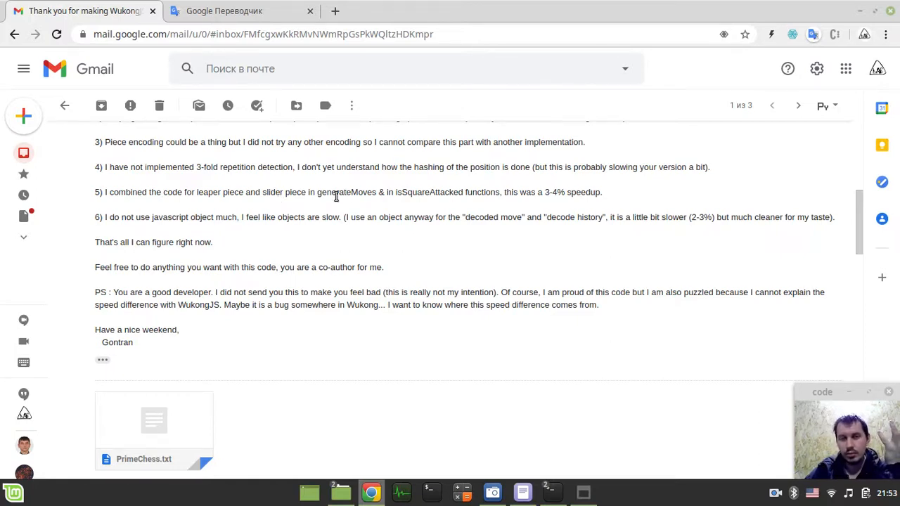
mouse_move(348, 195)
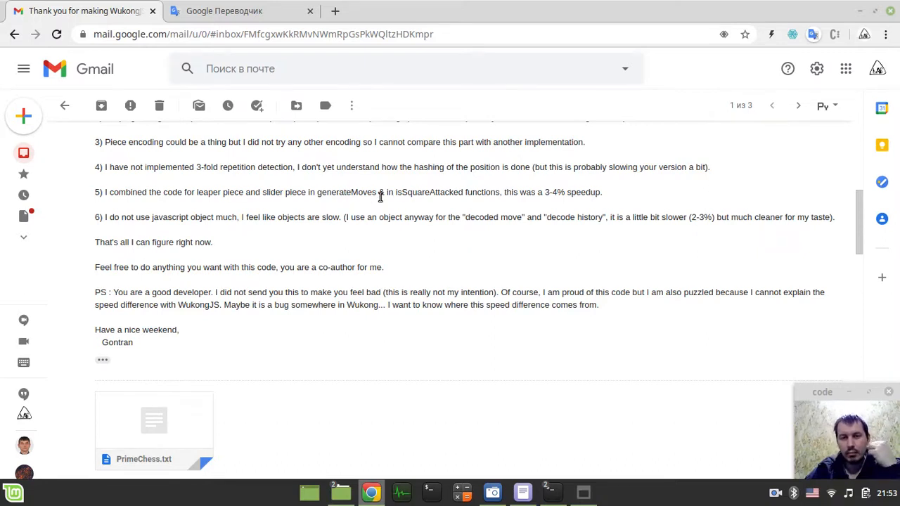
left_click_drag(386, 192, 489, 191)
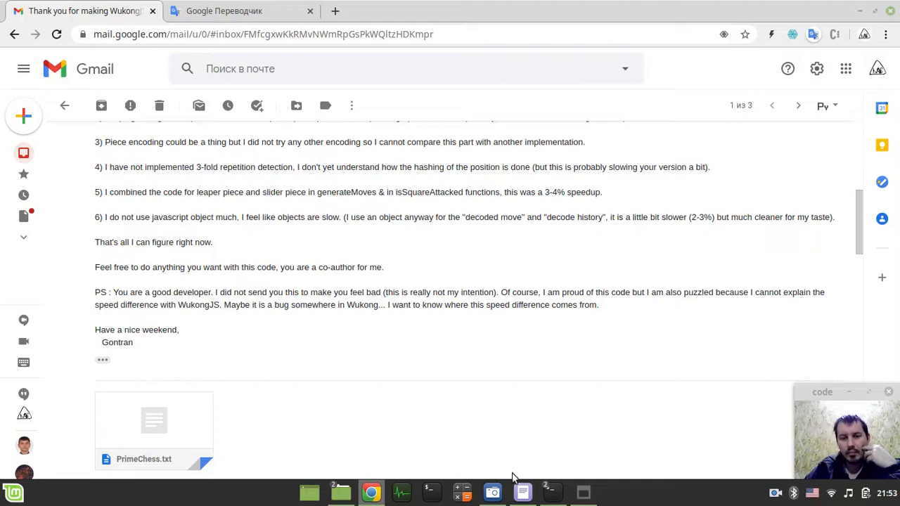
left_click(523, 492)
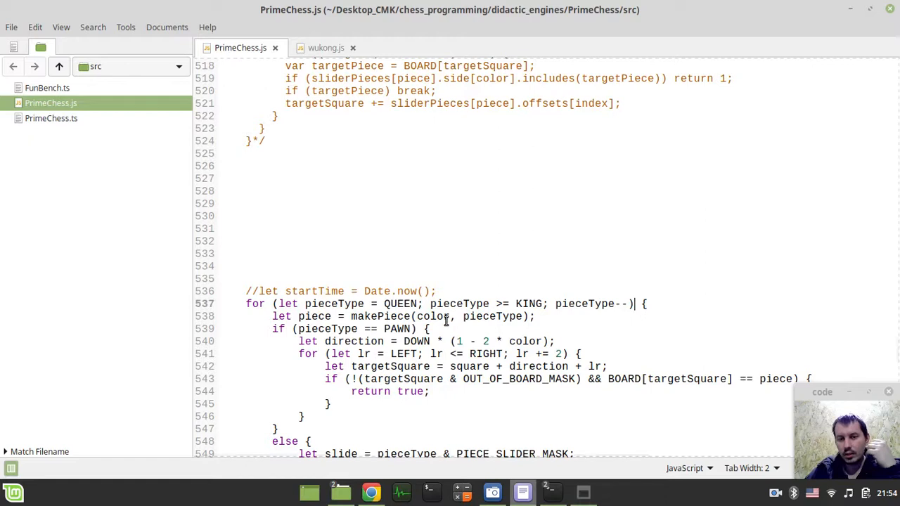
scroll("down", 3)
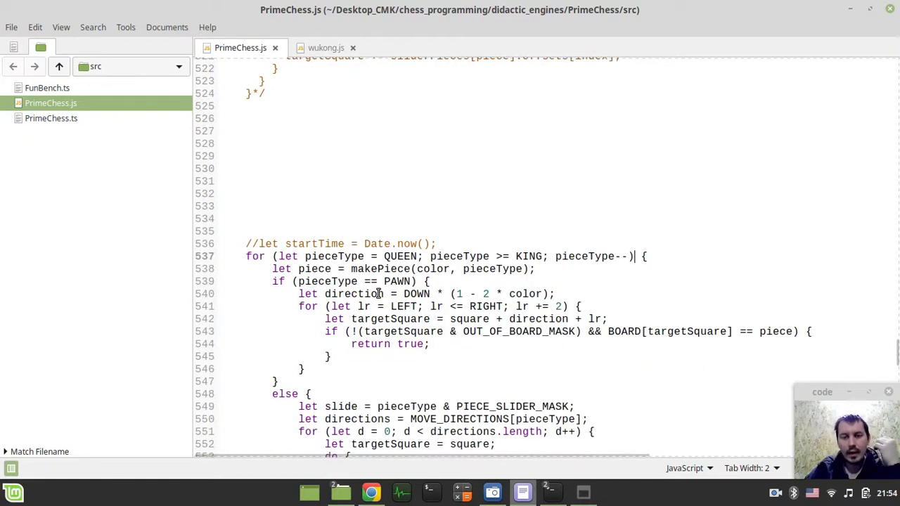
mouse_move(381, 268)
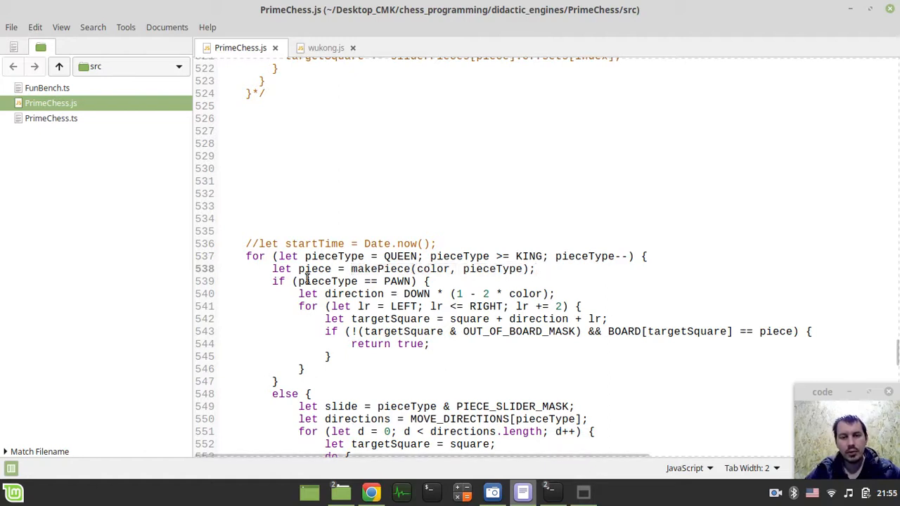
double_click(315, 269)
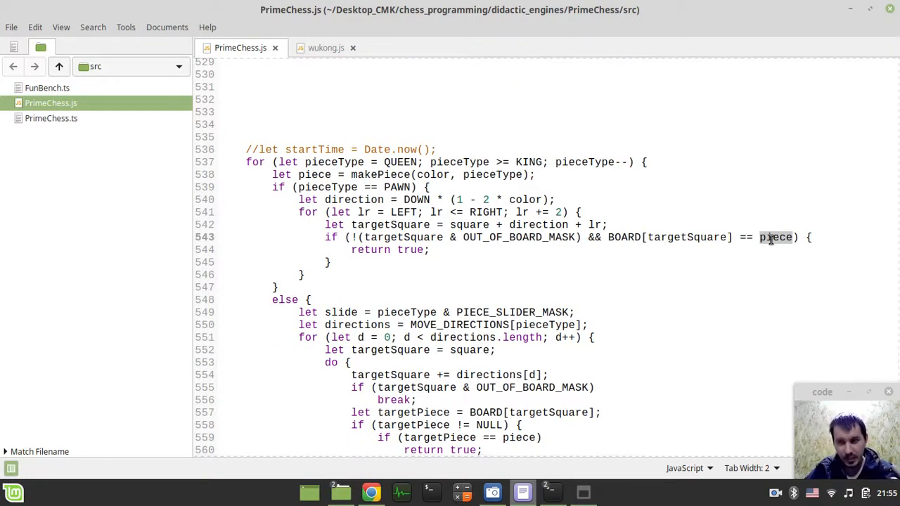
left_click(312, 299)
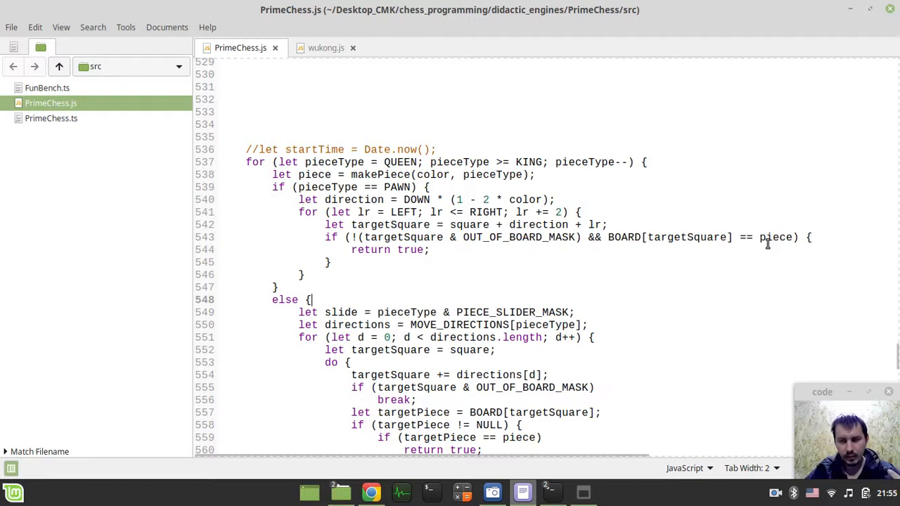
mouse_move(343, 204)
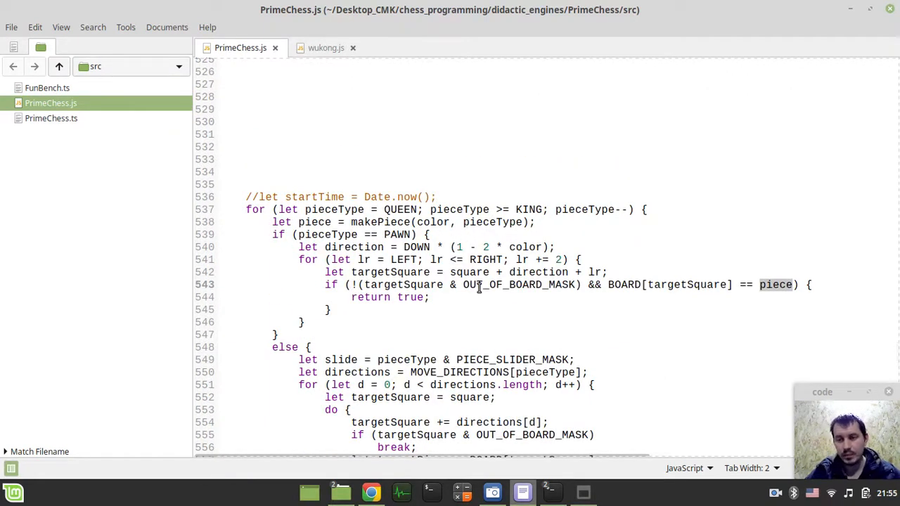
mouse_move(779, 281)
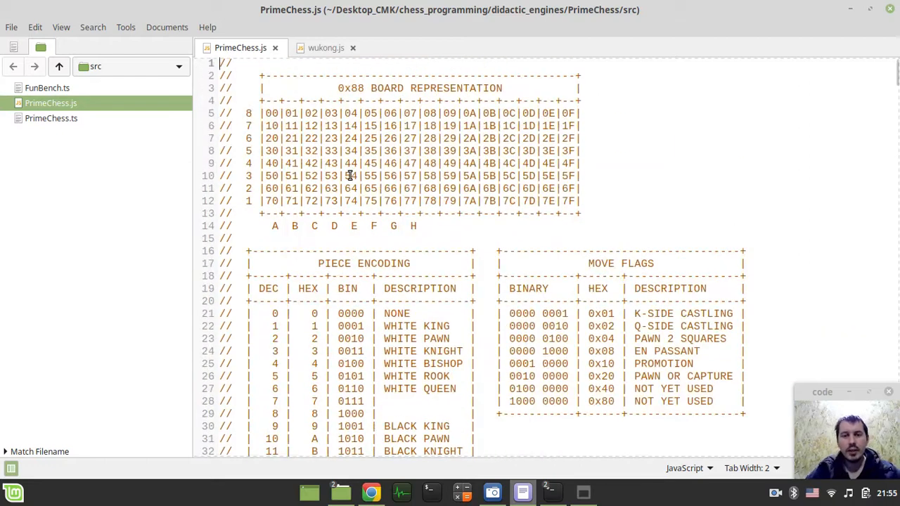
- Read PrimeChess.js's piece-encoding comment table and the CONSTANTS section
scroll("down", 3)
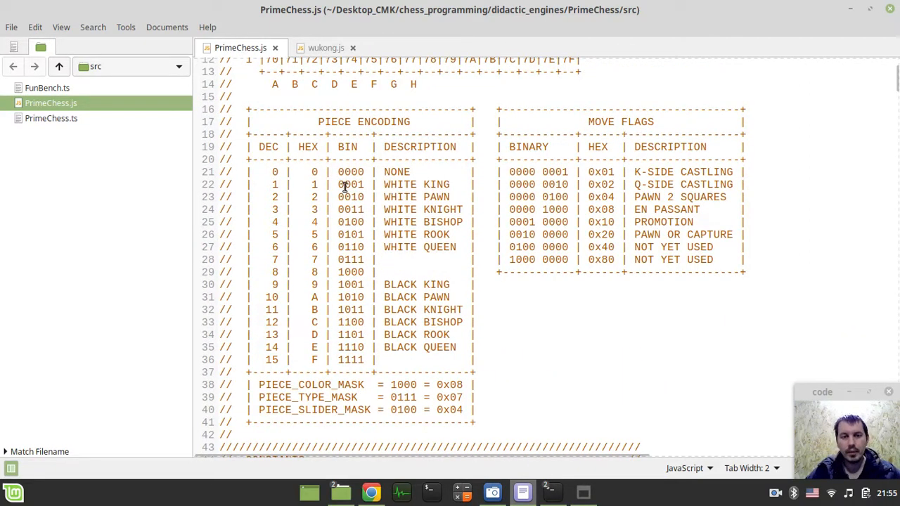
double_click(350, 197)
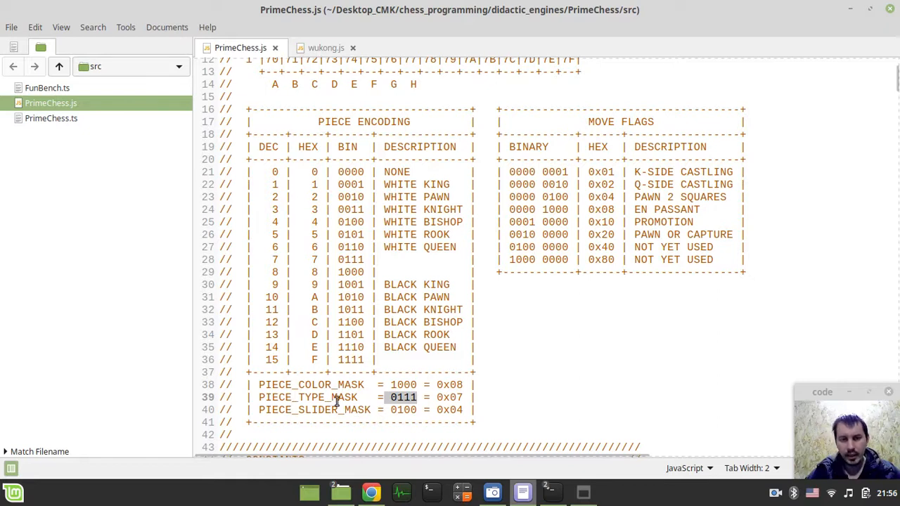
mouse_move(329, 231)
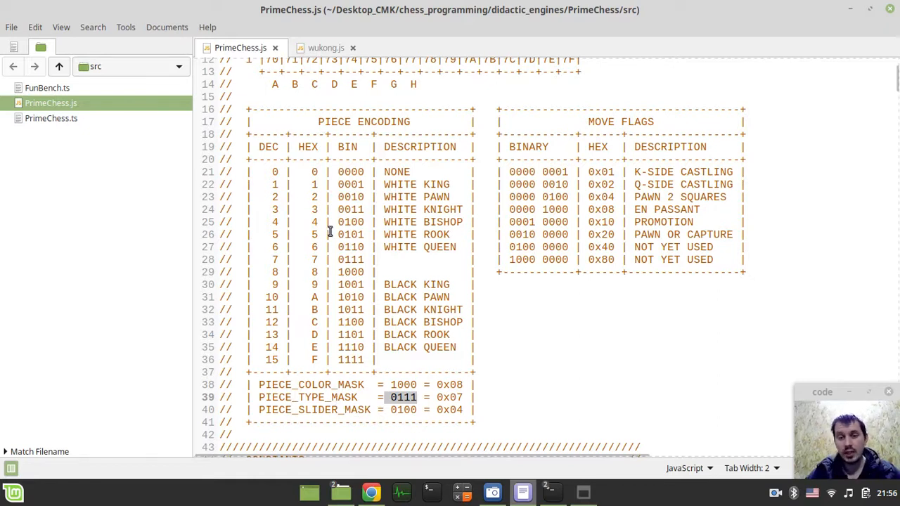
mouse_move(397, 291)
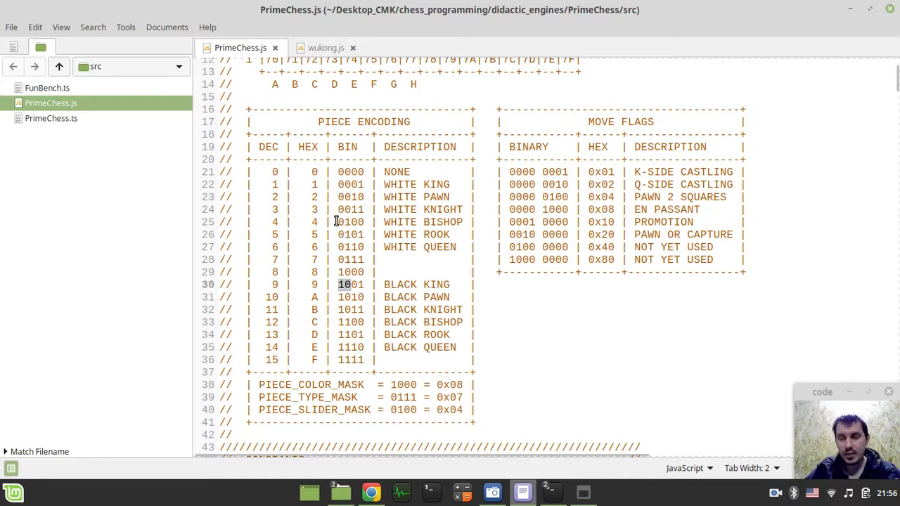
scroll("down", 3)
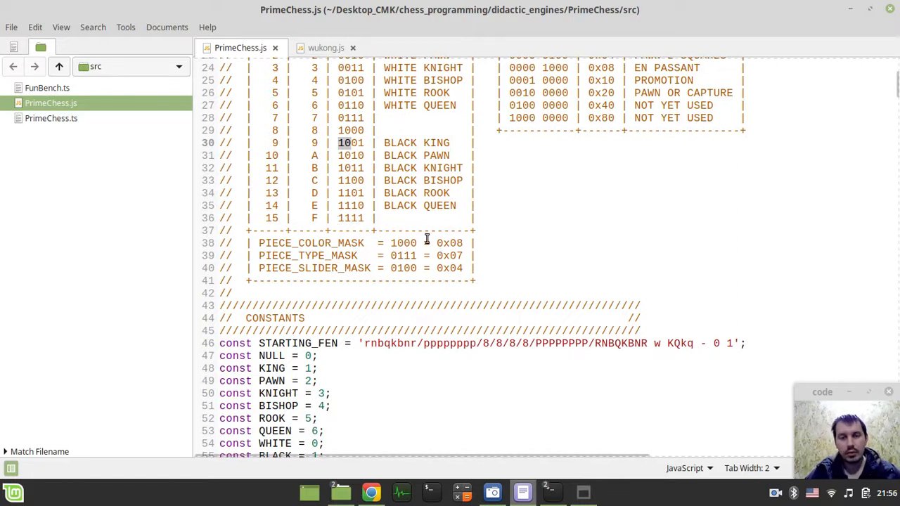
scroll("down", 3)
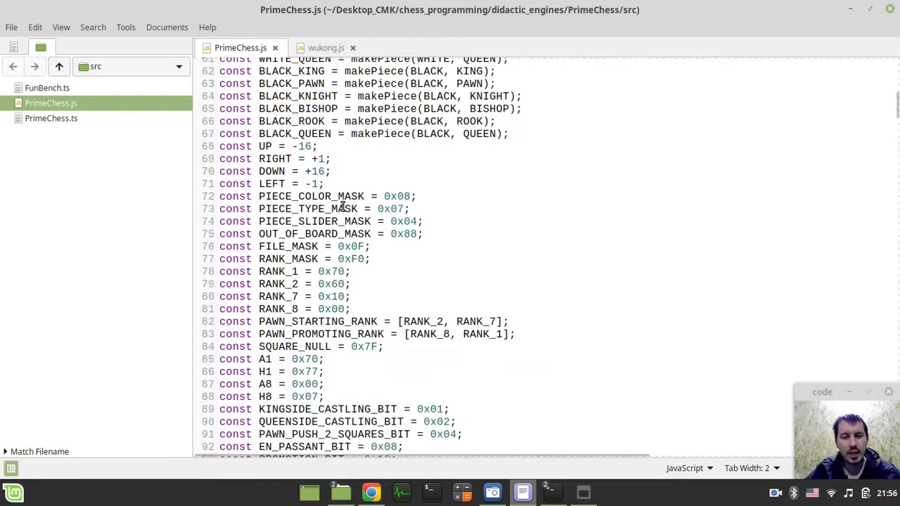
scroll("down", 3)
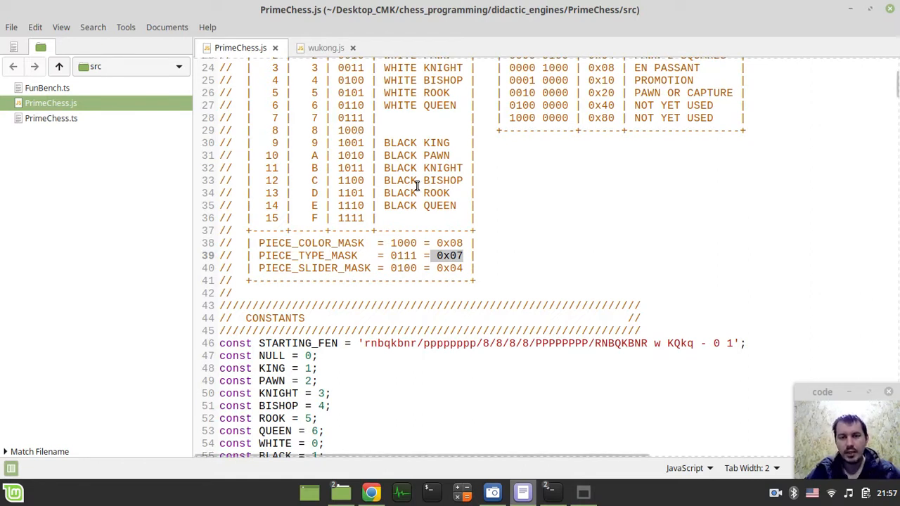
scroll("down", 3)
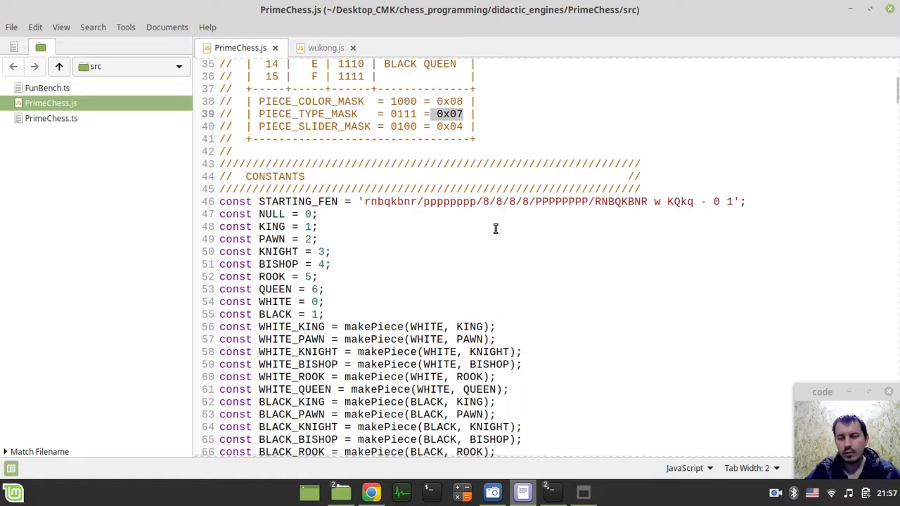
scroll("down", 3)
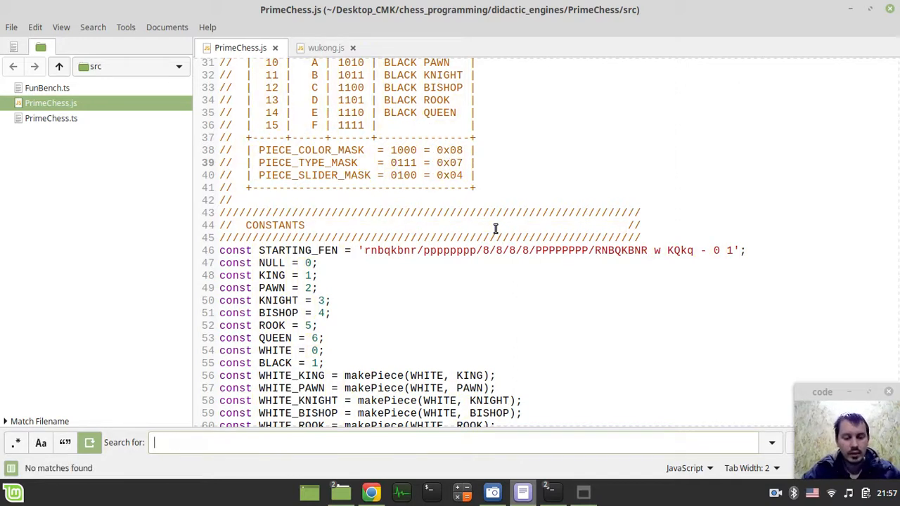
- Search PrimeChess.js for 'function' and close the search bar
type("function")
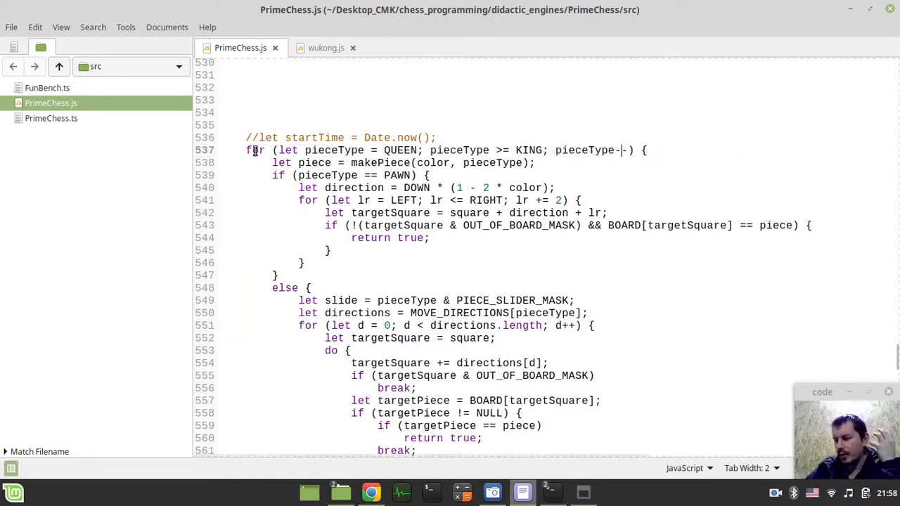
type("-")
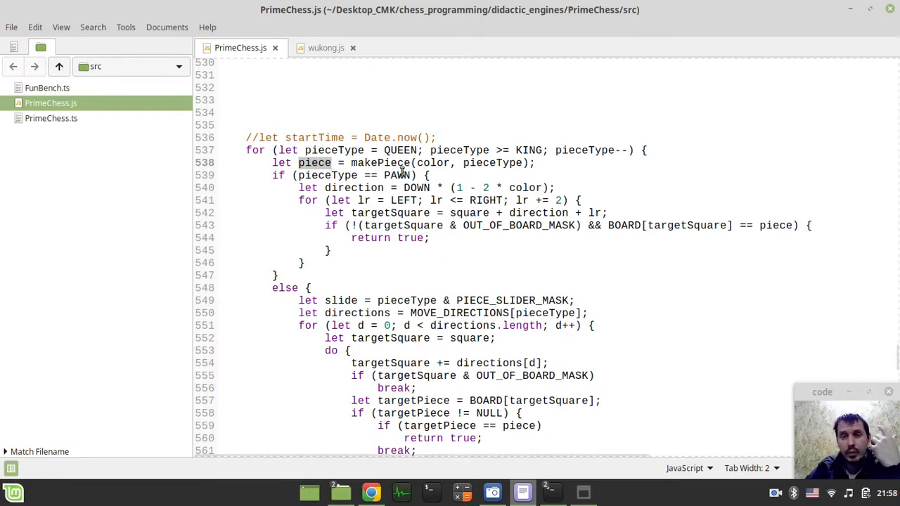
double_click(380, 163)
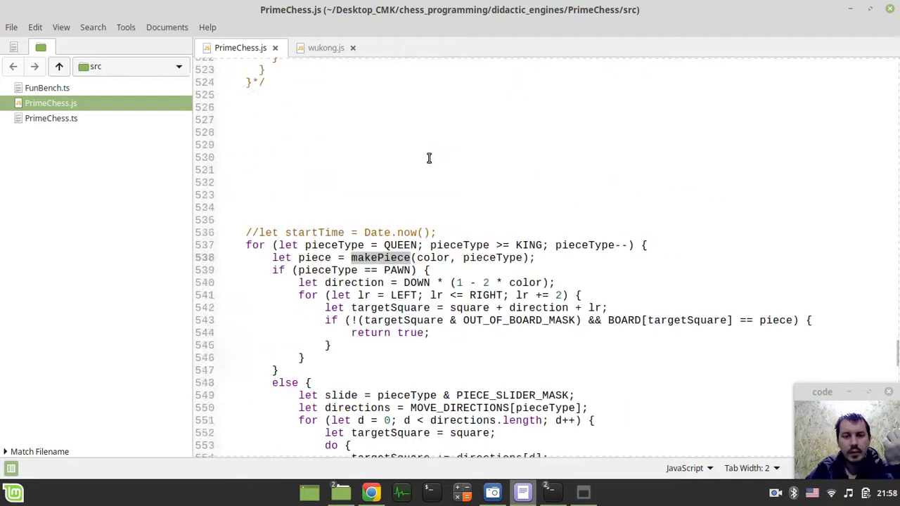
- Scroll to the knight/bishop/rook/king offset tables and the pawnDirections mapping
scroll("down", 3)
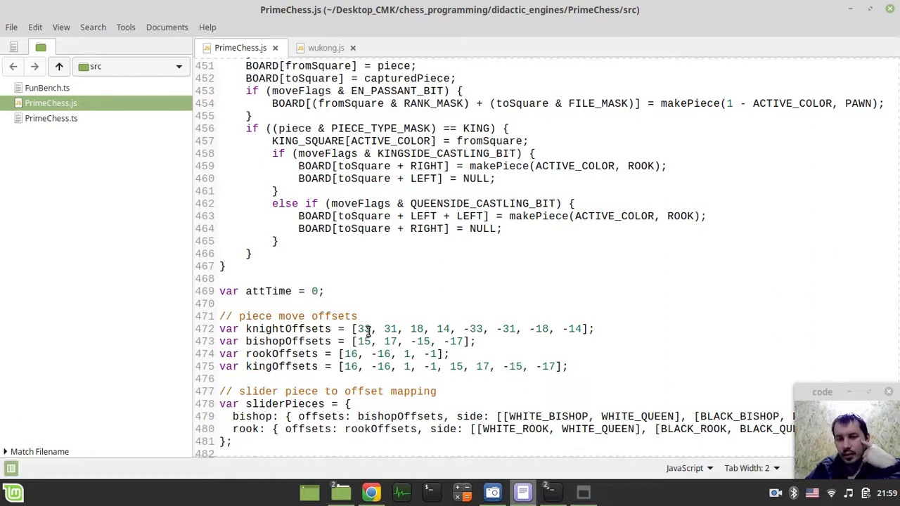
scroll("down", 3)
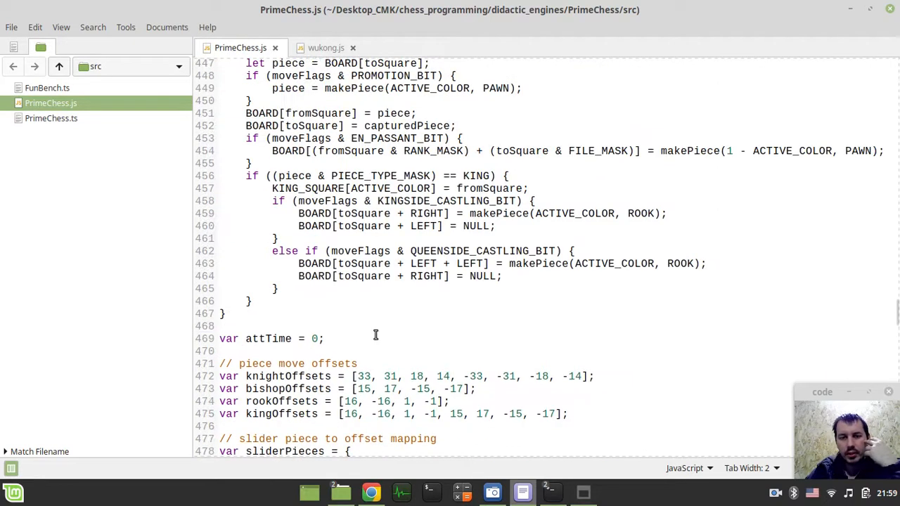
scroll("down", 3)
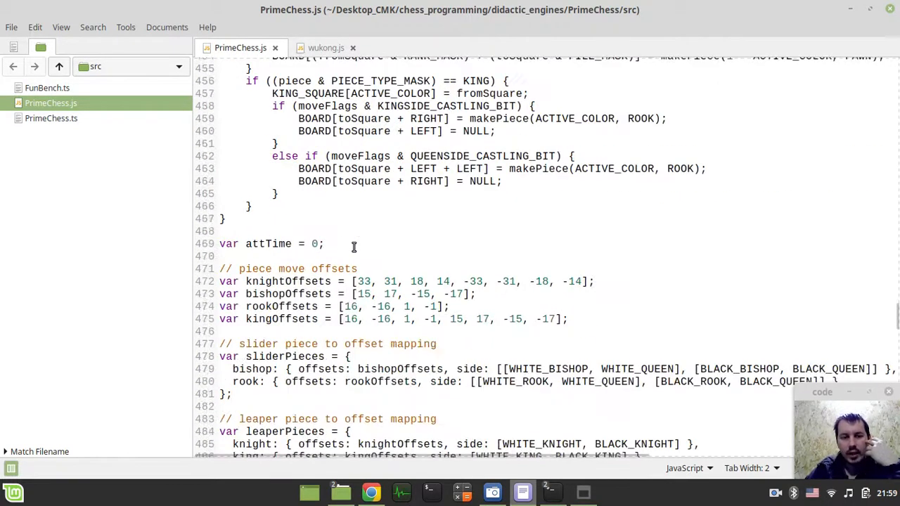
scroll("down", 3)
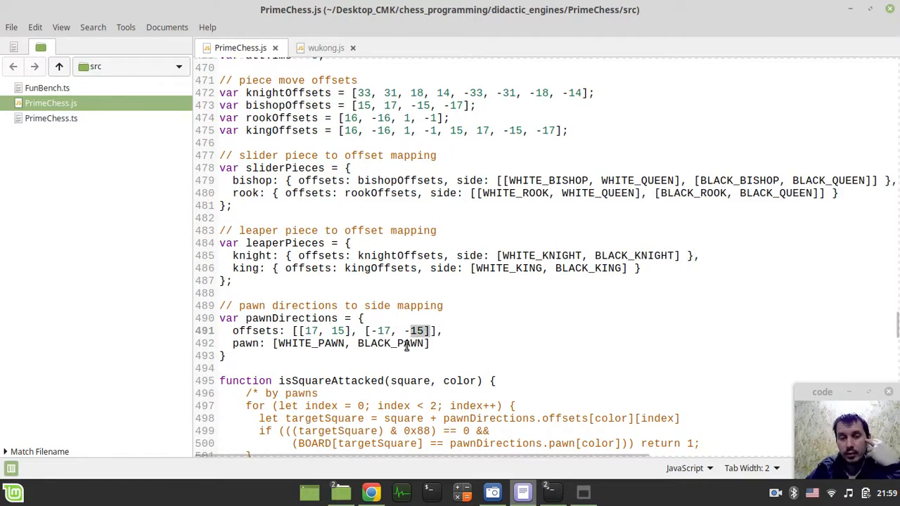
scroll("down", 3)
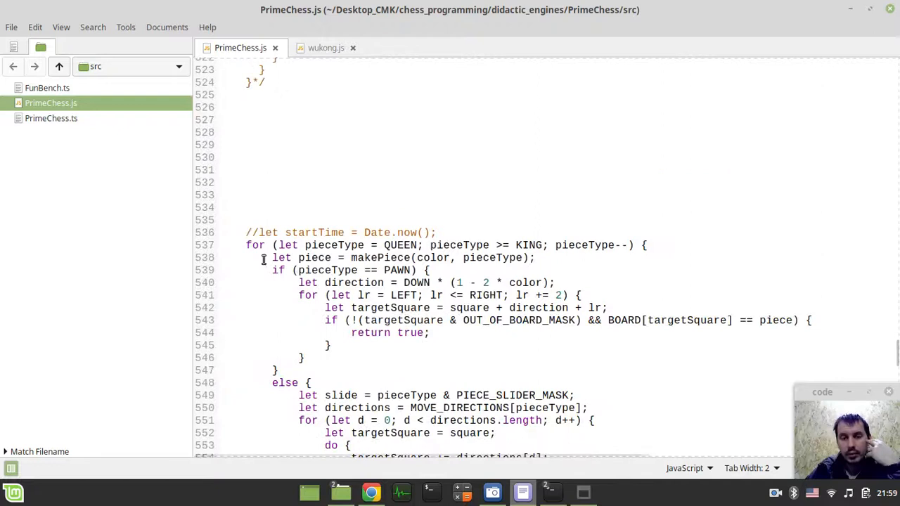
left_click_drag(402, 282, 554, 283)
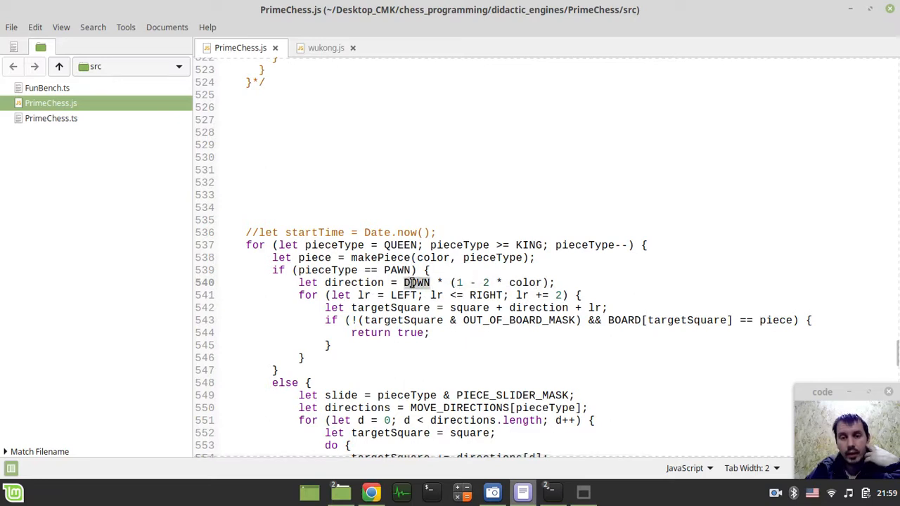
scroll("down", 3)
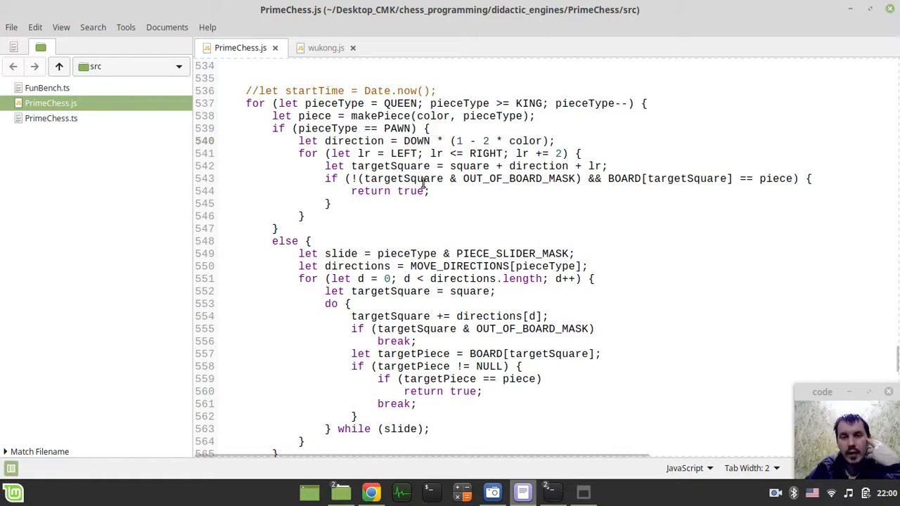
left_click_drag(366, 177, 576, 177)
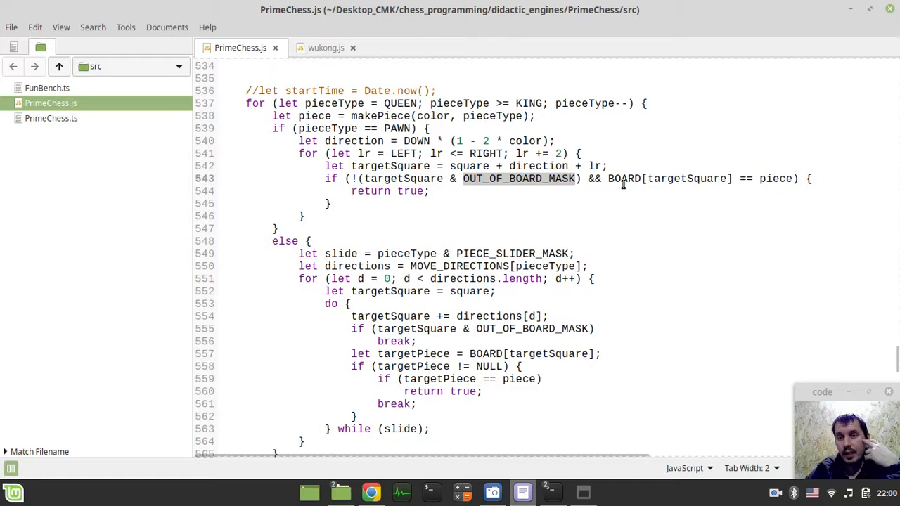
double_click(624, 178)
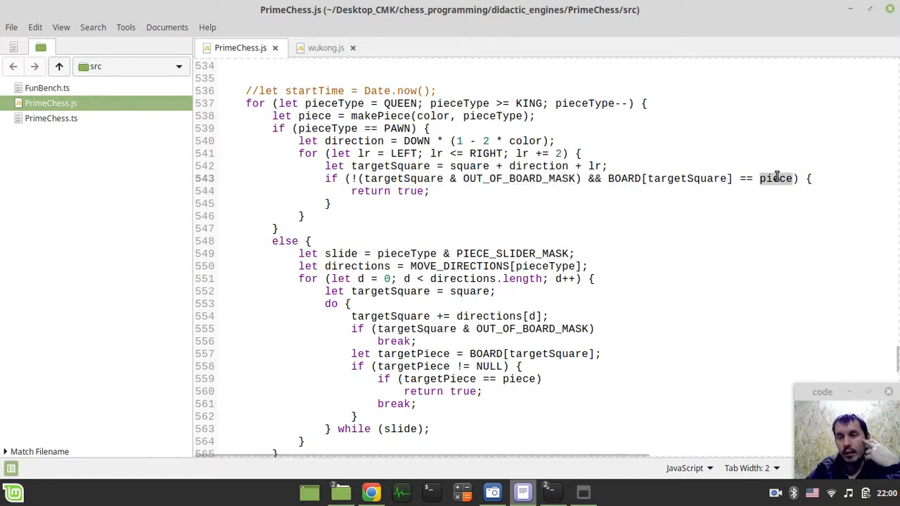
scroll("down", 3)
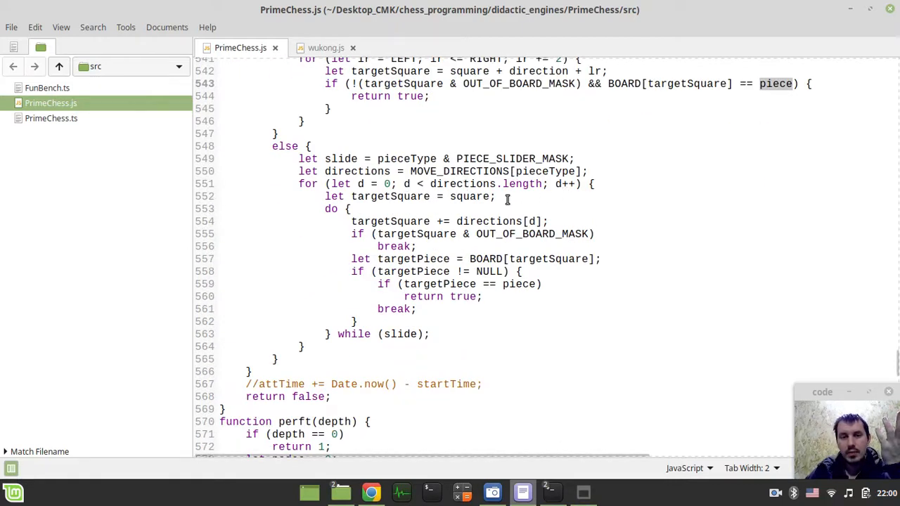
scroll("down", 3)
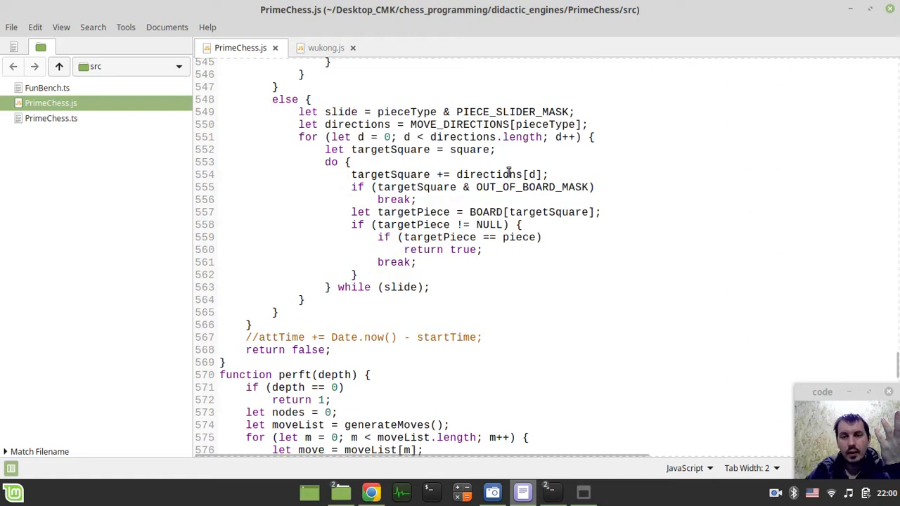
double_click(489, 174)
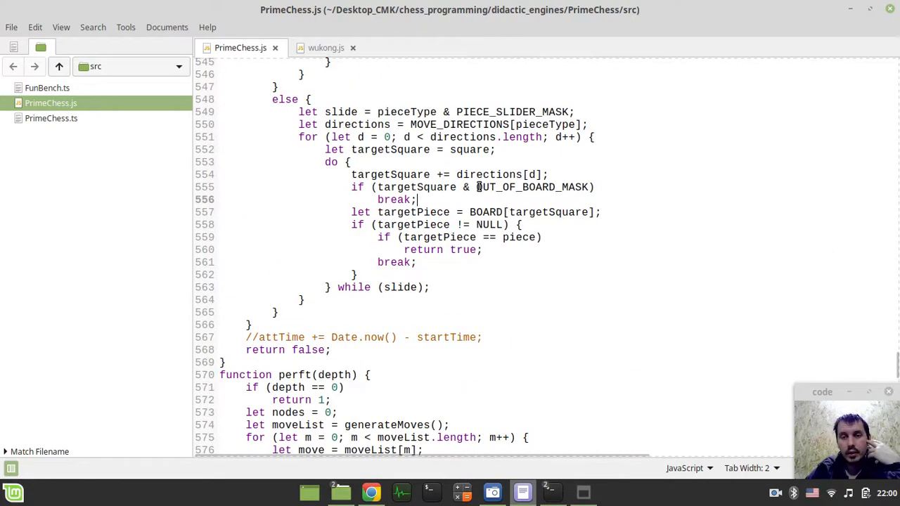
scroll("down", 3)
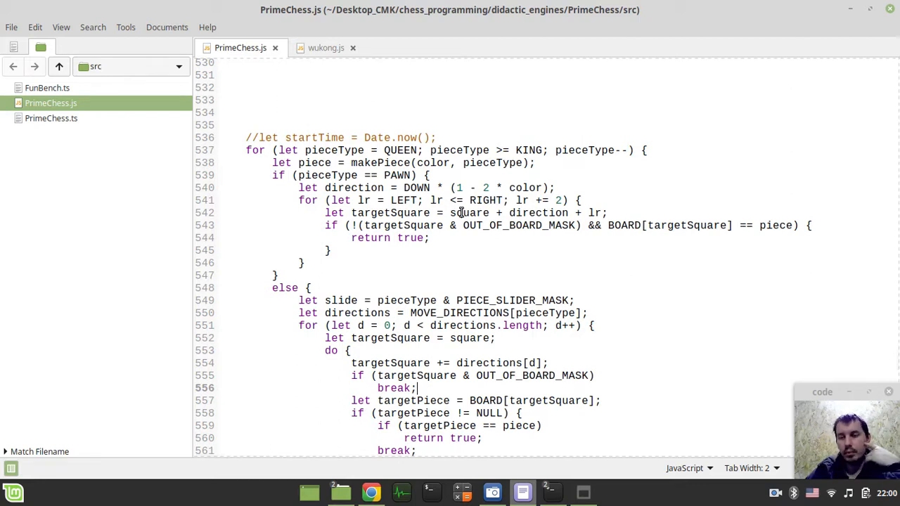
scroll("down", 3)
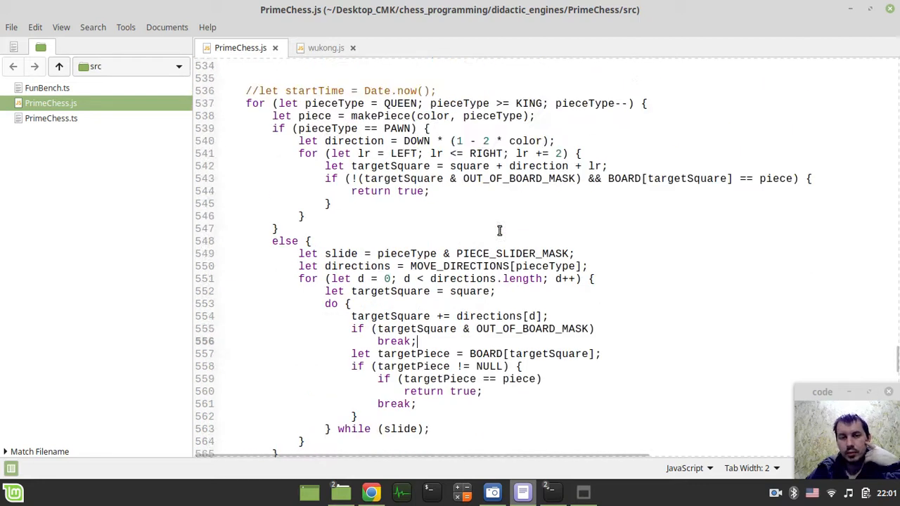
mouse_move(496, 227)
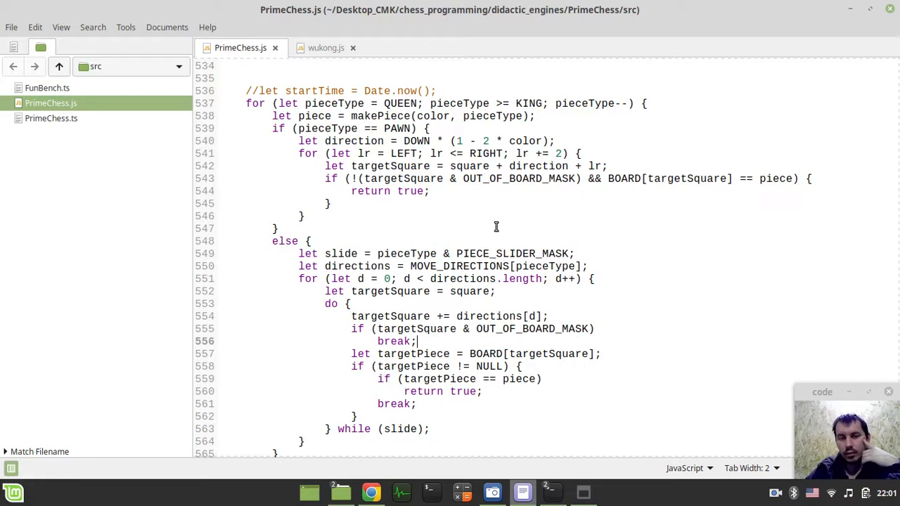
scroll("down", 3)
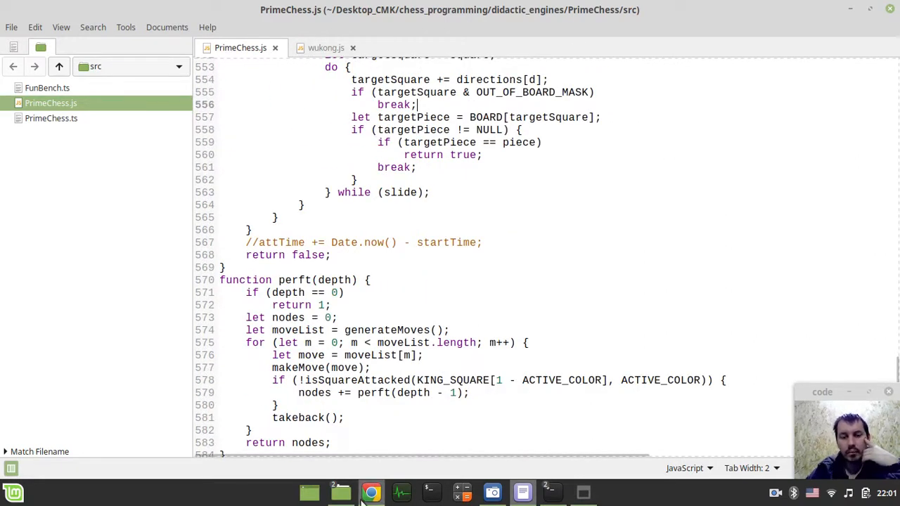
- Return to the Gmail email and scroll to the numbered speedup notes starting with the Uint8Array board
left_click(371, 492)
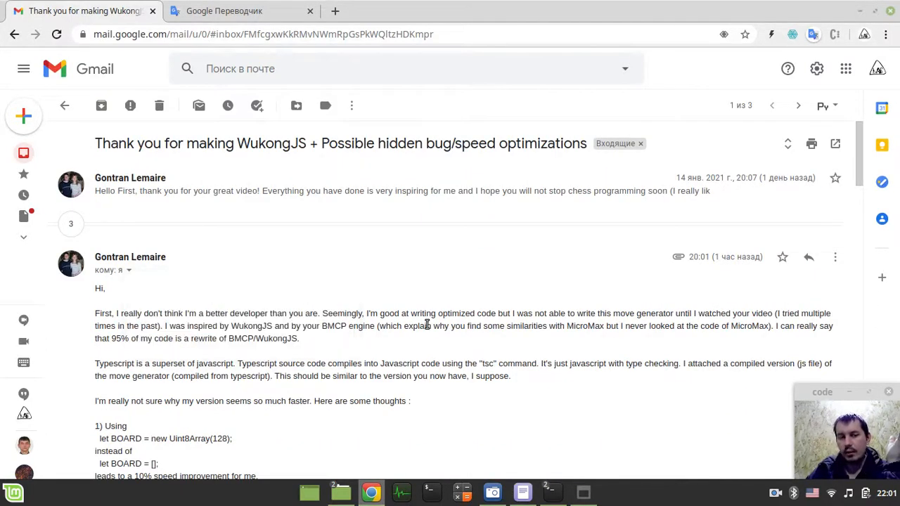
scroll("down", 3)
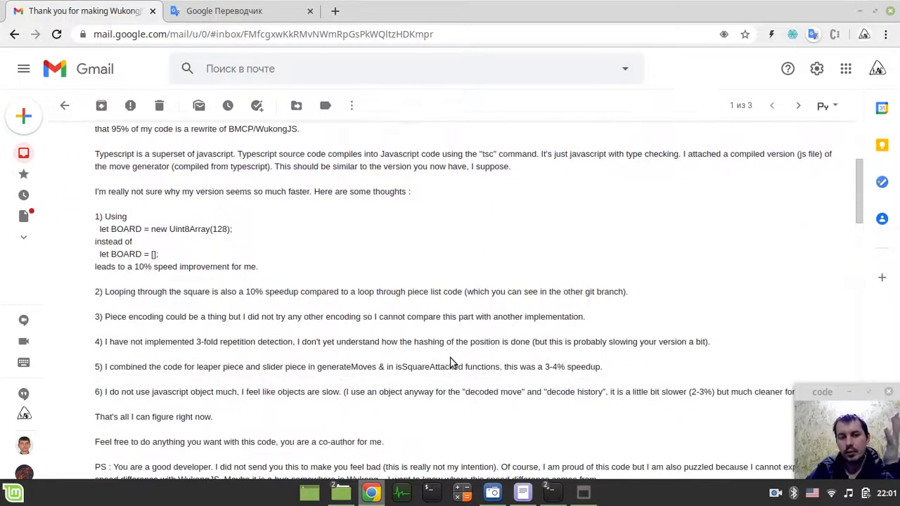
scroll("down", 3)
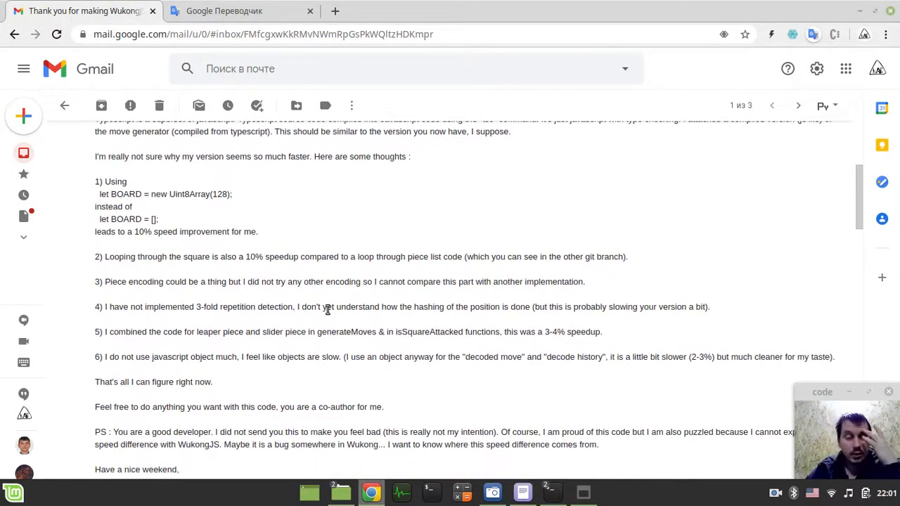
mouse_move(78, 213)
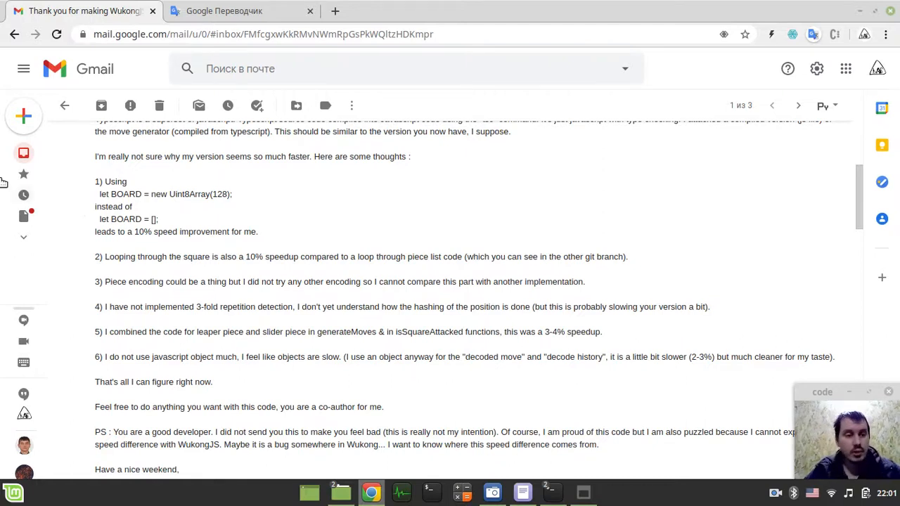
scroll("down", 3)
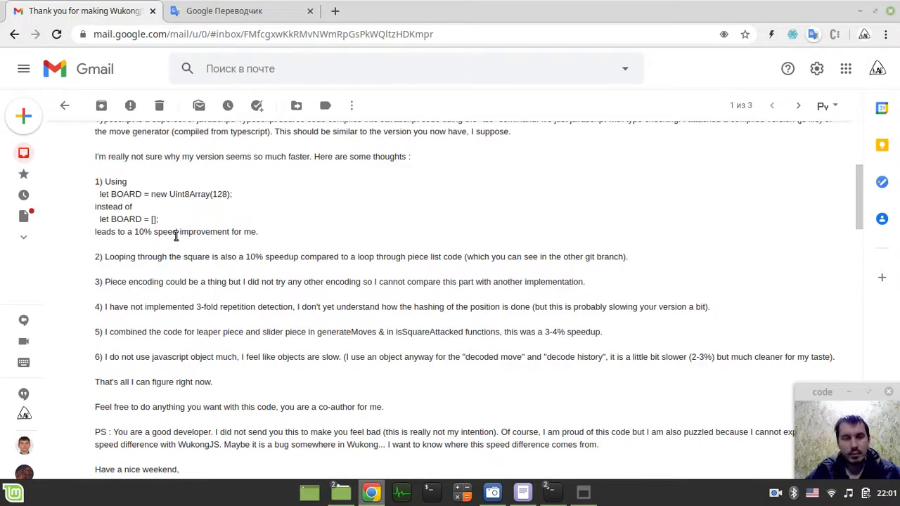
scroll("down", 3)
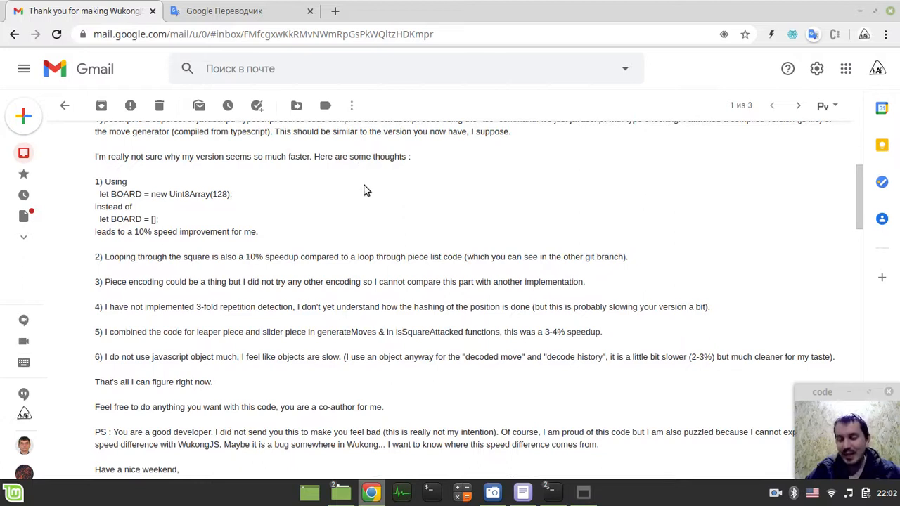
mouse_move(294, 220)
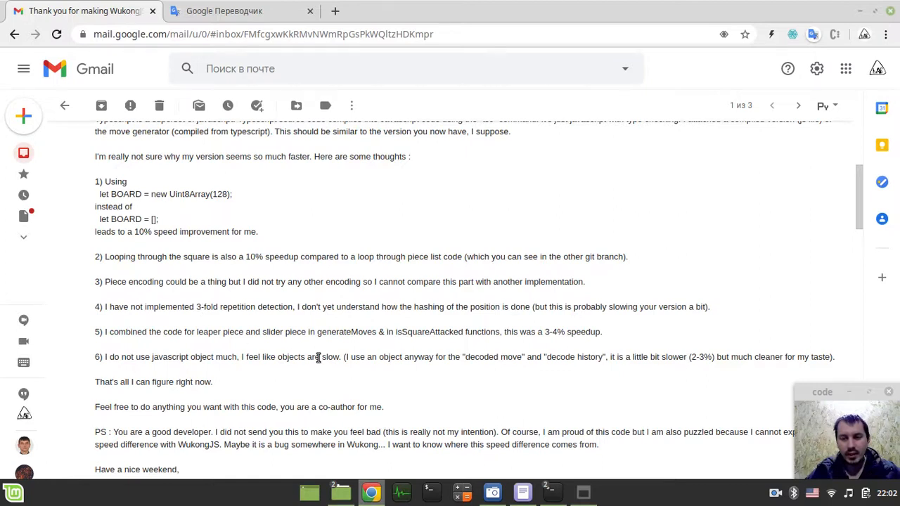
mouse_move(329, 379)
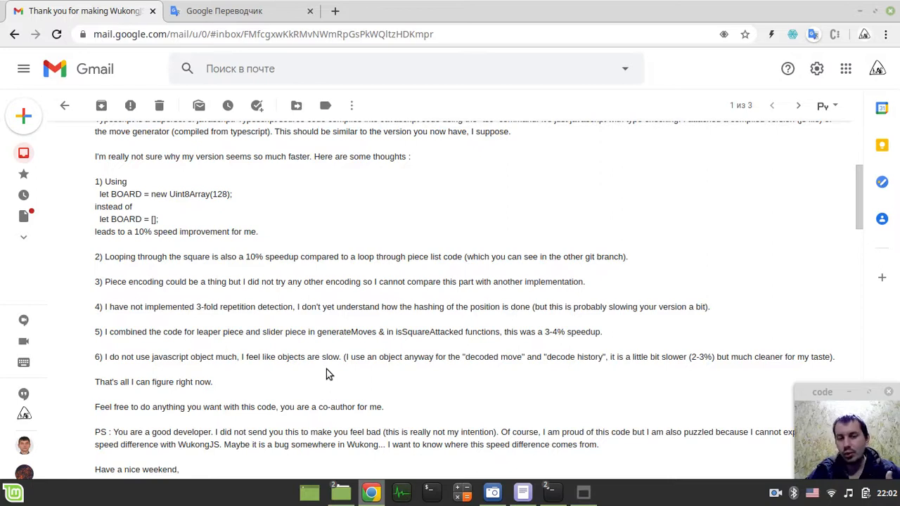
scroll("down", 3)
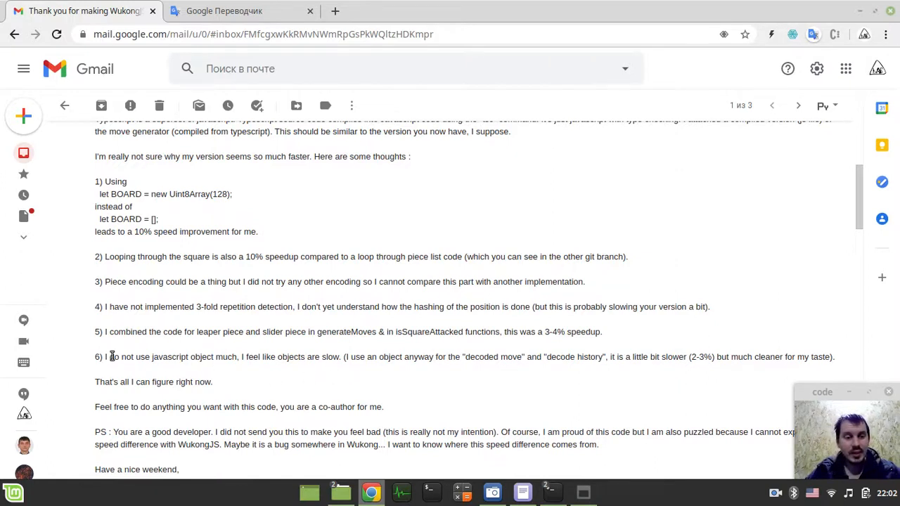
mouse_move(118, 368)
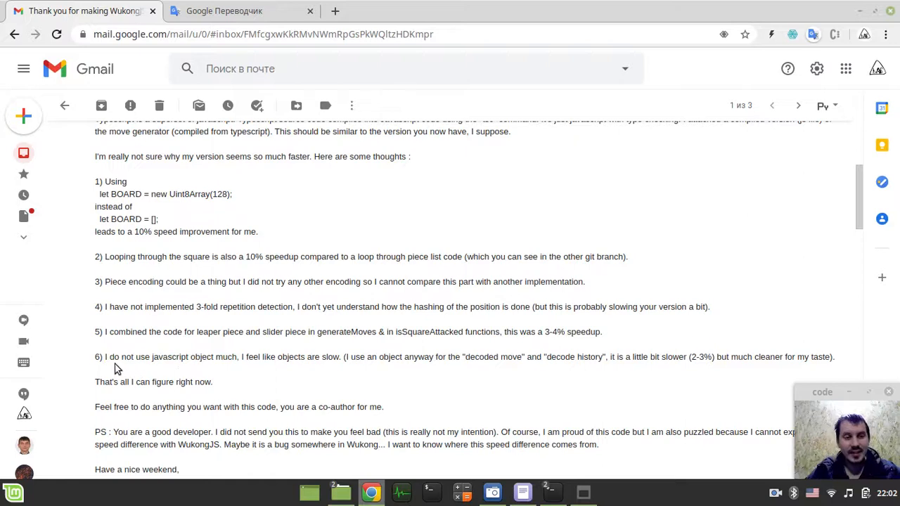
left_click_drag(105, 357, 180, 470)
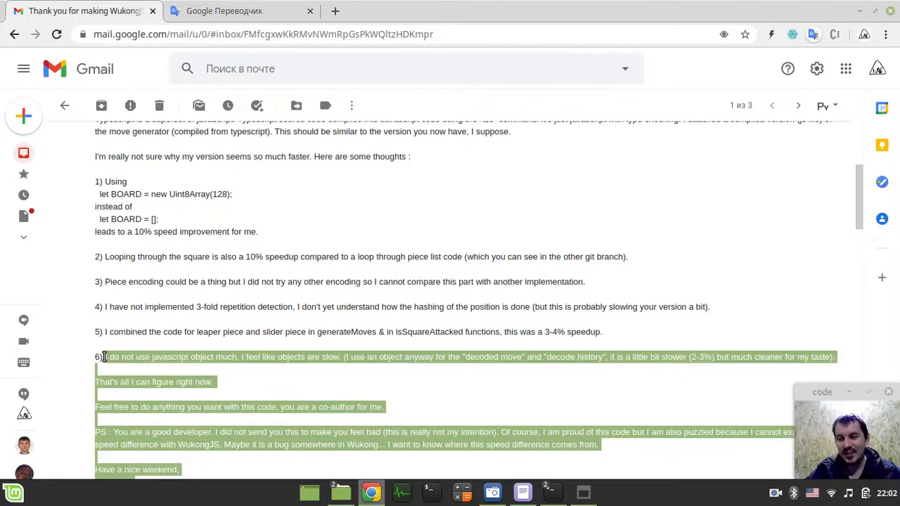
left_click(239, 373)
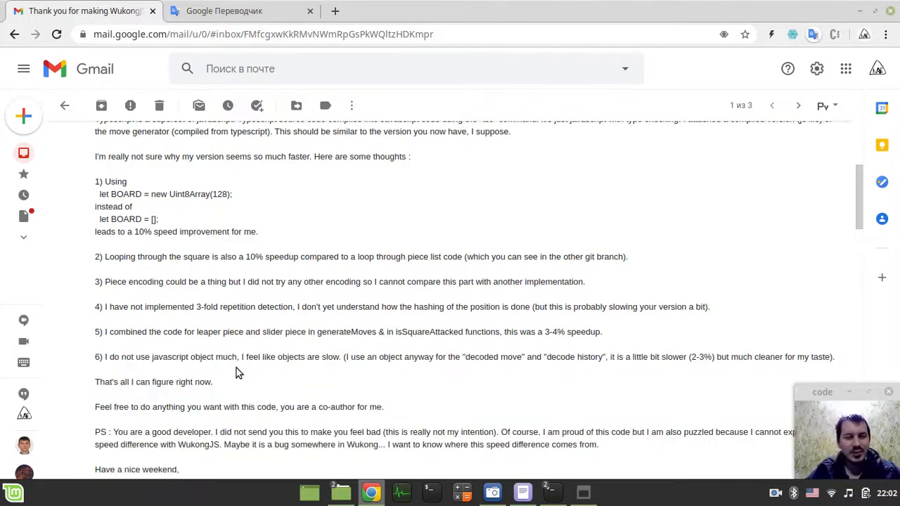
mouse_move(317, 368)
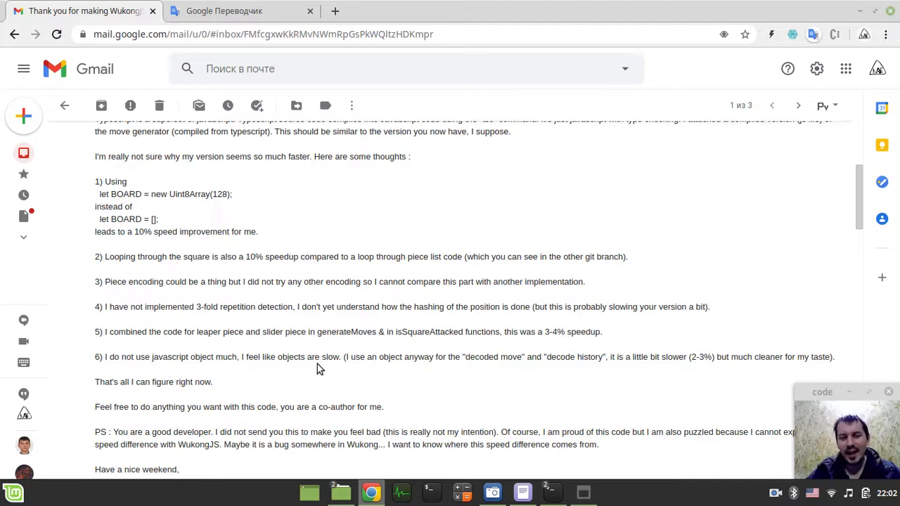
left_click_drag(226, 357, 340, 357)
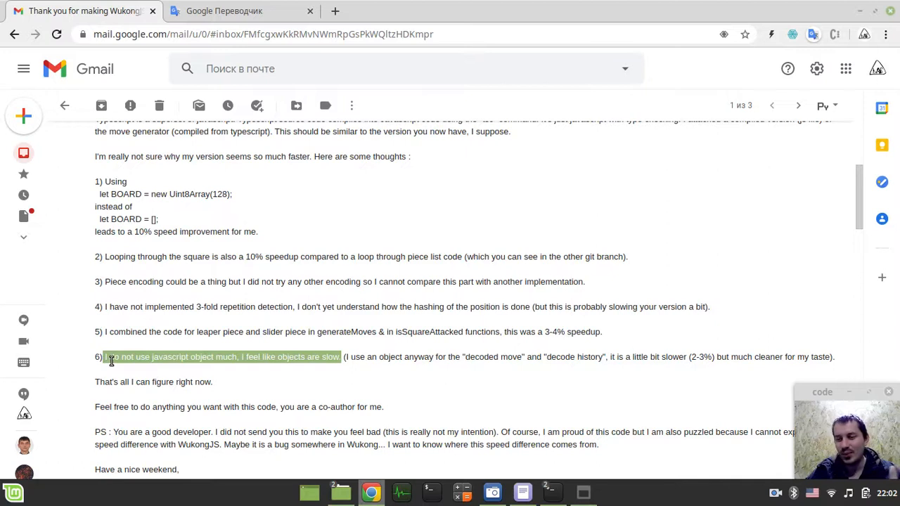
mouse_move(137, 374)
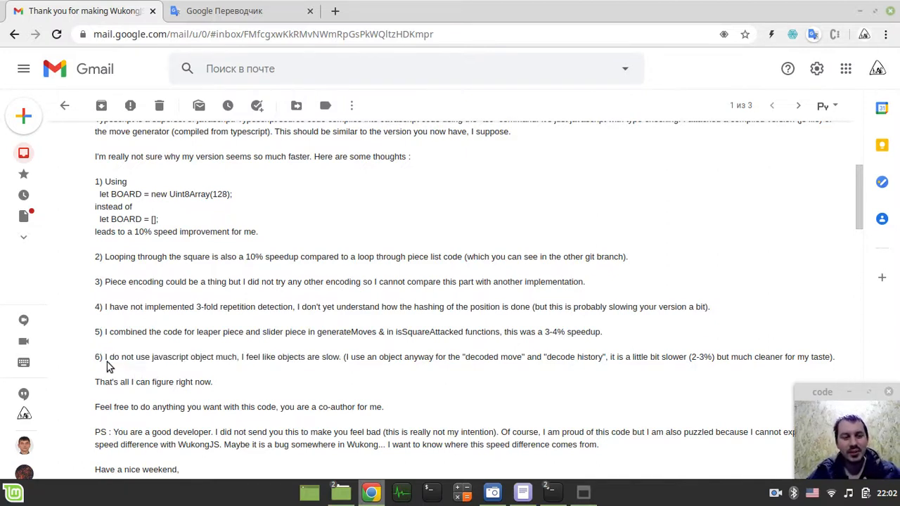
left_click_drag(95, 357, 329, 357)
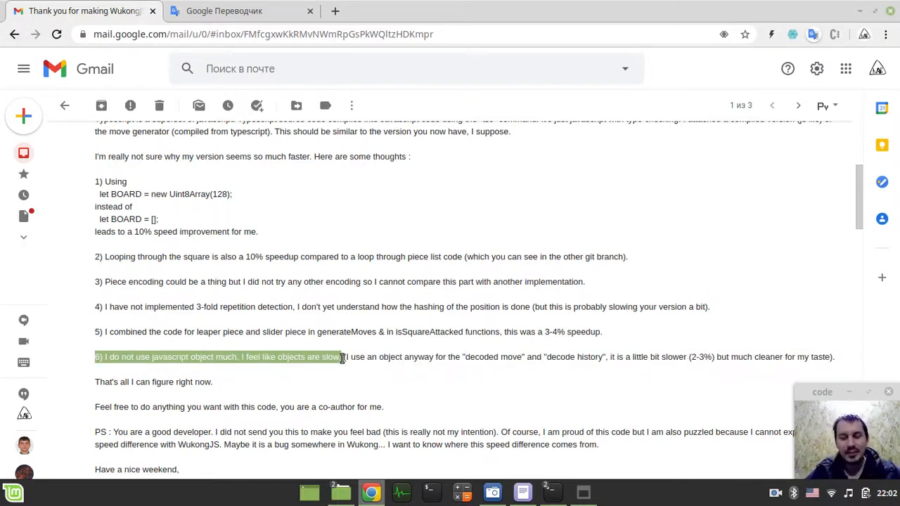
left_click(104, 357)
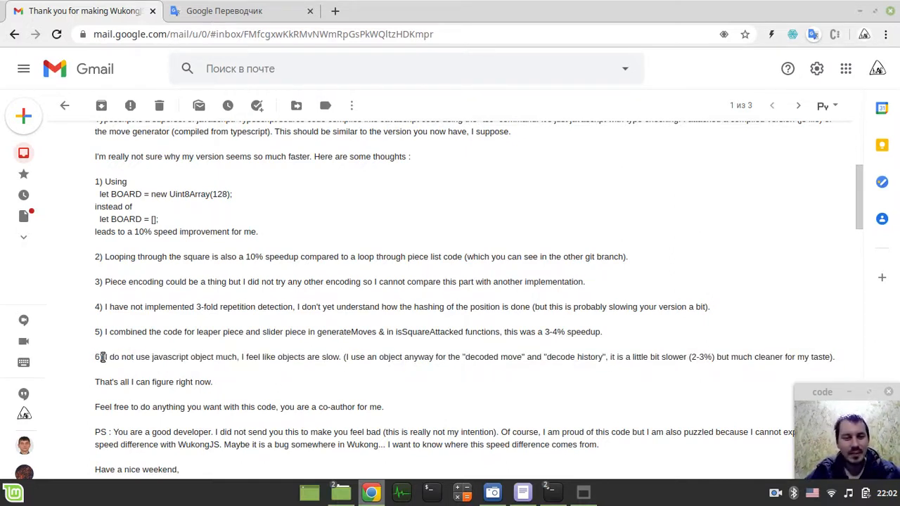
left_click_drag(107, 357, 337, 357)
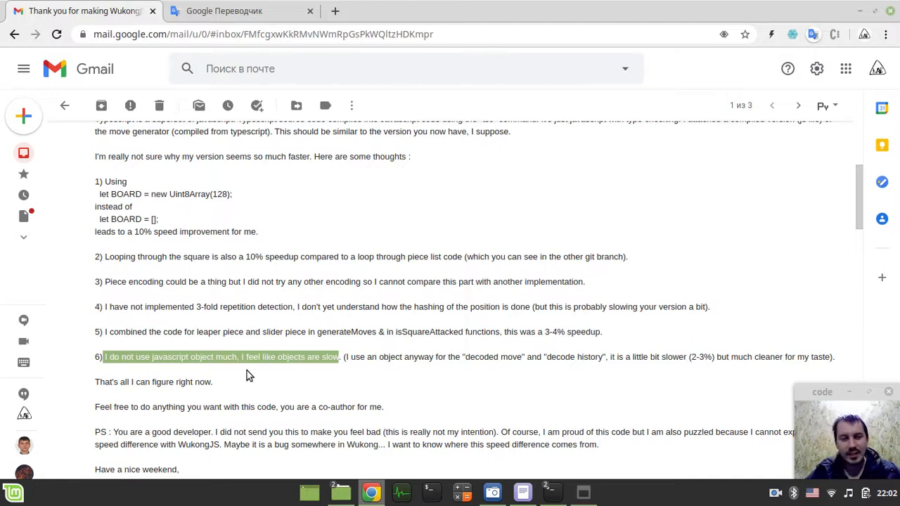
mouse_move(167, 371)
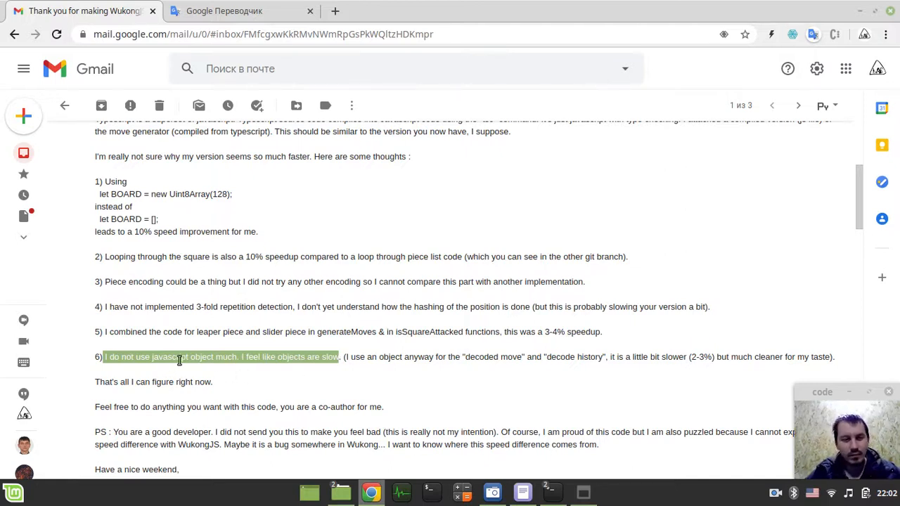
mouse_move(157, 353)
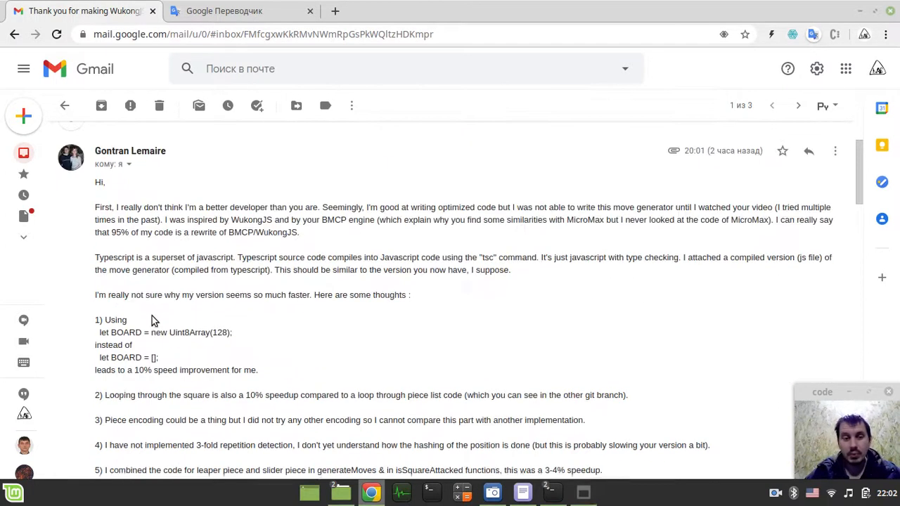
scroll("down", 3)
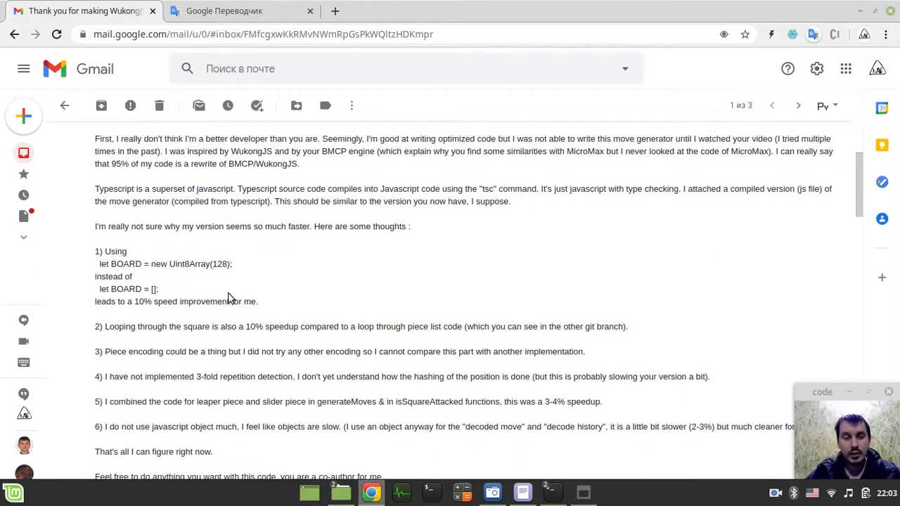
scroll("down", 3)
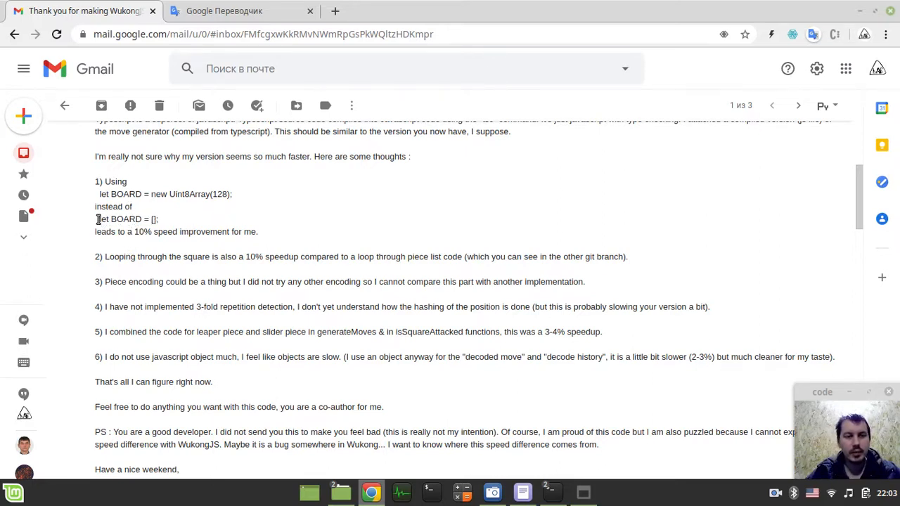
double_click(126, 220)
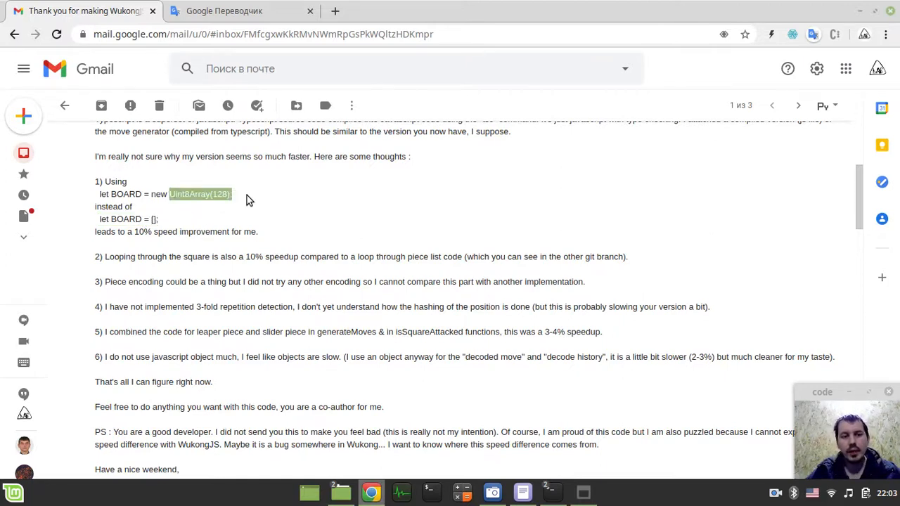
mouse_move(162, 254)
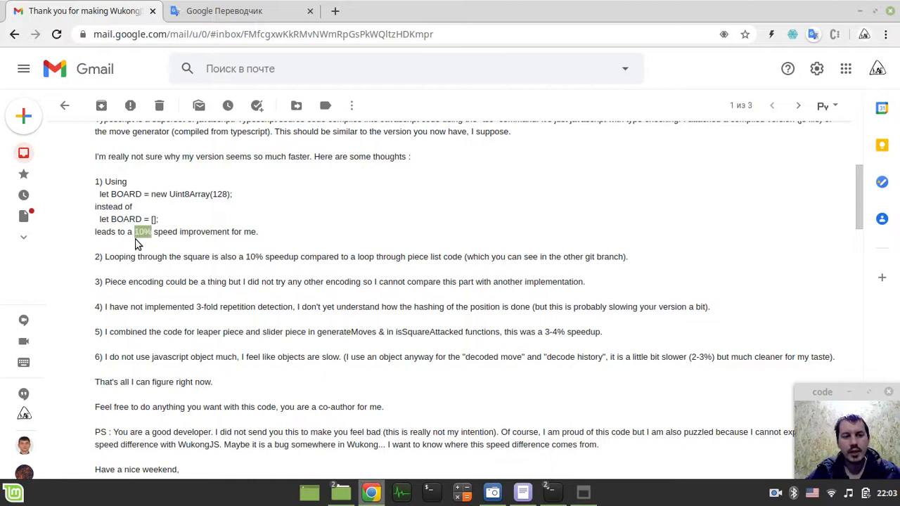
mouse_move(143, 242)
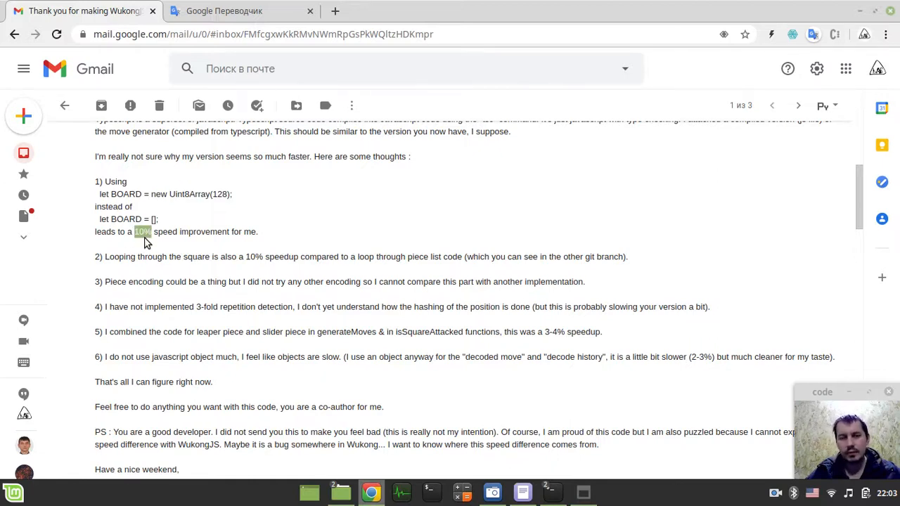
mouse_move(287, 254)
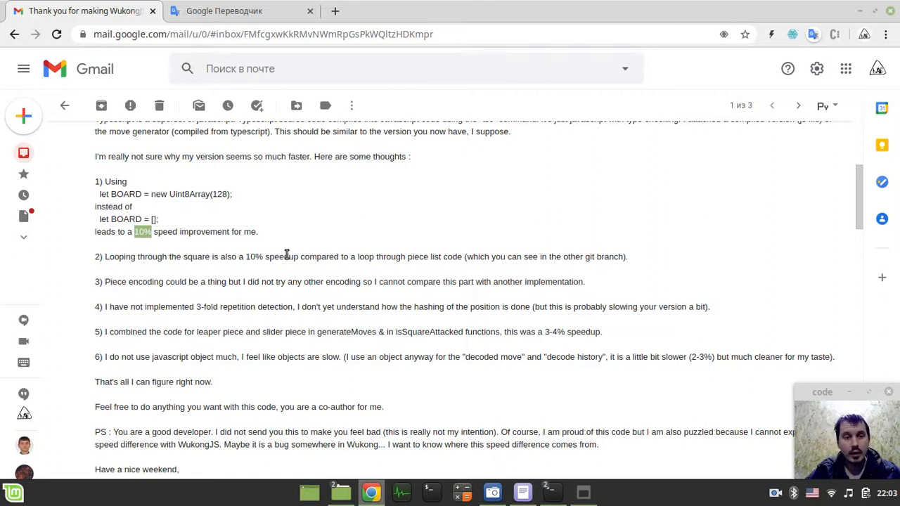
mouse_move(187, 232)
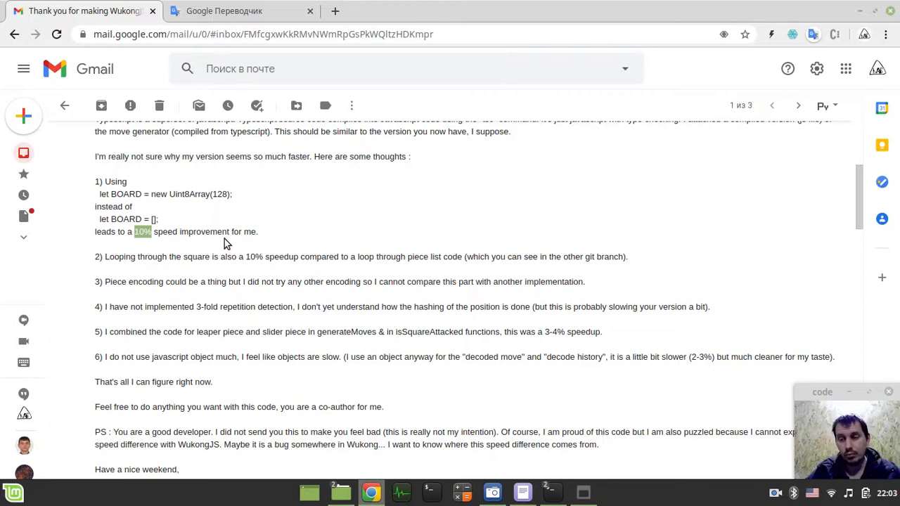
mouse_move(228, 218)
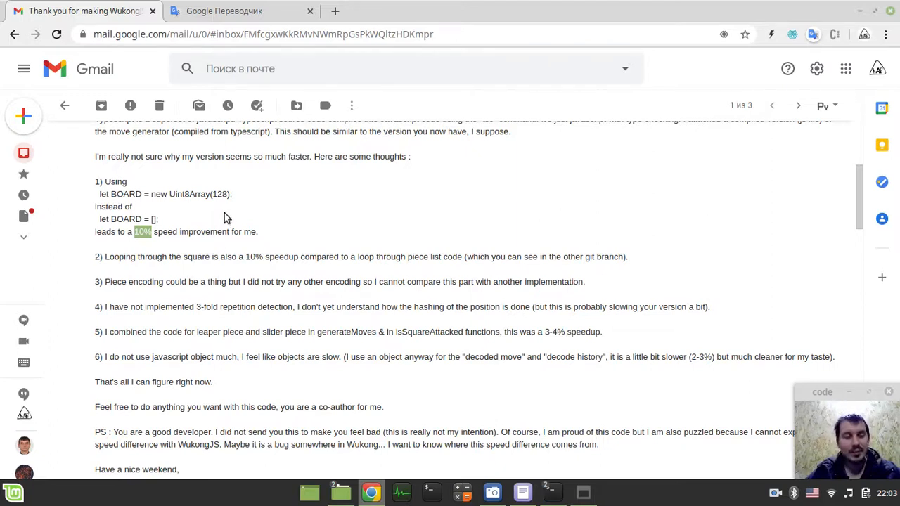
mouse_move(220, 246)
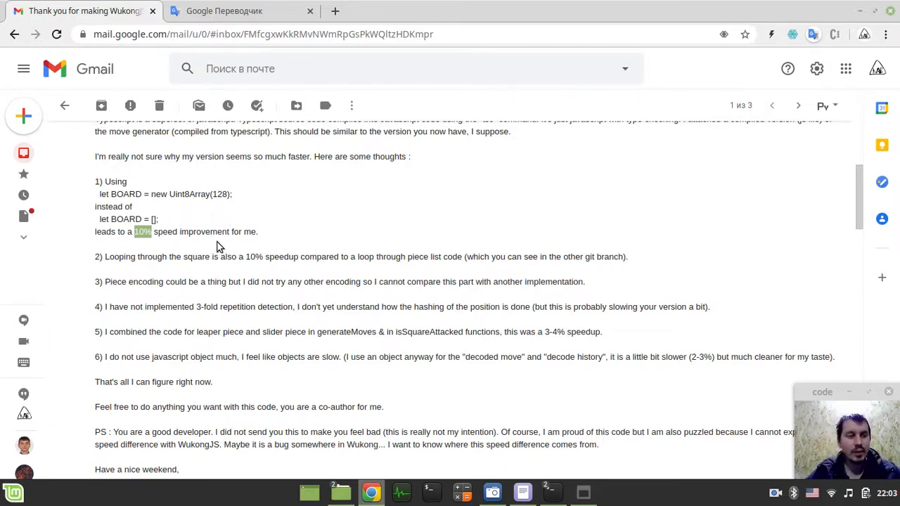
mouse_move(194, 273)
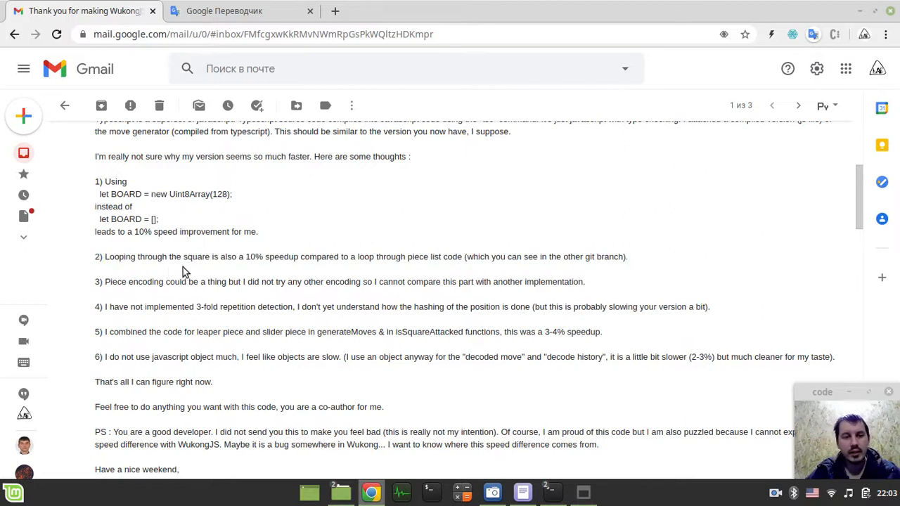
mouse_move(253, 261)
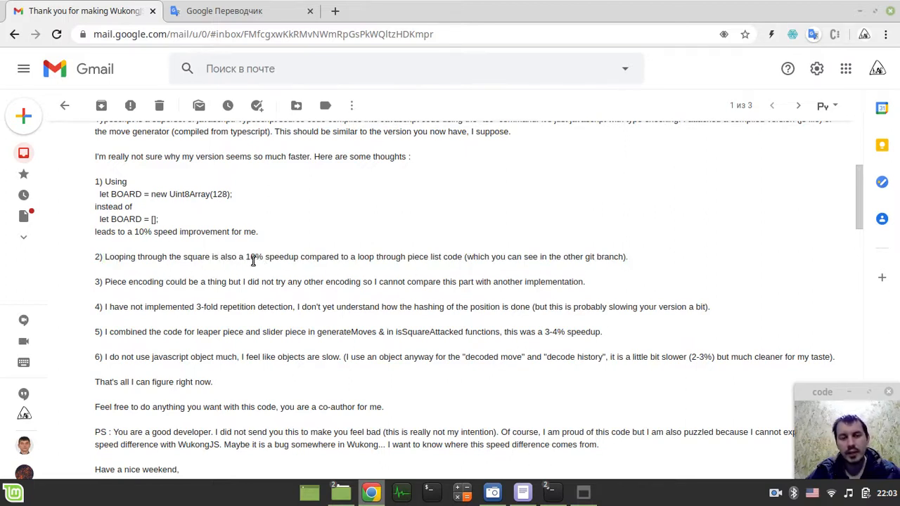
double_click(254, 256)
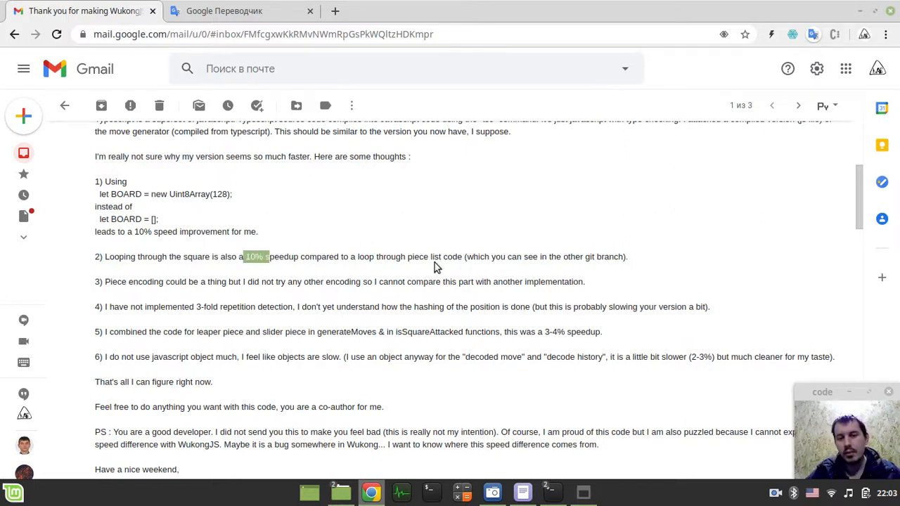
mouse_move(450, 262)
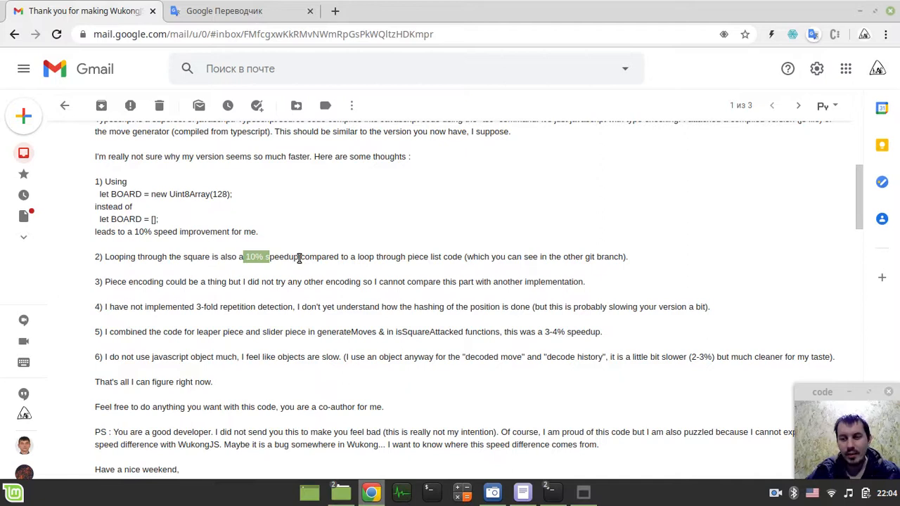
mouse_move(373, 268)
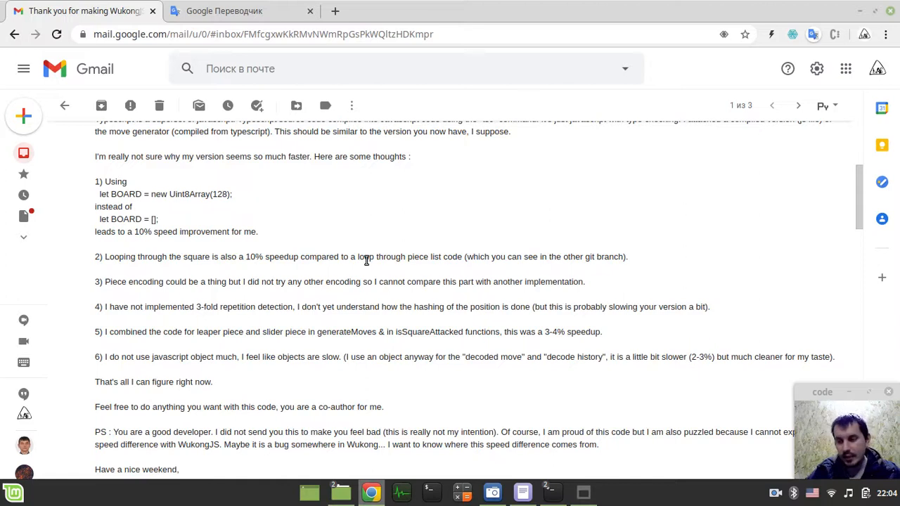
mouse_move(338, 259)
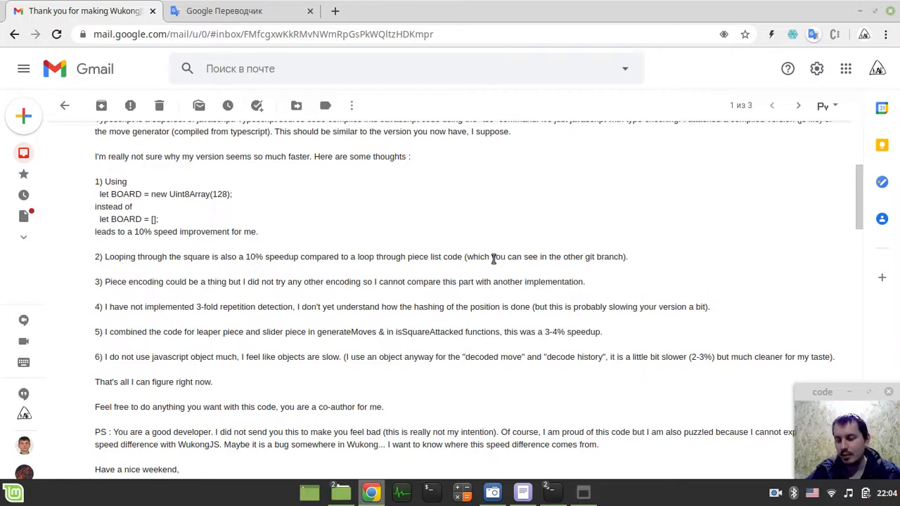
mouse_move(635, 265)
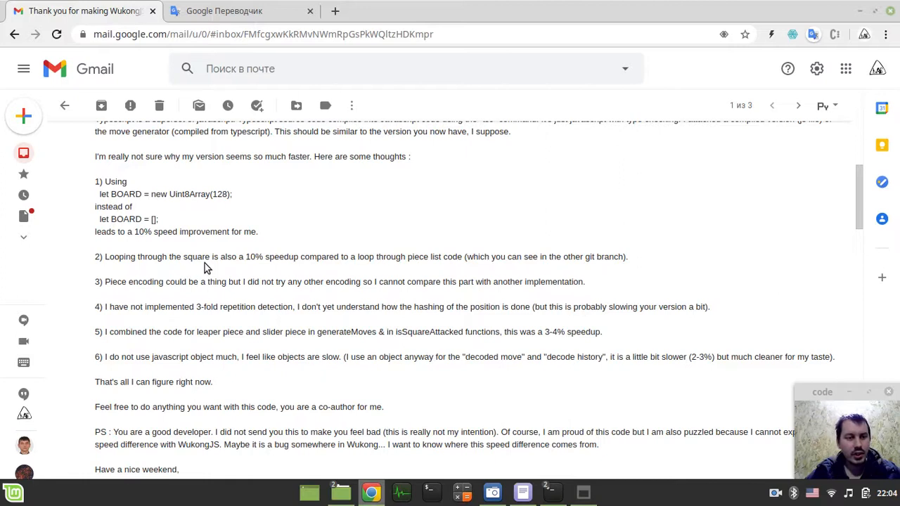
scroll("down", 3)
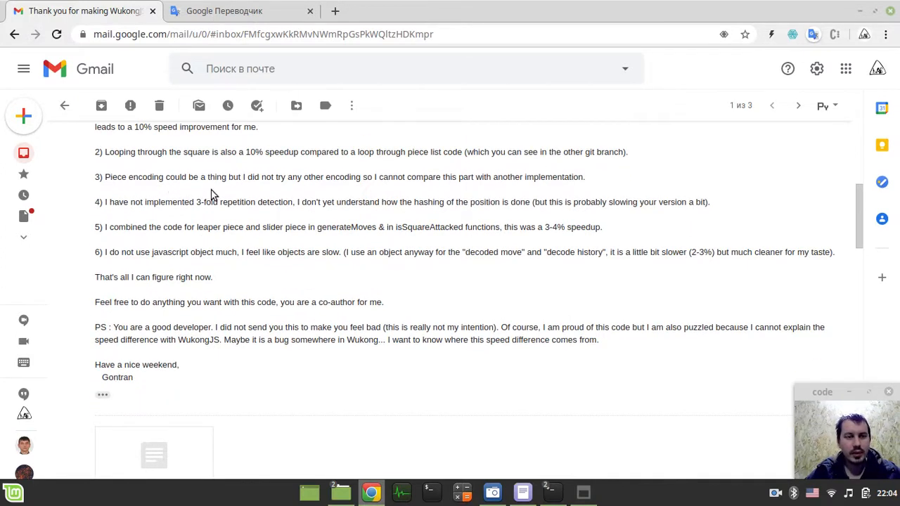
mouse_move(316, 185)
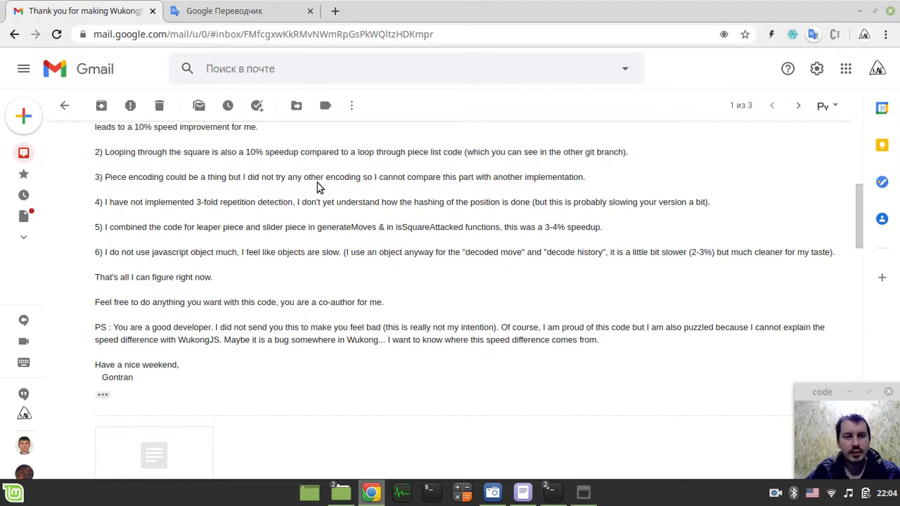
mouse_move(503, 188)
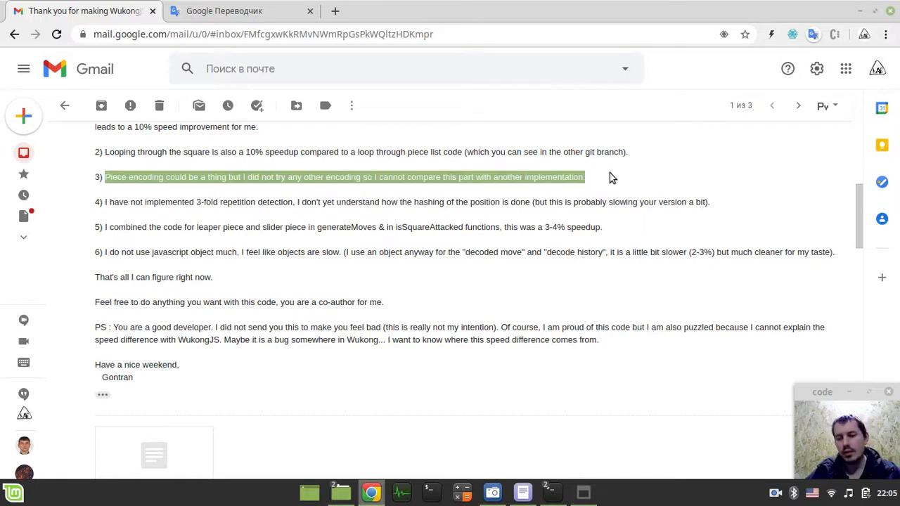
mouse_move(601, 181)
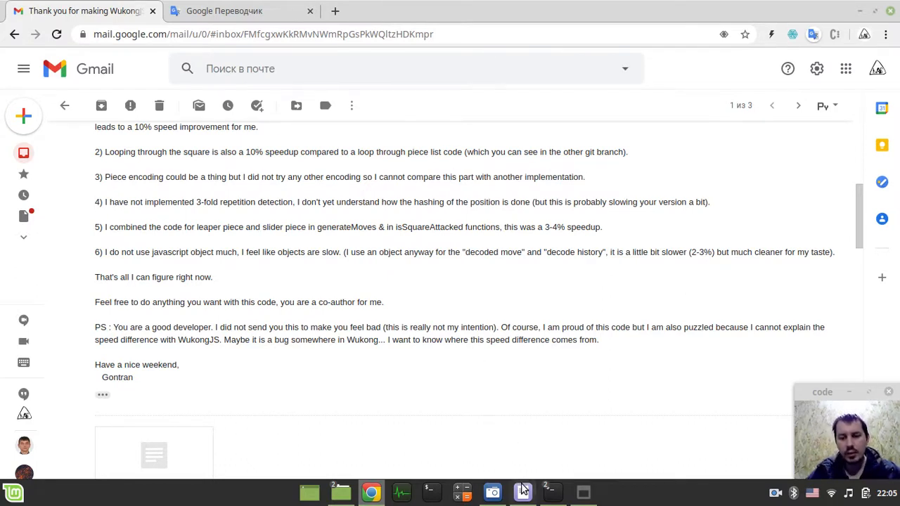
- Return to PrimeChess.js and scroll to the PIECE ENCODING block, highlighting the PIECE_COLOR_MASK binary value
left_click(523, 492)
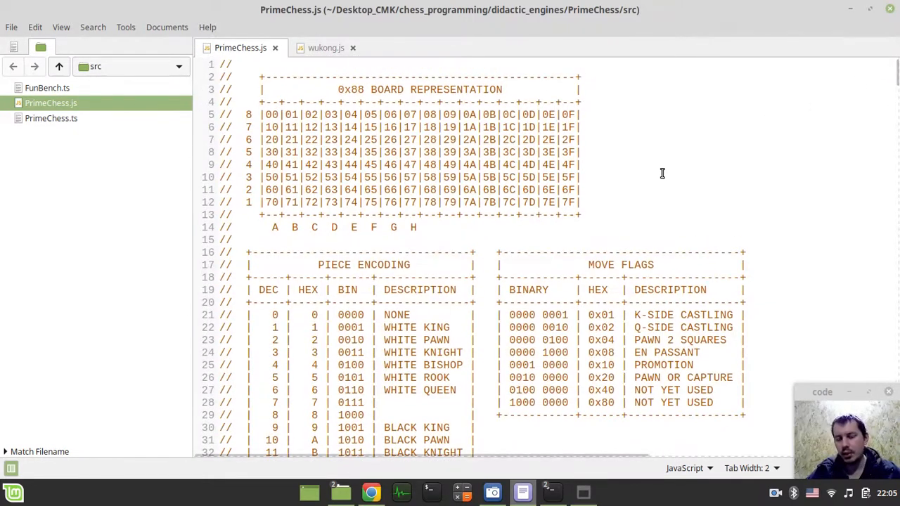
scroll("down", 3)
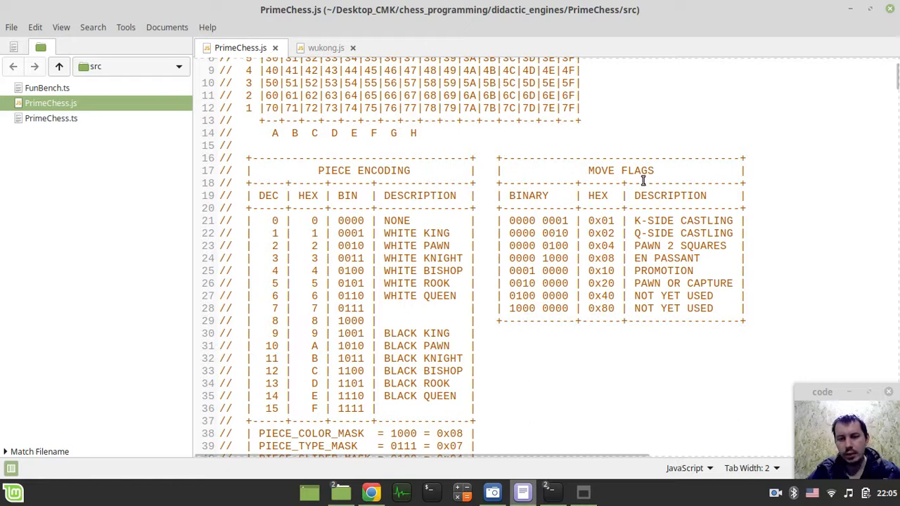
scroll("down", 3)
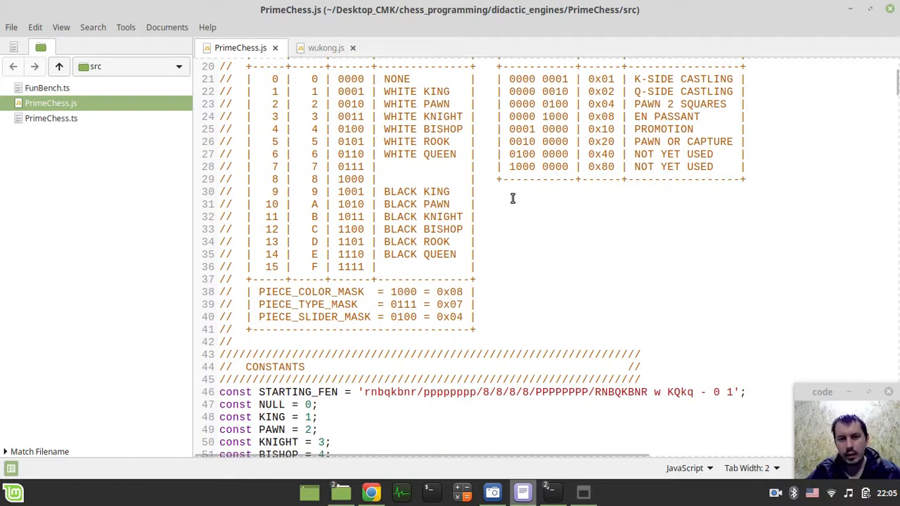
mouse_move(359, 191)
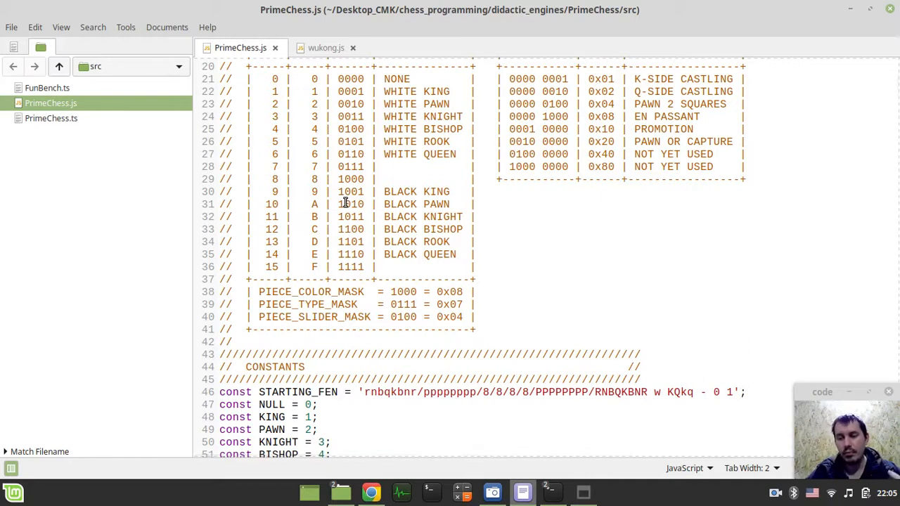
mouse_move(345, 198)
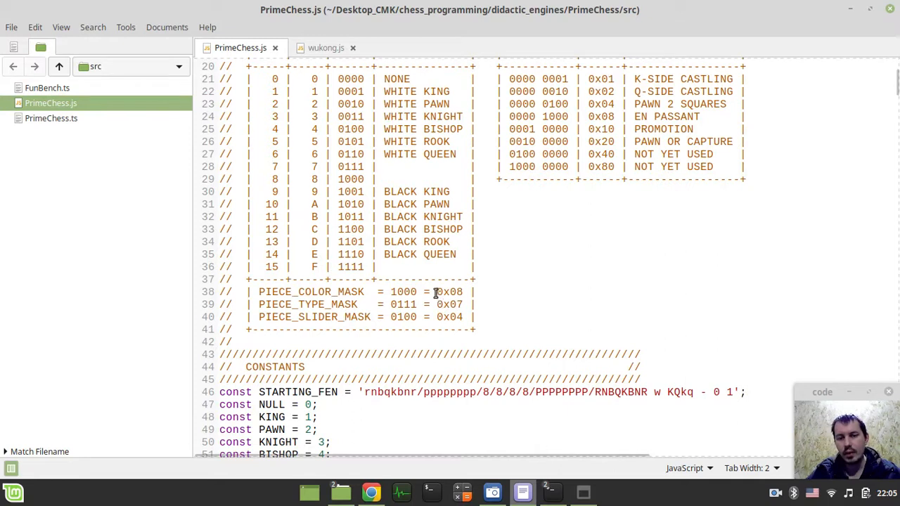
double_click(403, 291)
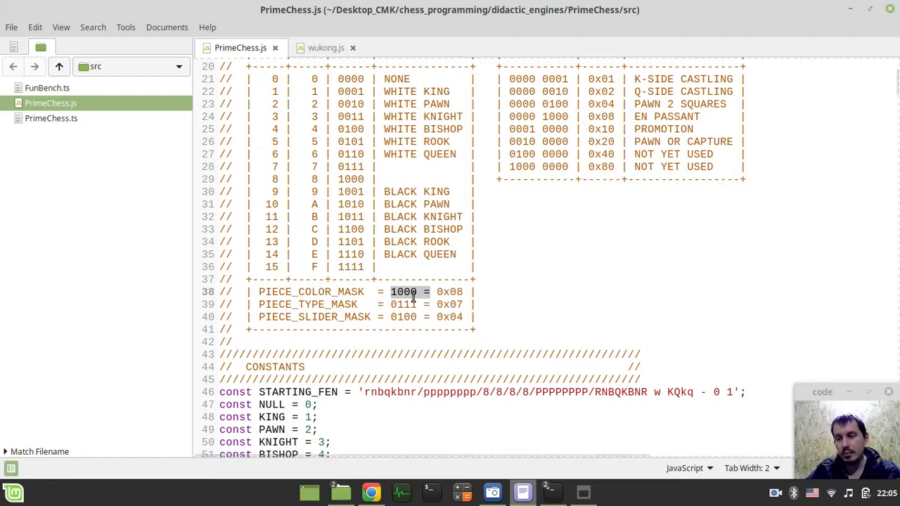
mouse_move(371, 219)
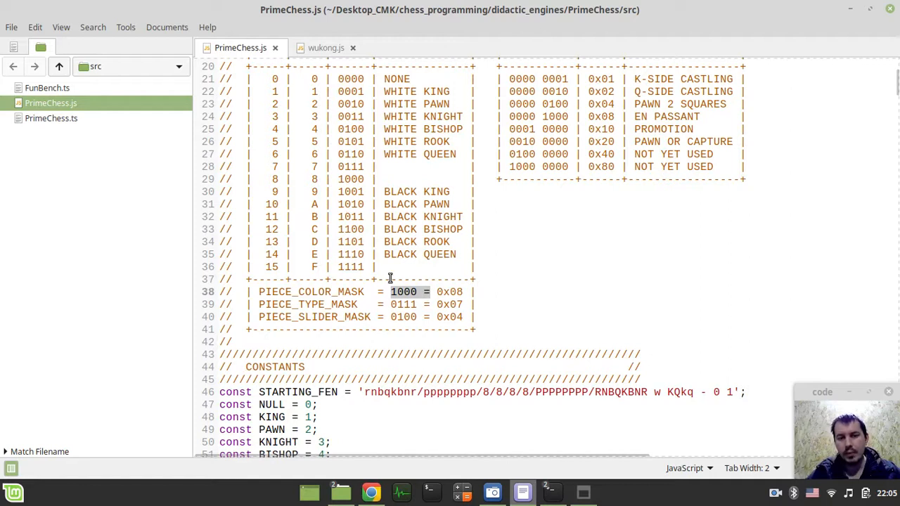
mouse_move(372, 206)
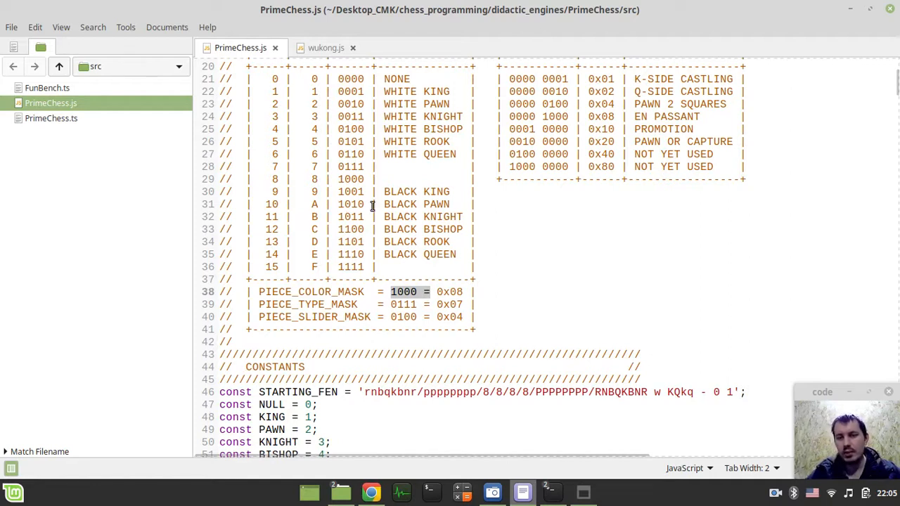
mouse_move(337, 177)
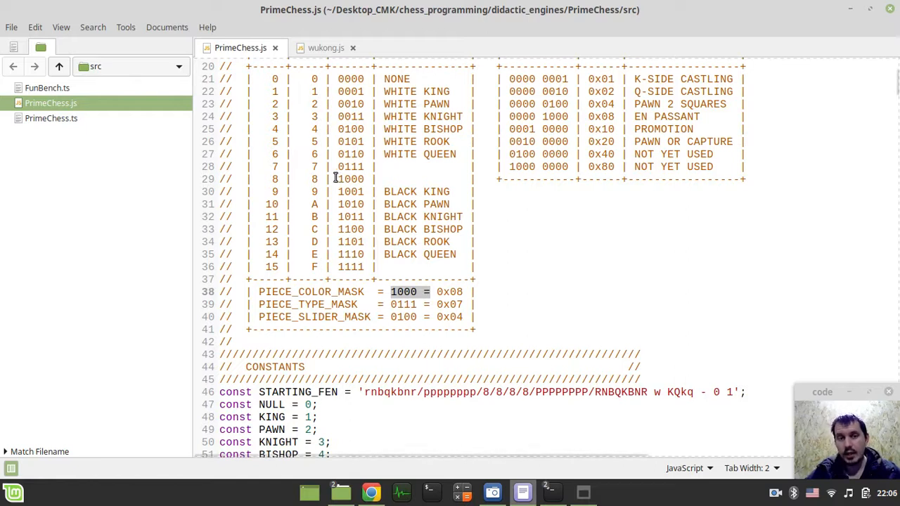
mouse_move(348, 132)
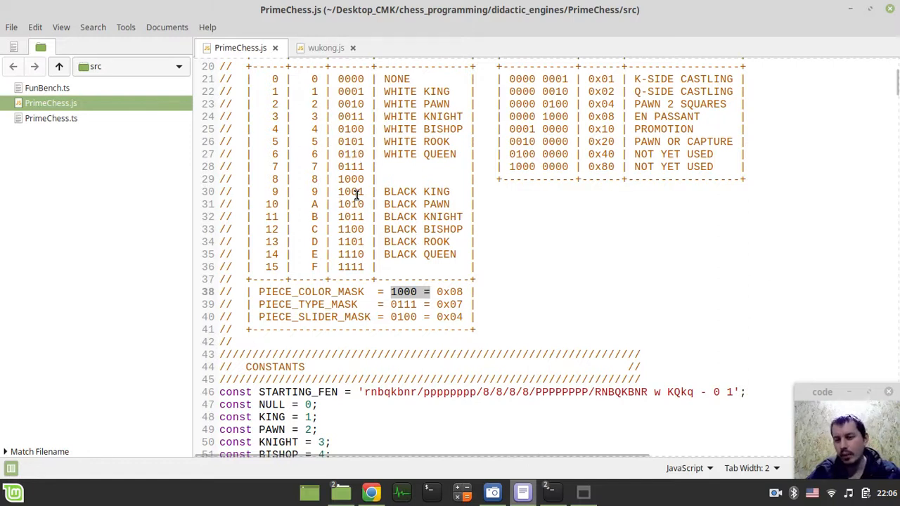
mouse_move(358, 257)
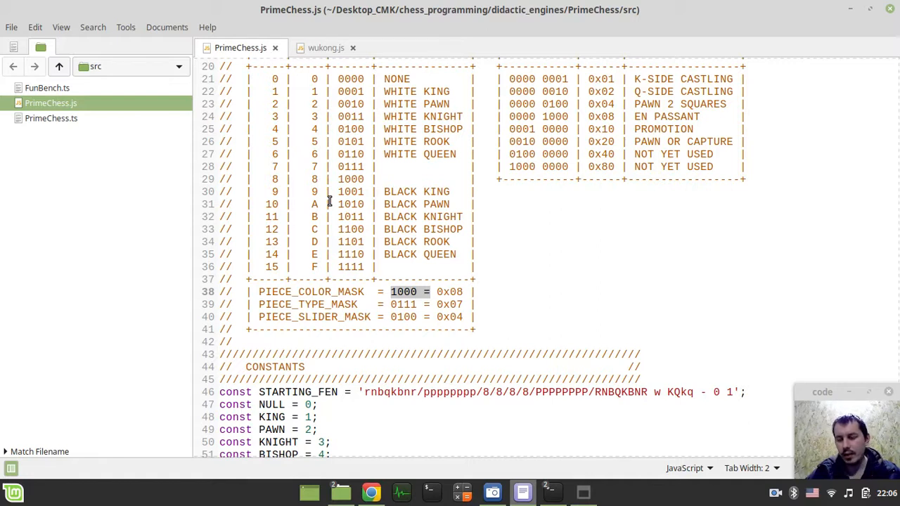
mouse_move(373, 194)
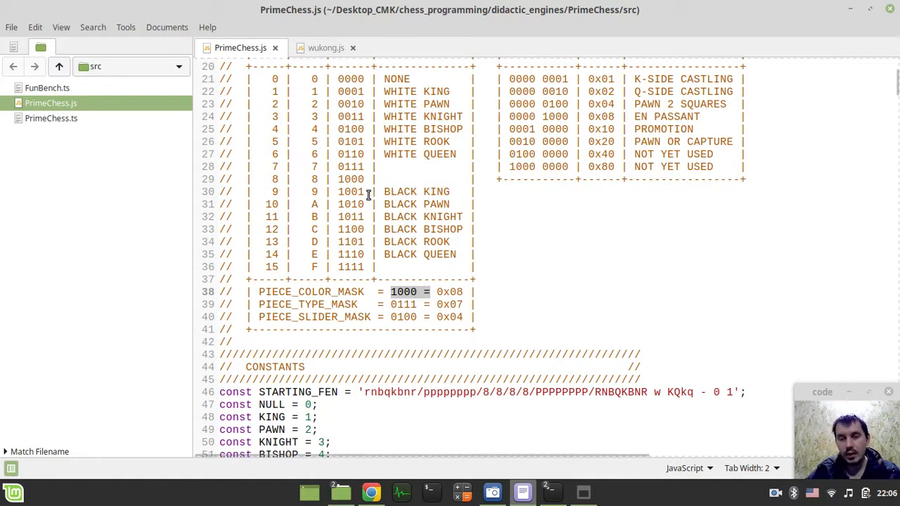
mouse_move(365, 194)
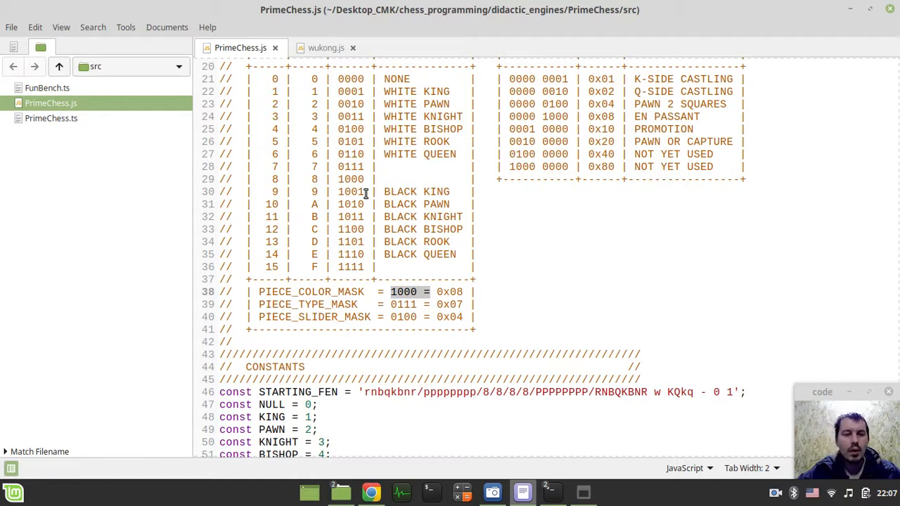
left_click(371, 492)
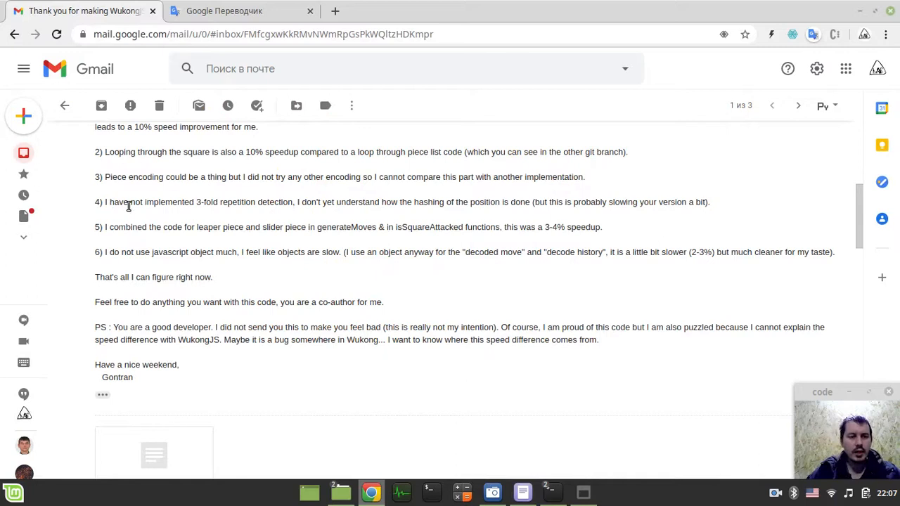
mouse_move(364, 218)
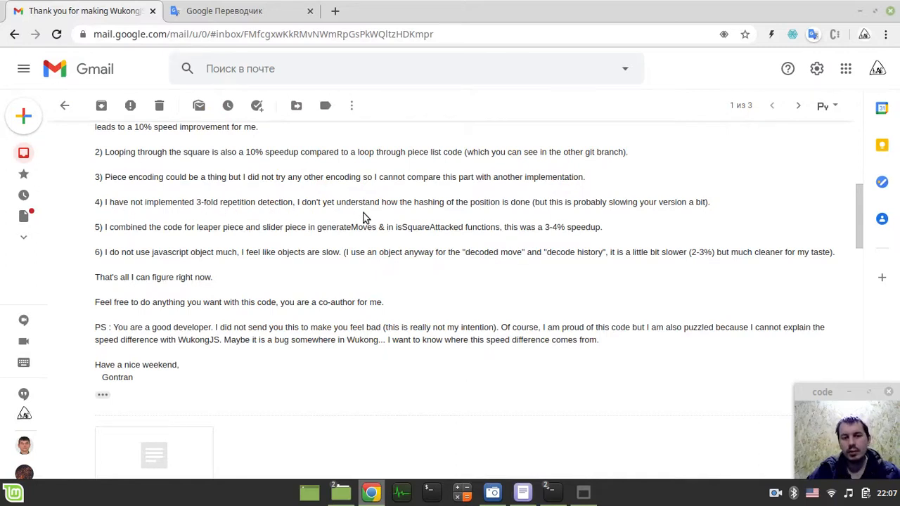
mouse_move(450, 207)
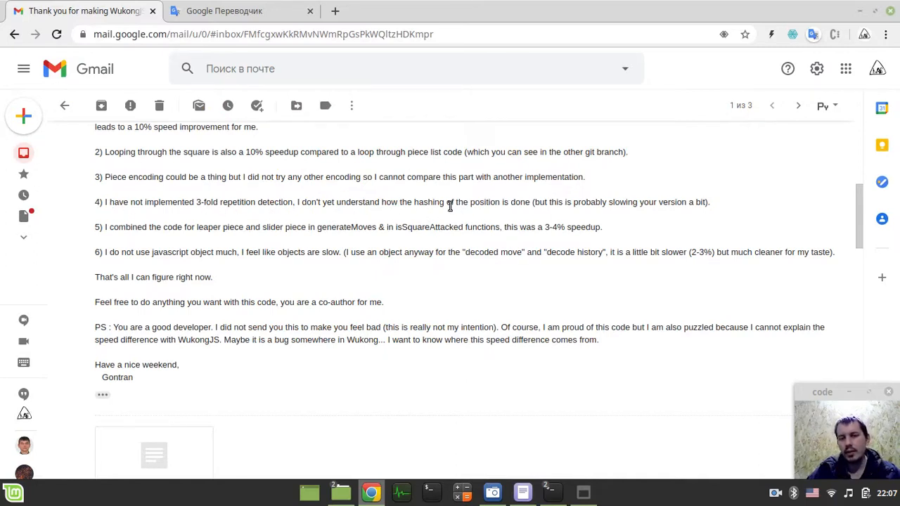
mouse_move(630, 216)
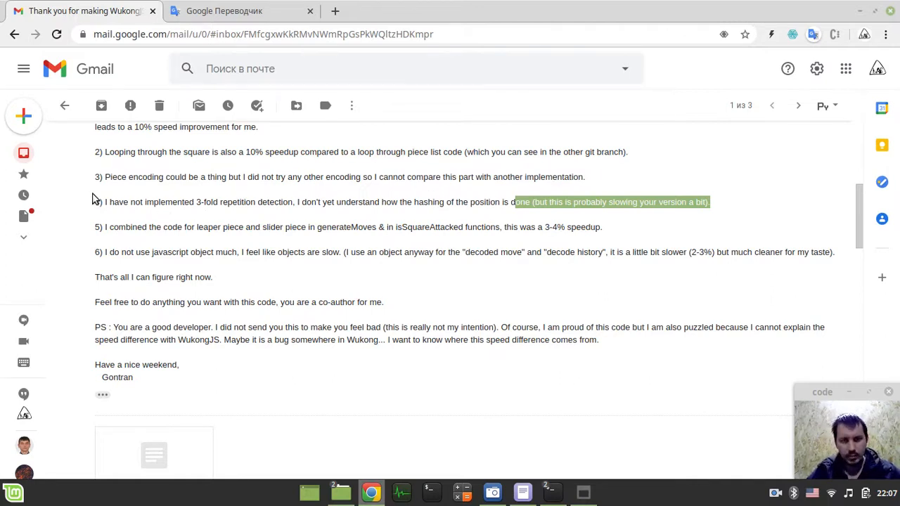
mouse_move(176, 212)
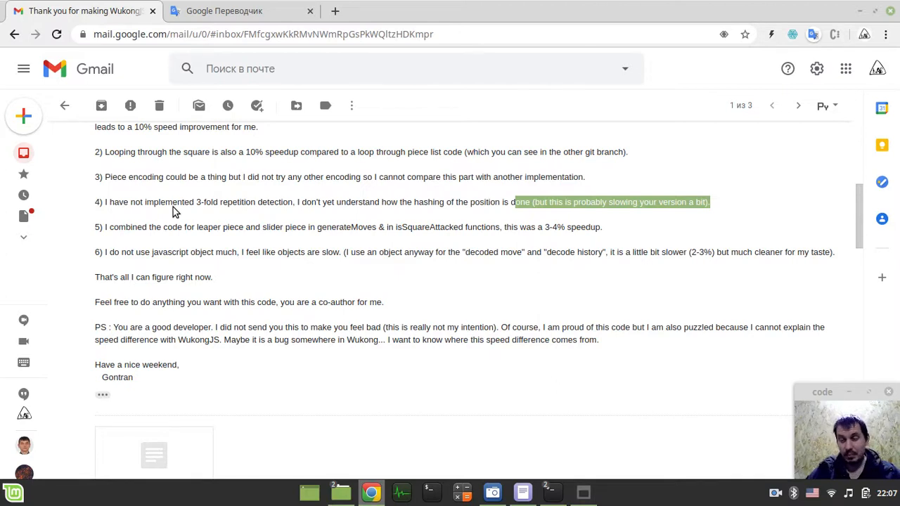
mouse_move(149, 245)
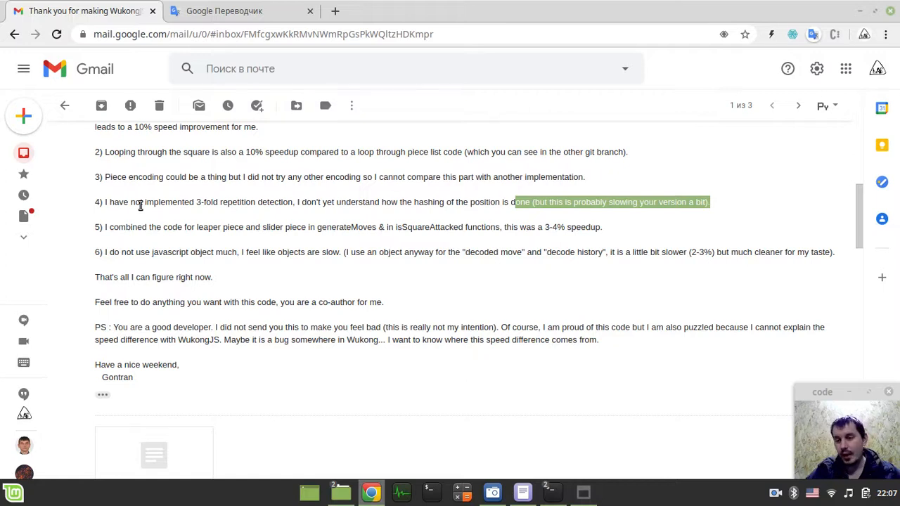
mouse_move(569, 216)
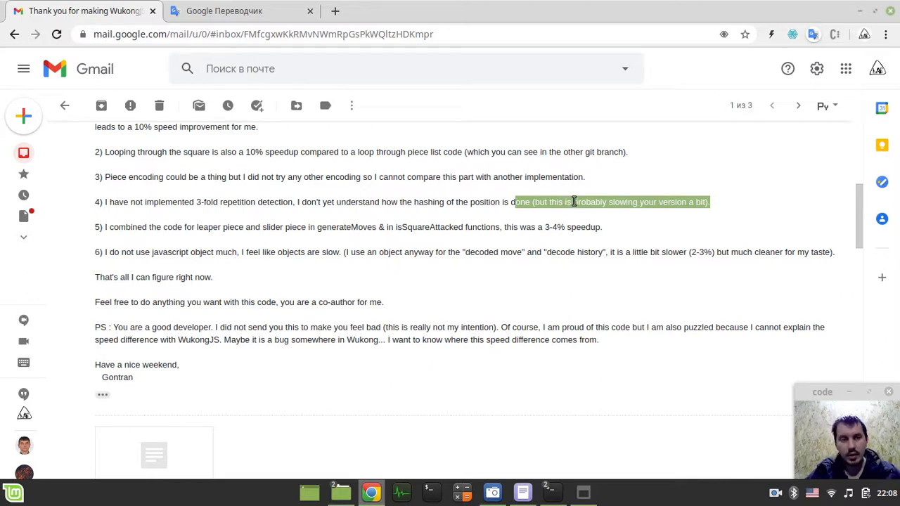
mouse_move(499, 202)
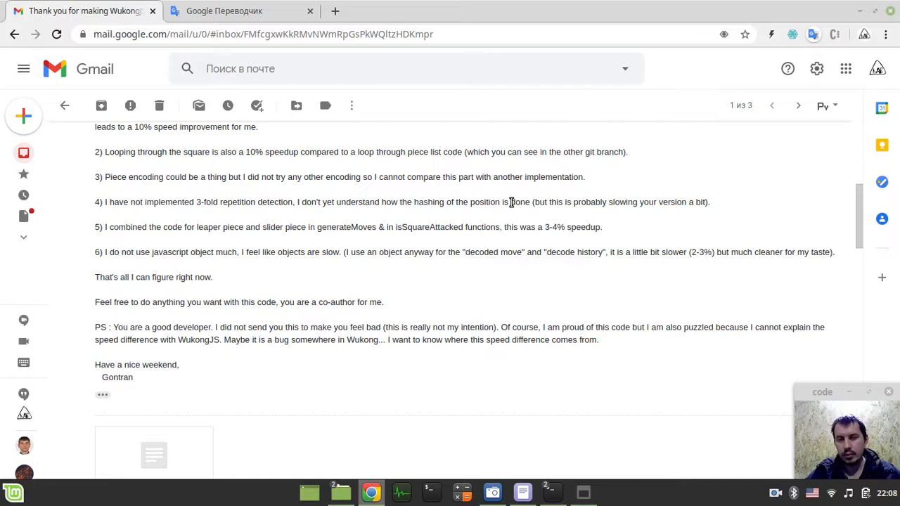
mouse_move(469, 212)
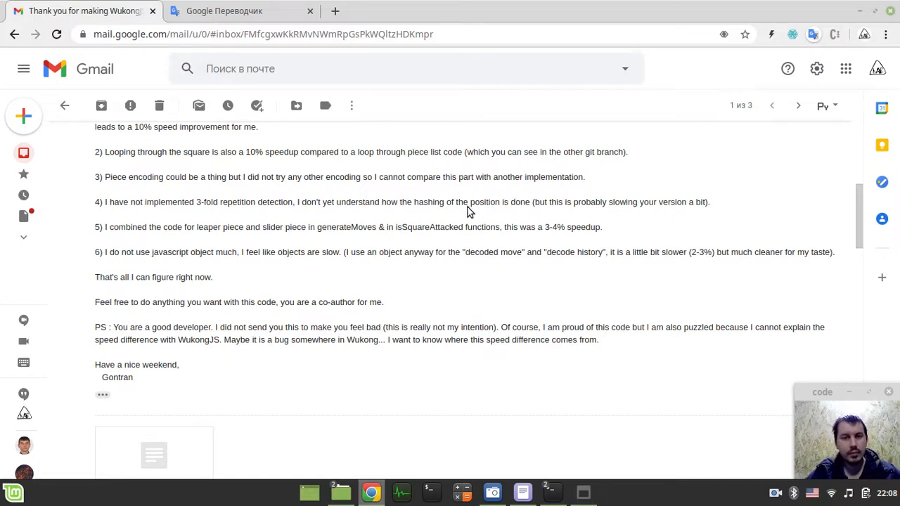
mouse_move(261, 219)
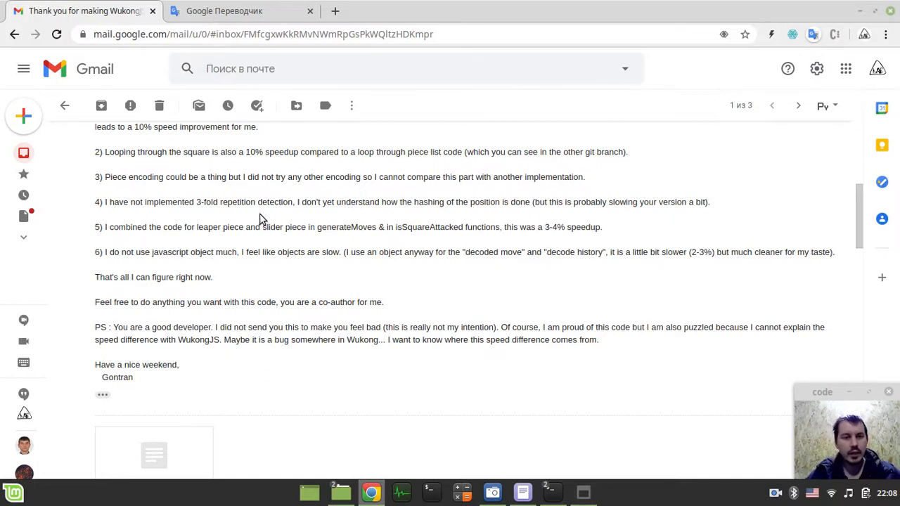
mouse_move(124, 241)
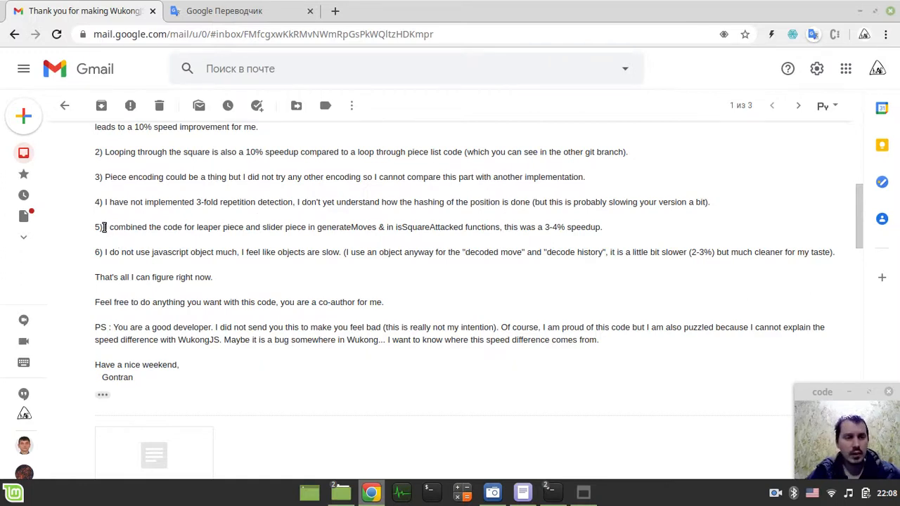
left_click_drag(104, 228, 337, 228)
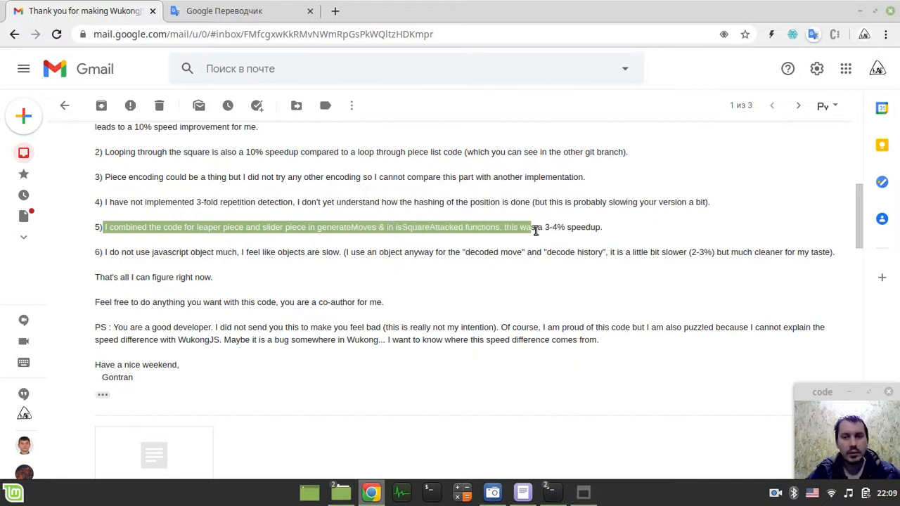
left_click(618, 230)
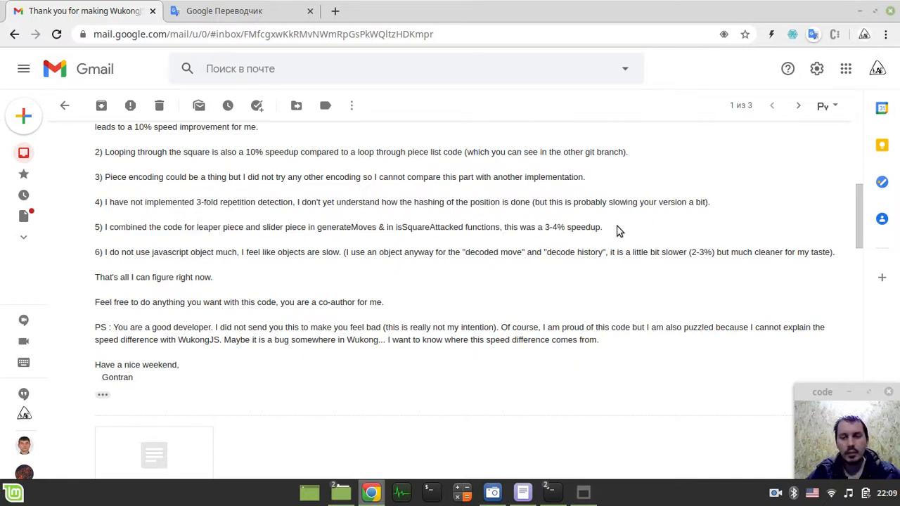
mouse_move(624, 232)
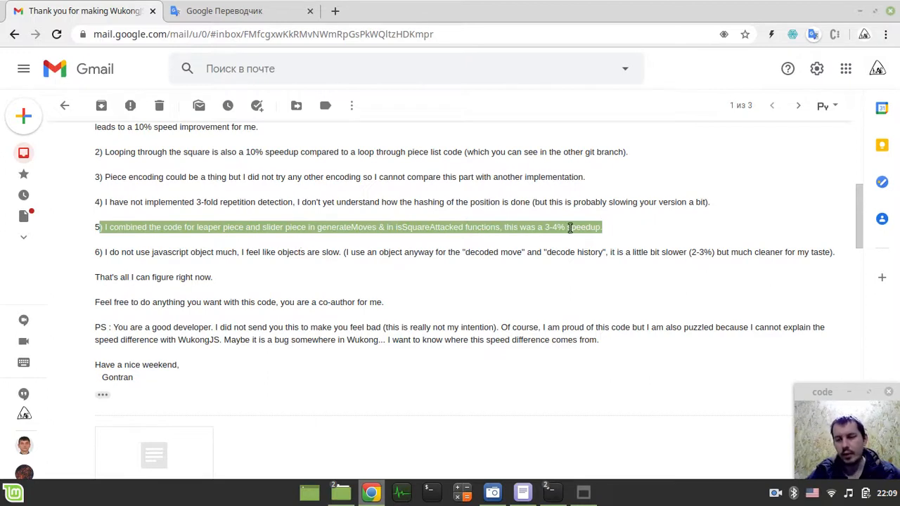
mouse_move(395, 252)
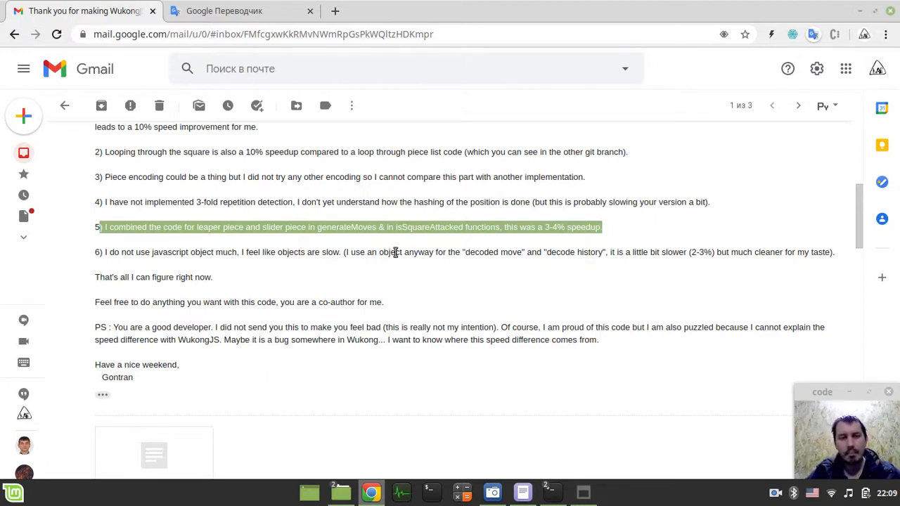
scroll("down", 3)
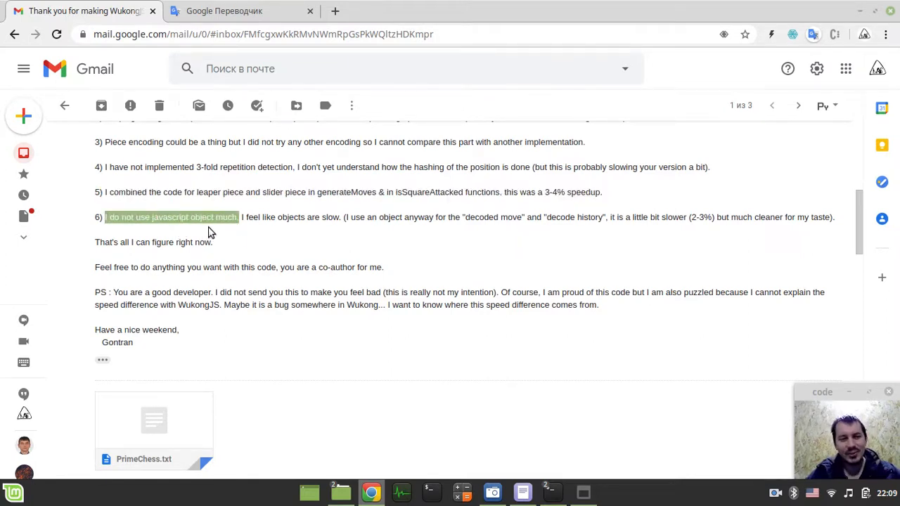
mouse_move(343, 230)
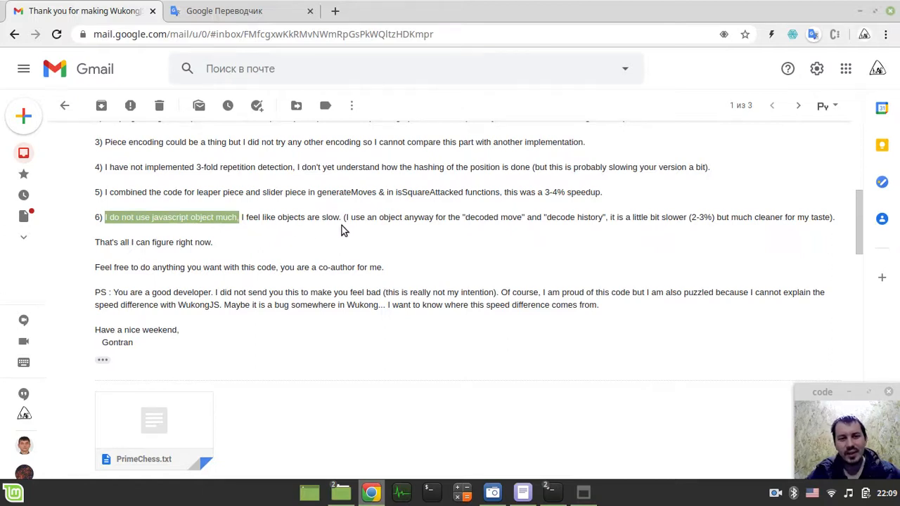
mouse_move(248, 217)
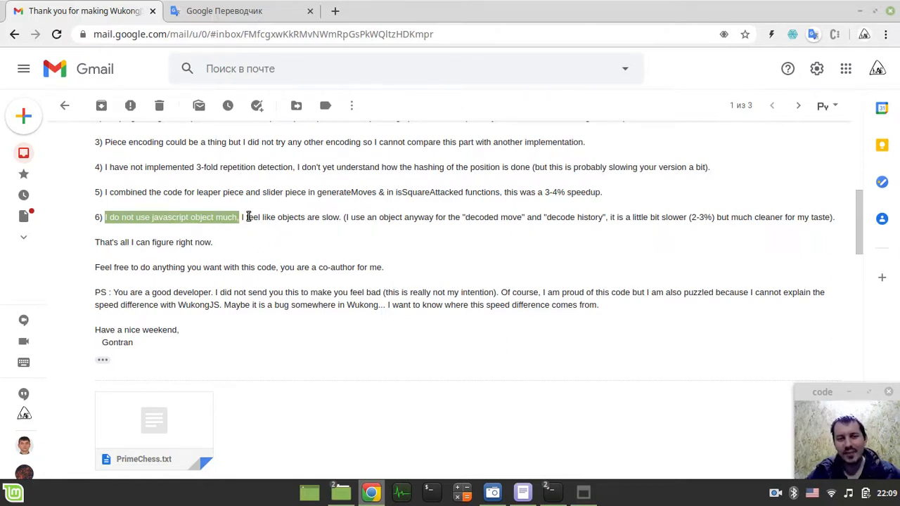
left_click(264, 236)
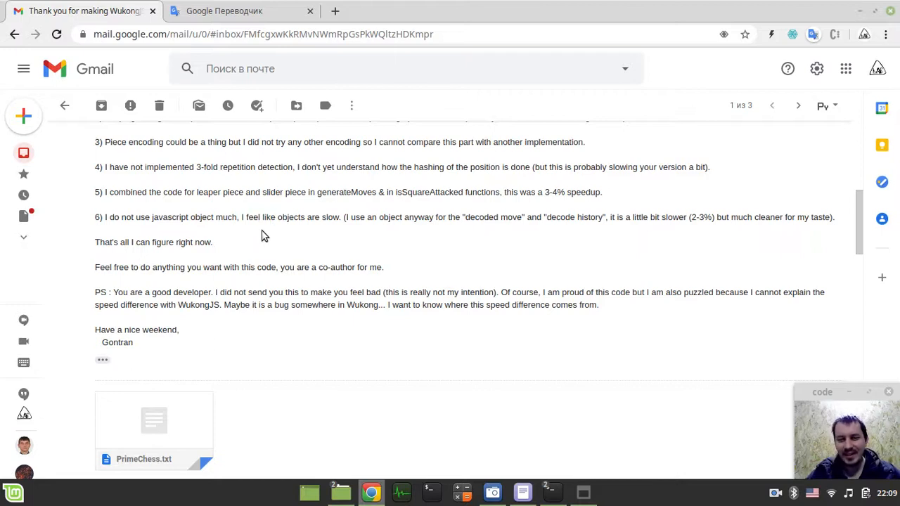
mouse_move(295, 237)
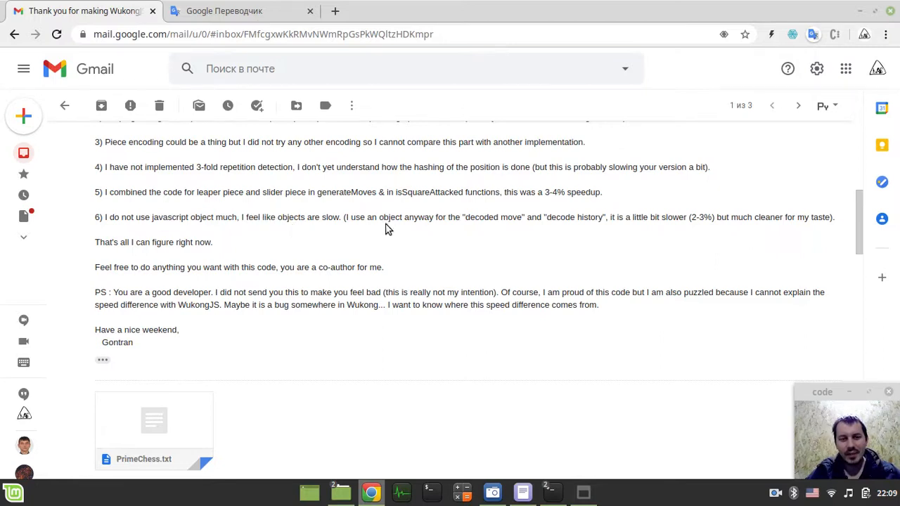
mouse_move(517, 226)
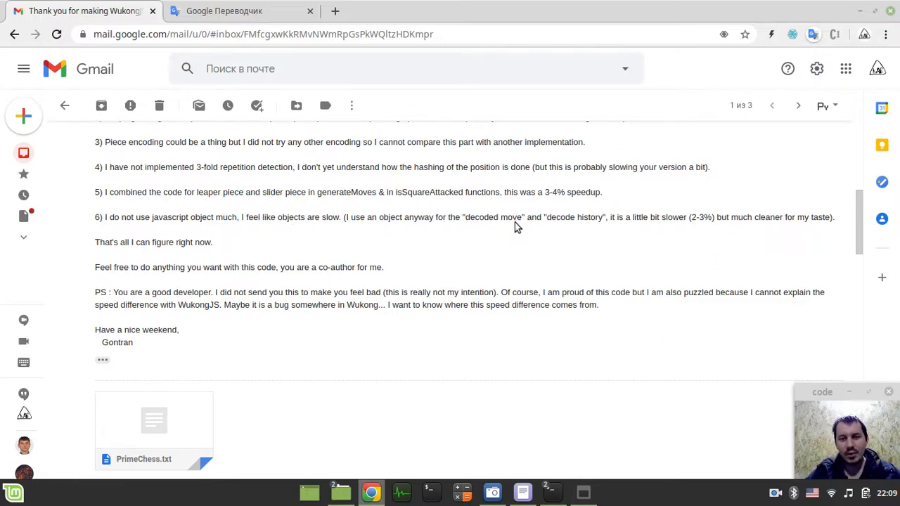
mouse_move(659, 227)
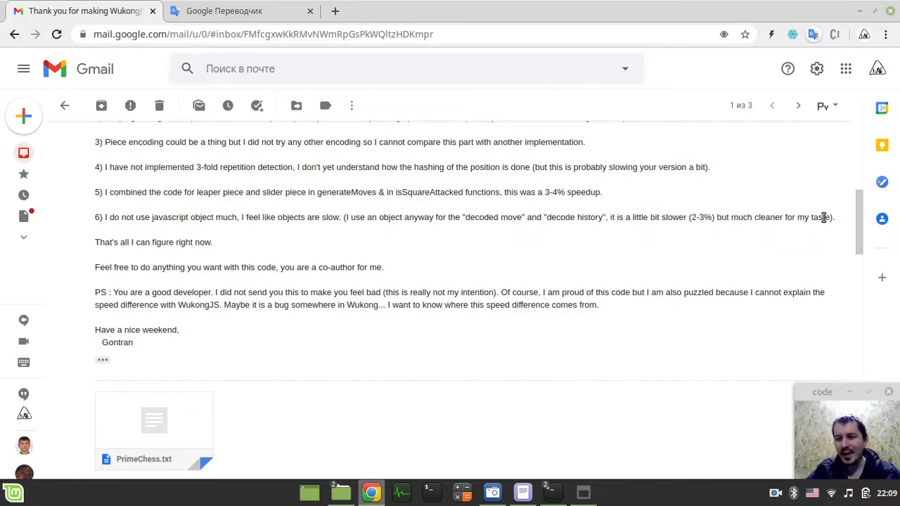
left_click_drag(545, 216, 833, 216)
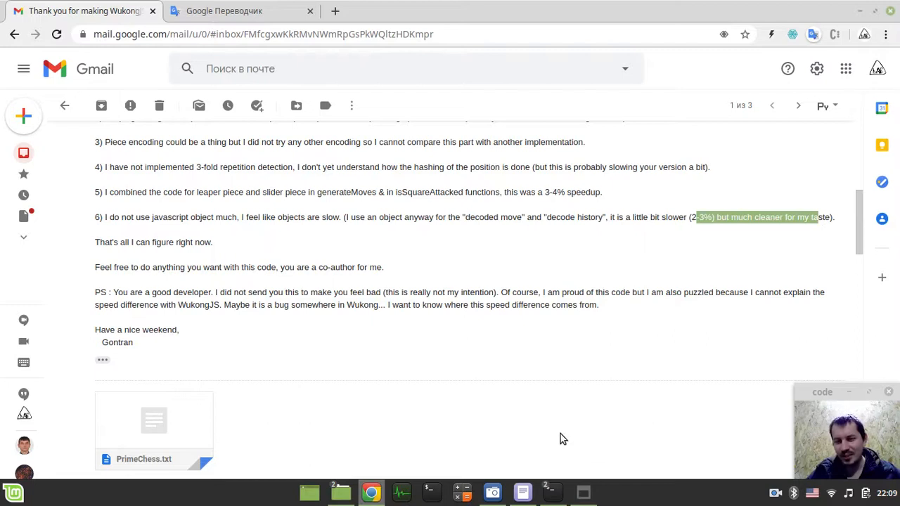
left_click(522, 492)
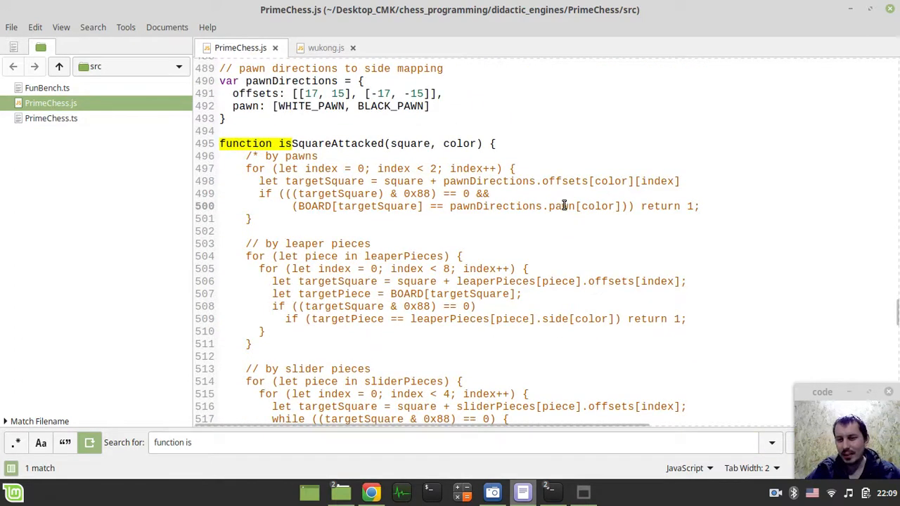
scroll("down", 3)
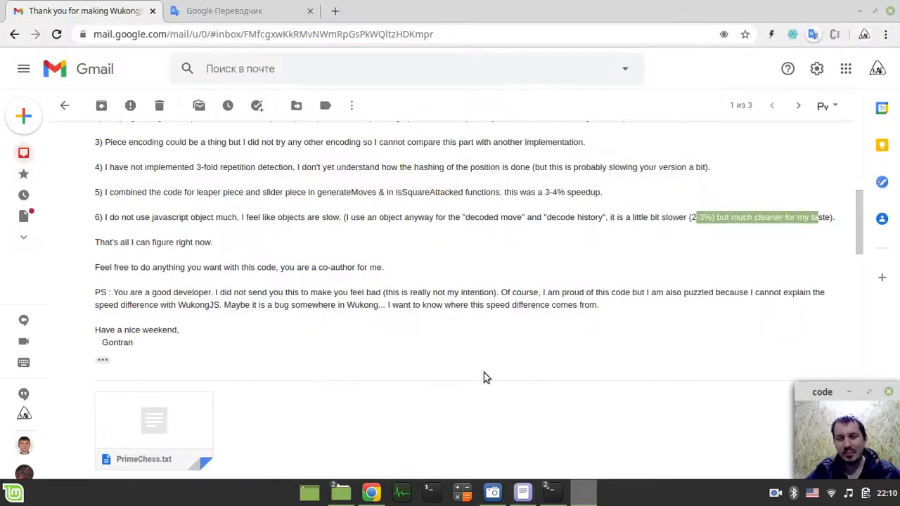
mouse_move(646, 253)
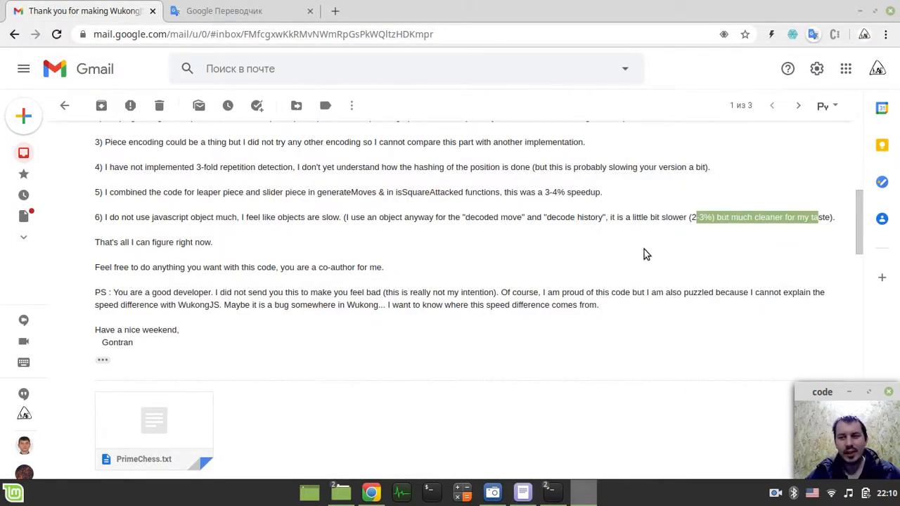
scroll("down", 3)
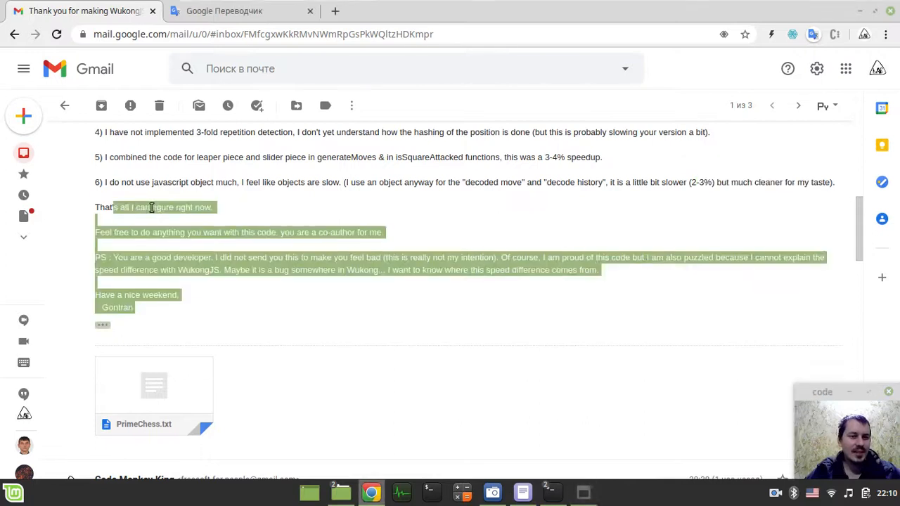
scroll("up", 3)
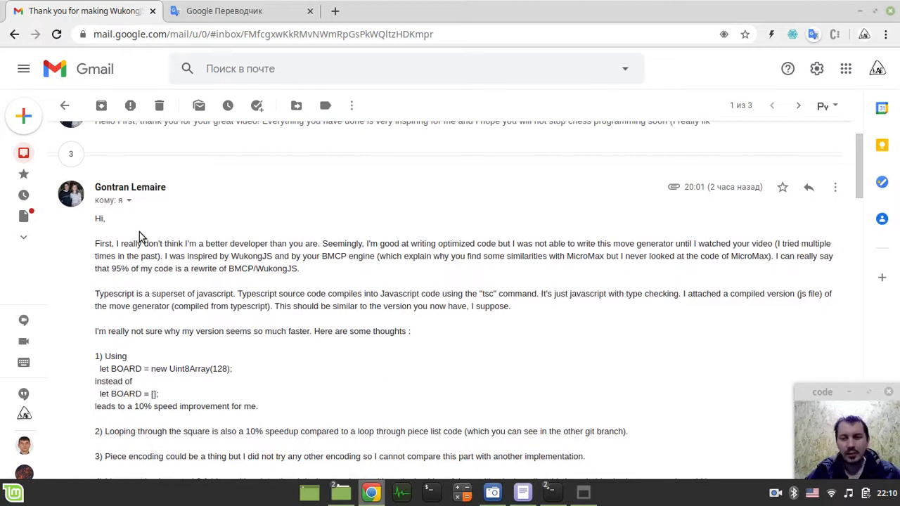
mouse_move(315, 293)
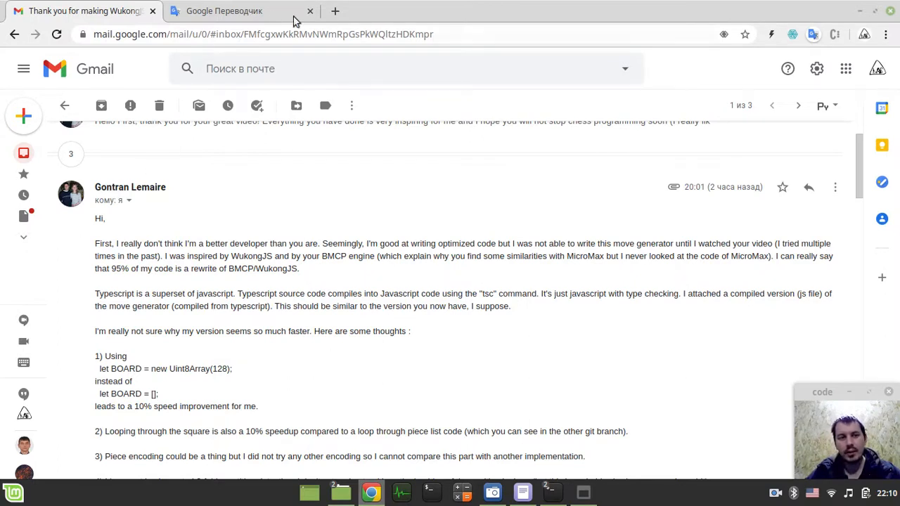
- In a new tab, navigate GitHub to the wukongJS repository and open its CREDITS.md from the README footer
left_click(335, 11)
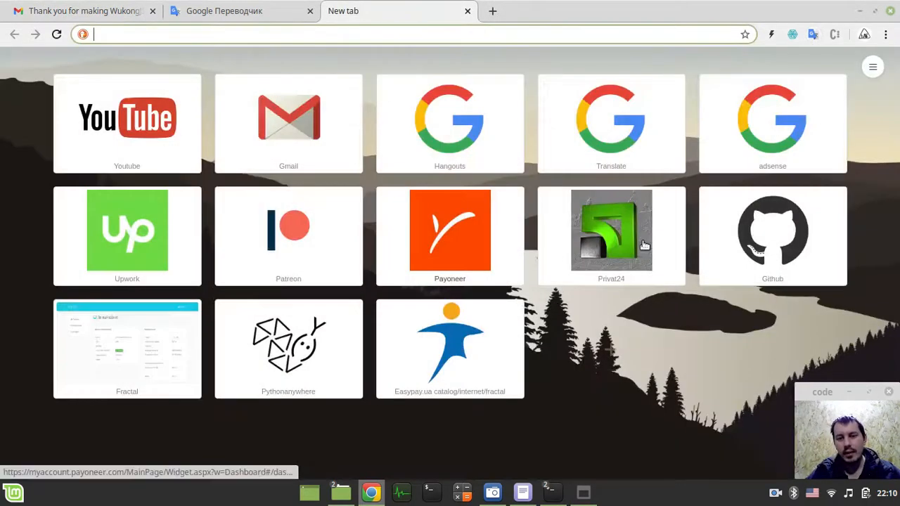
left_click(771, 236)
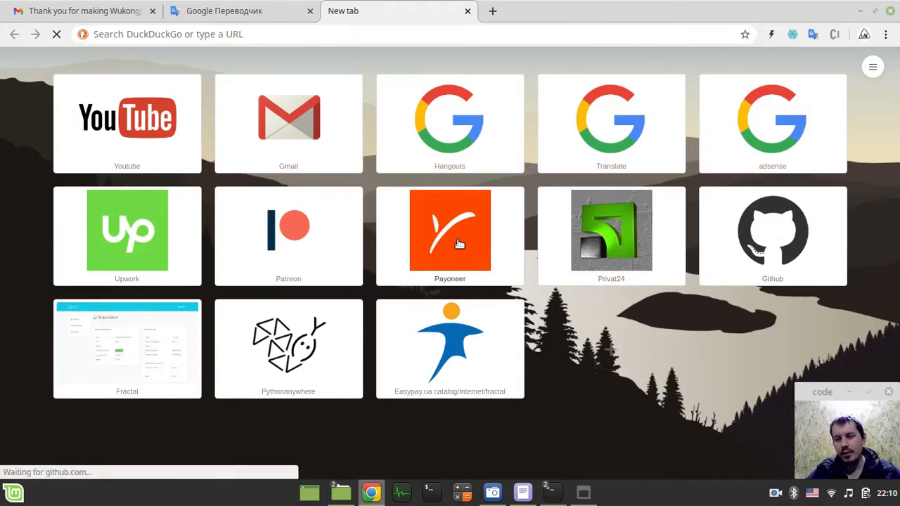
left_click(772, 231)
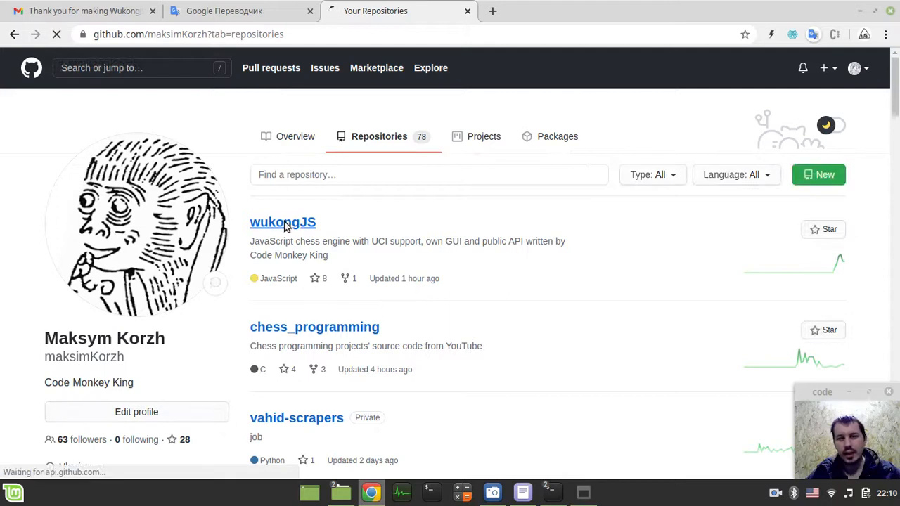
left_click(283, 222)
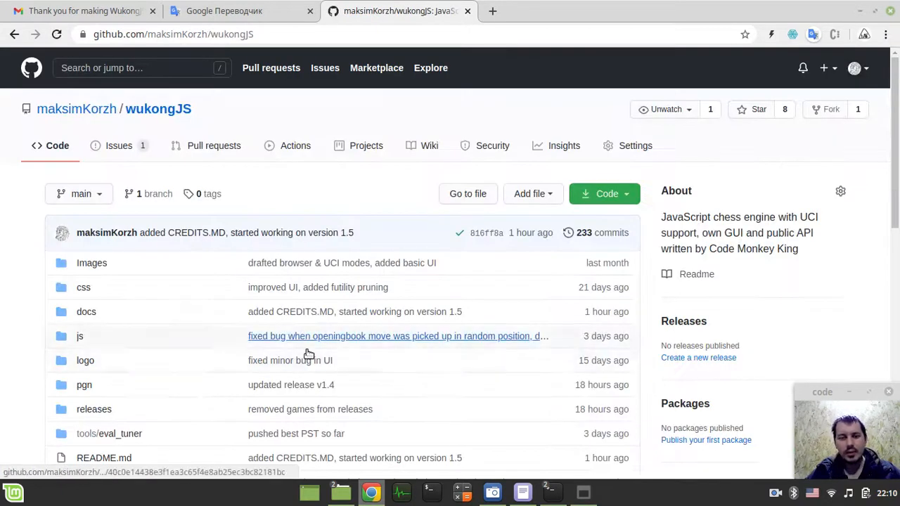
scroll("down", 3)
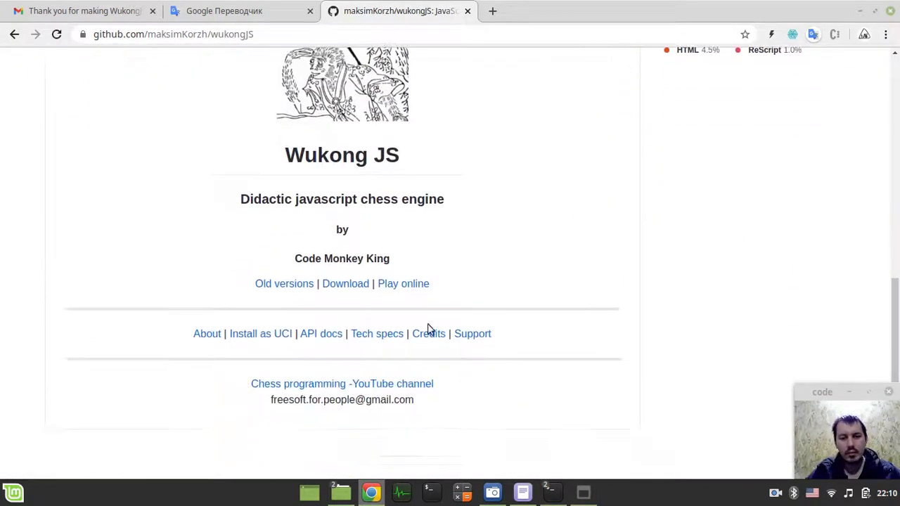
left_click(428, 333)
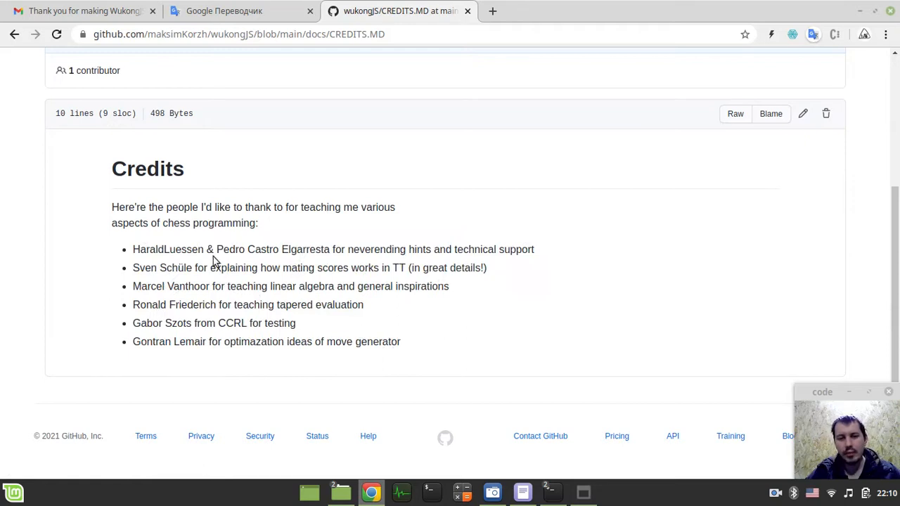
mouse_move(246, 266)
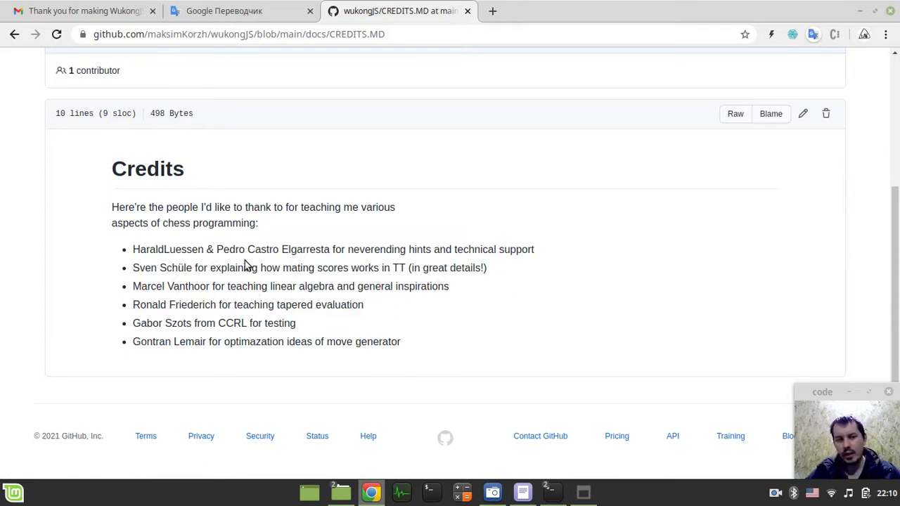
mouse_move(197, 263)
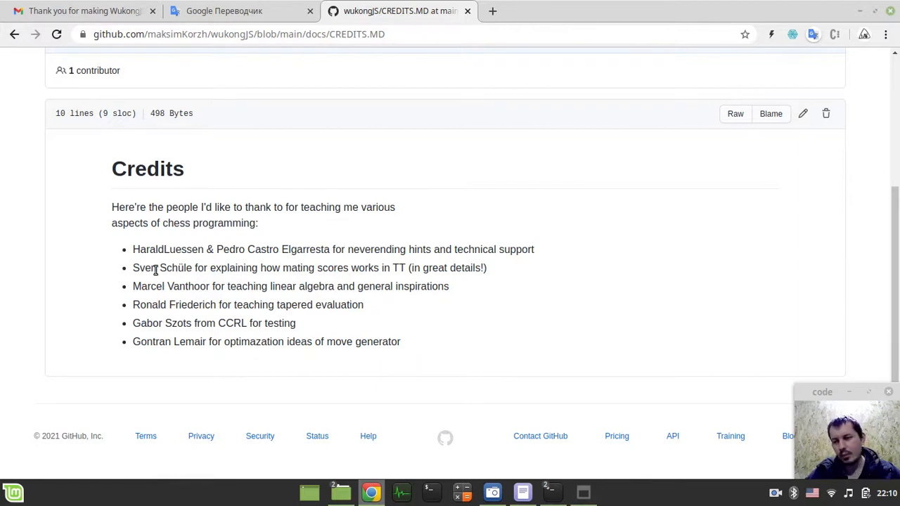
mouse_move(253, 250)
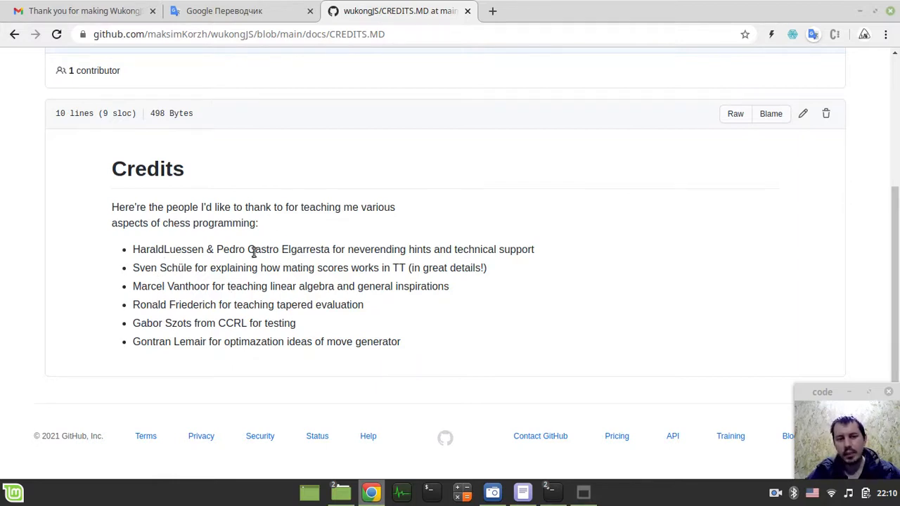
- Read through the credits list, highlighting the first entry and the final Gontran Lemair move-generator line
double_click(262, 249)
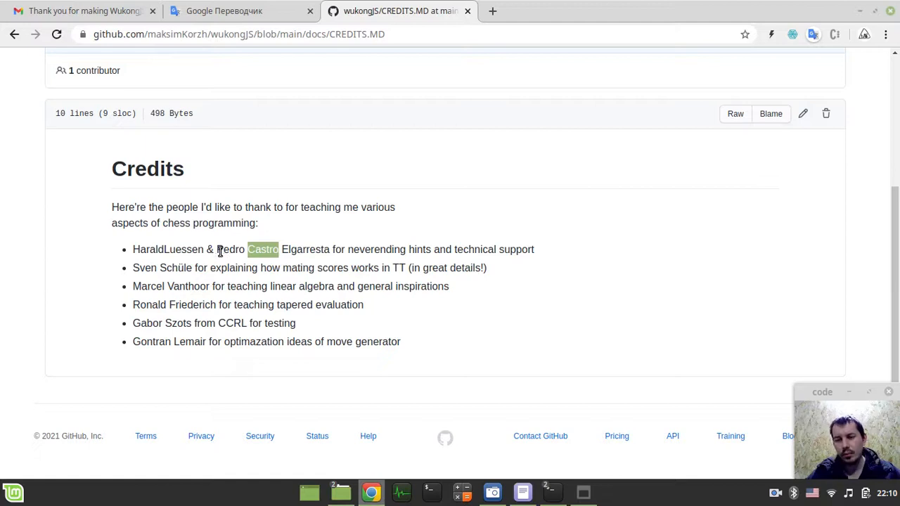
left_click(365, 260)
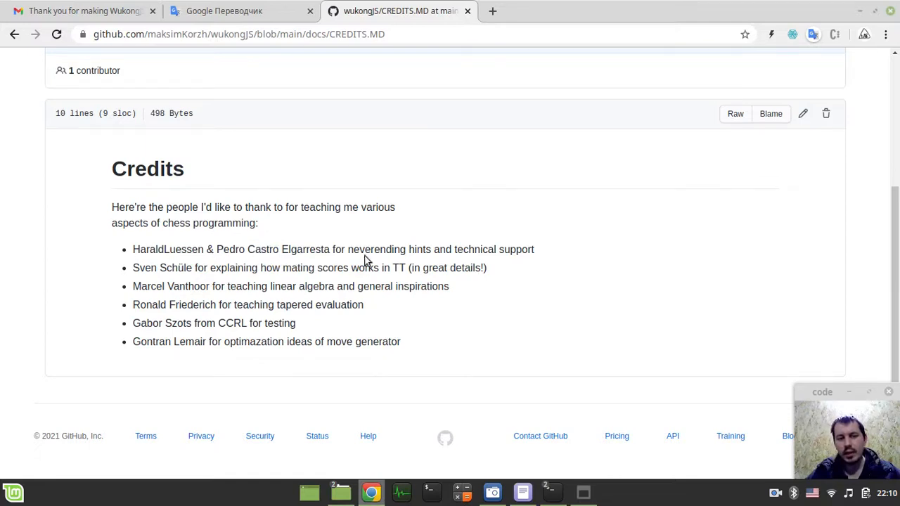
mouse_move(166, 265)
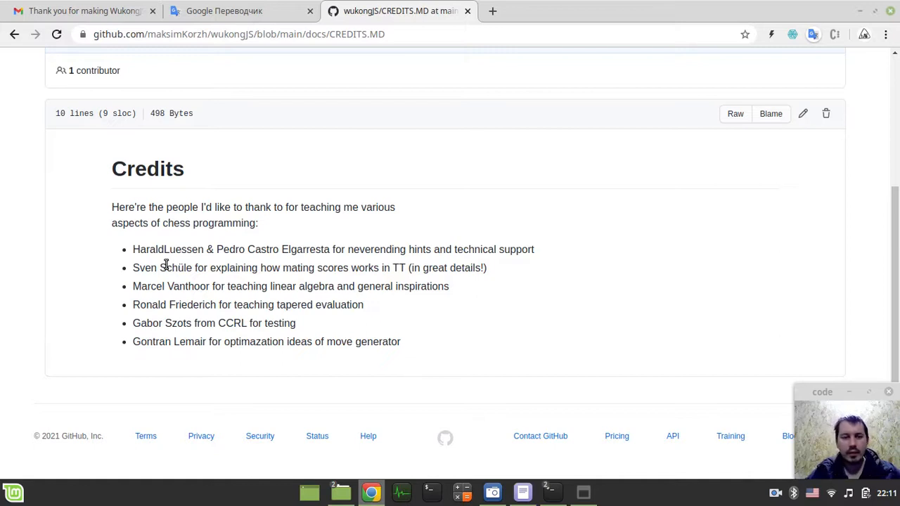
mouse_move(173, 250)
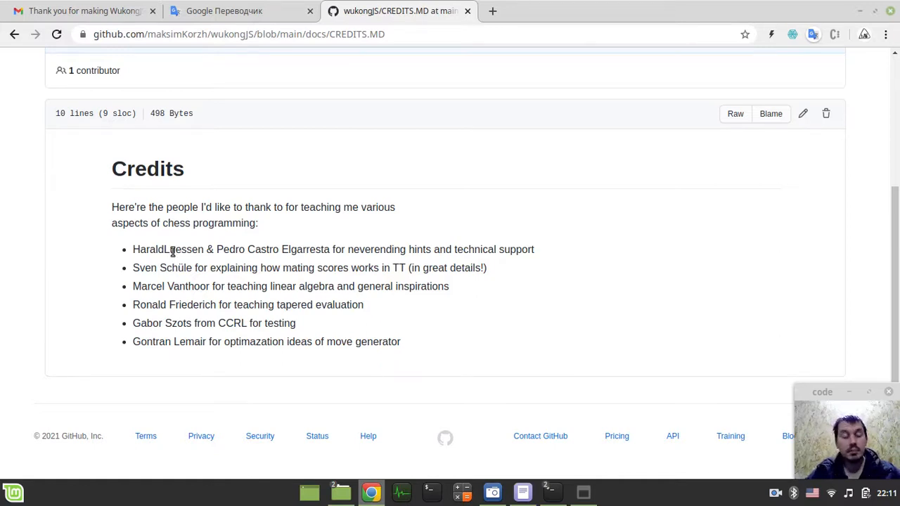
double_click(169, 250)
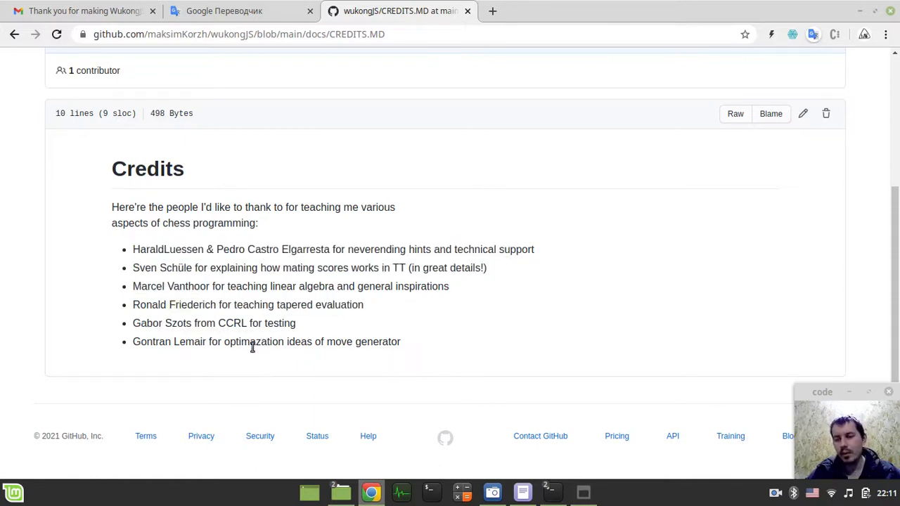
mouse_move(420, 347)
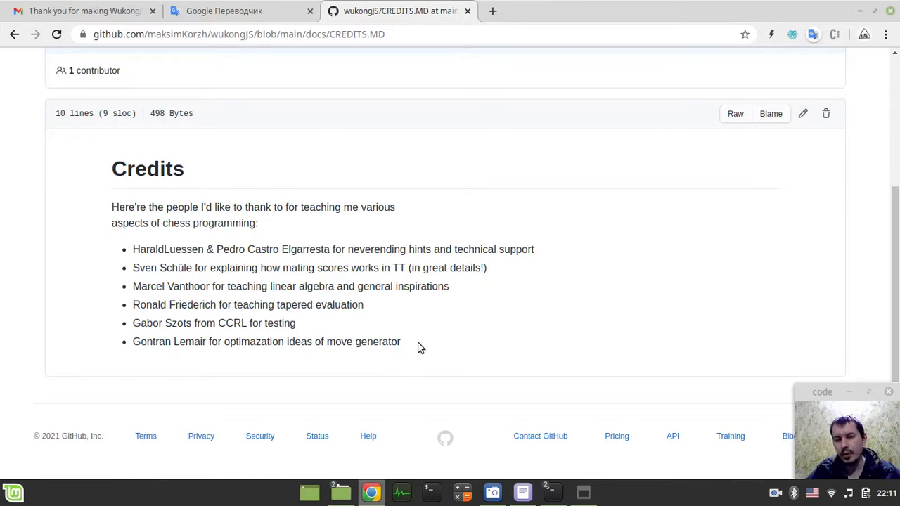
mouse_move(136, 351)
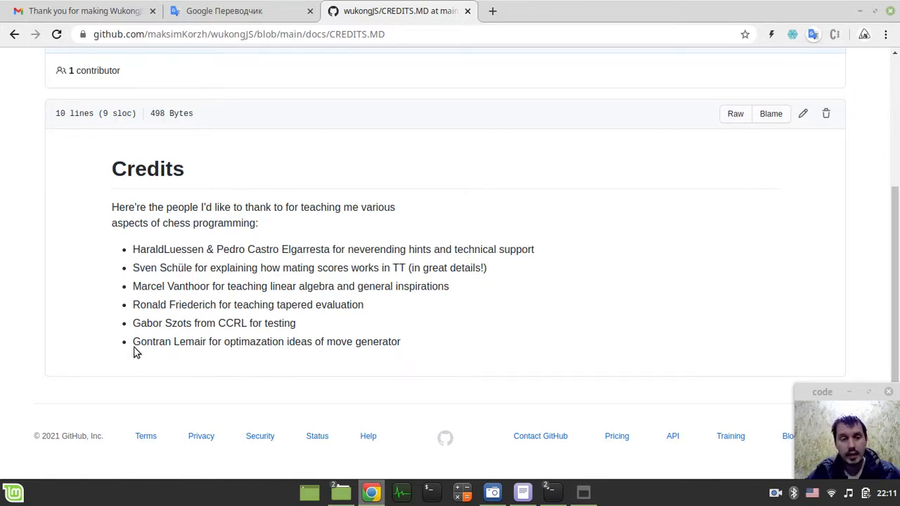
double_click(245, 342)
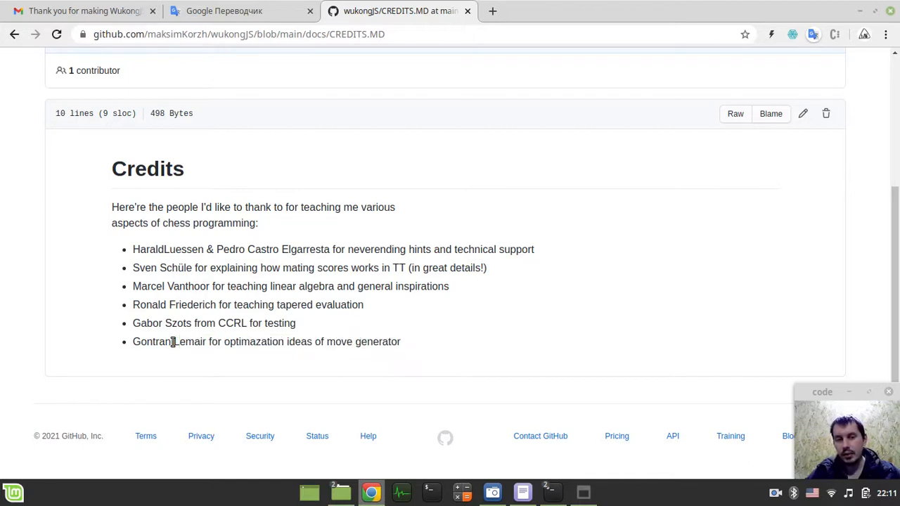
triple_click(265, 342)
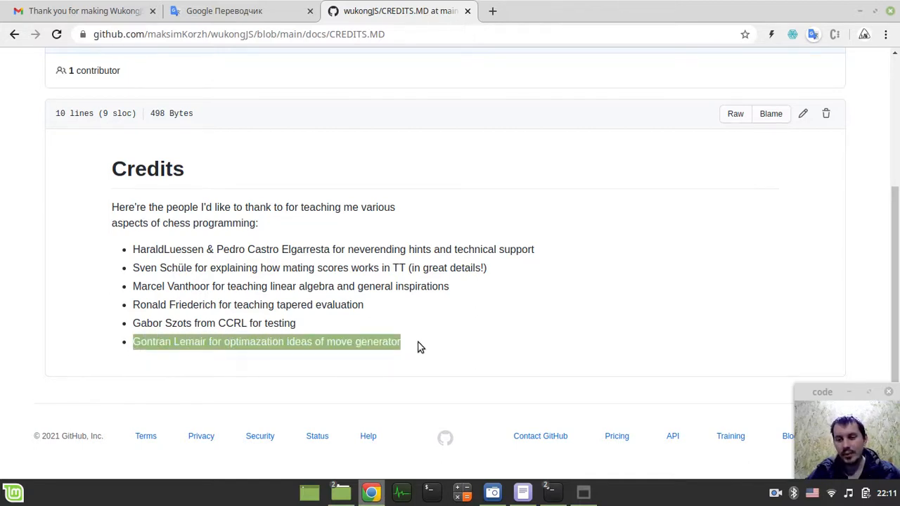
left_click(281, 341)
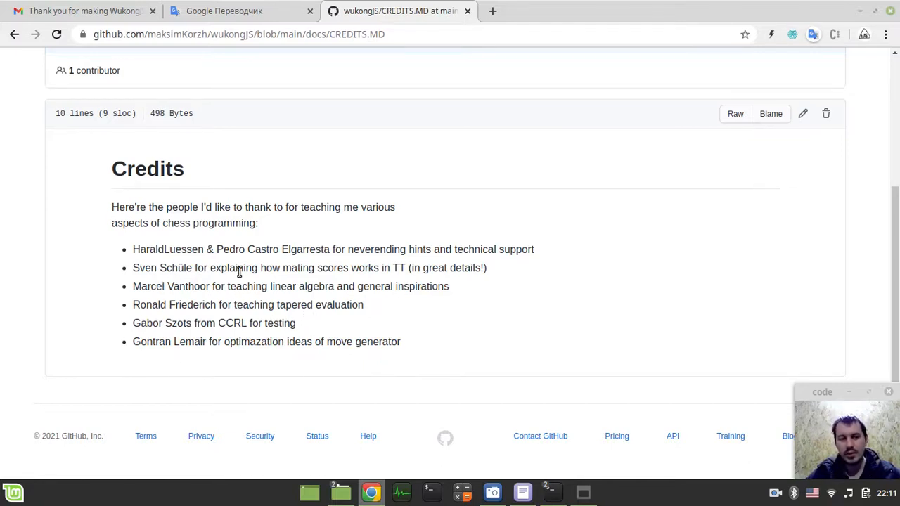
mouse_move(293, 270)
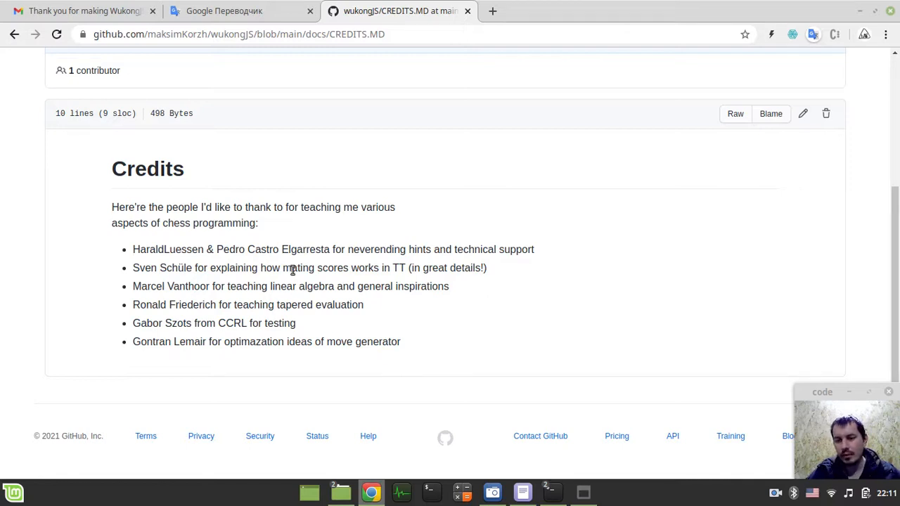
mouse_move(365, 283)
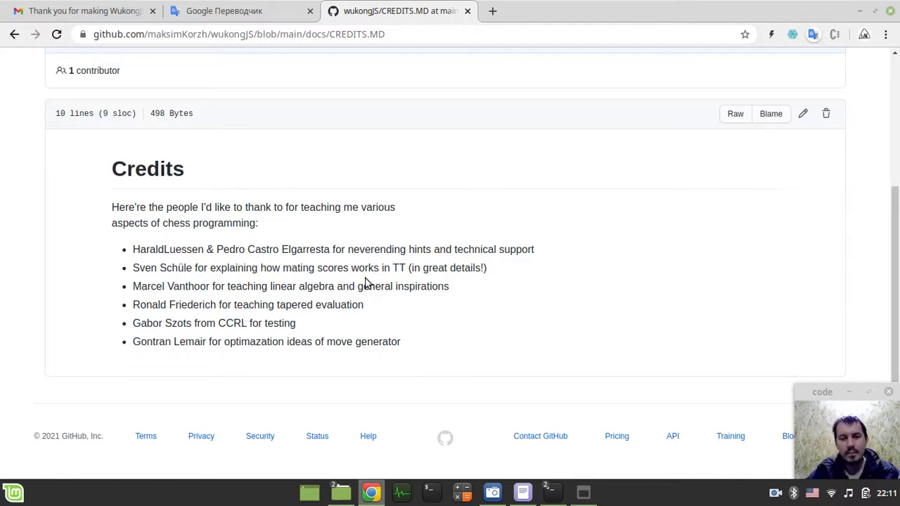
mouse_move(451, 334)
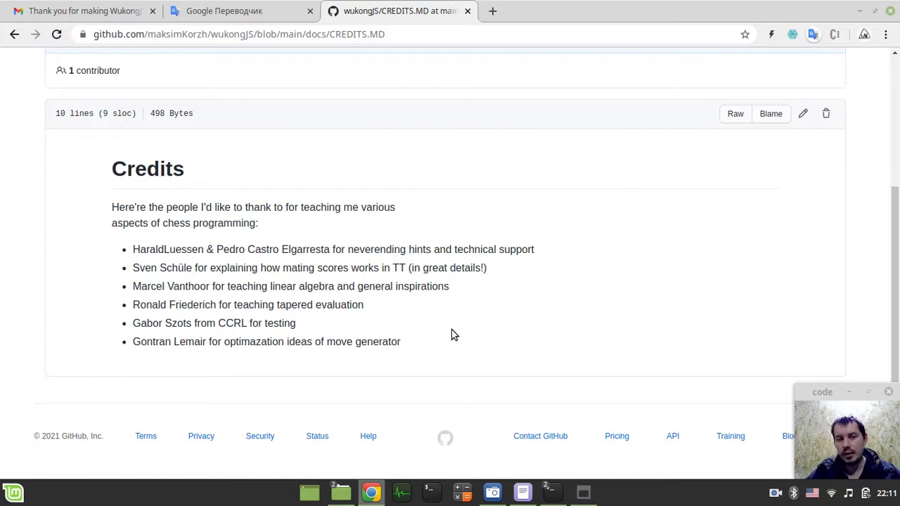
mouse_move(450, 334)
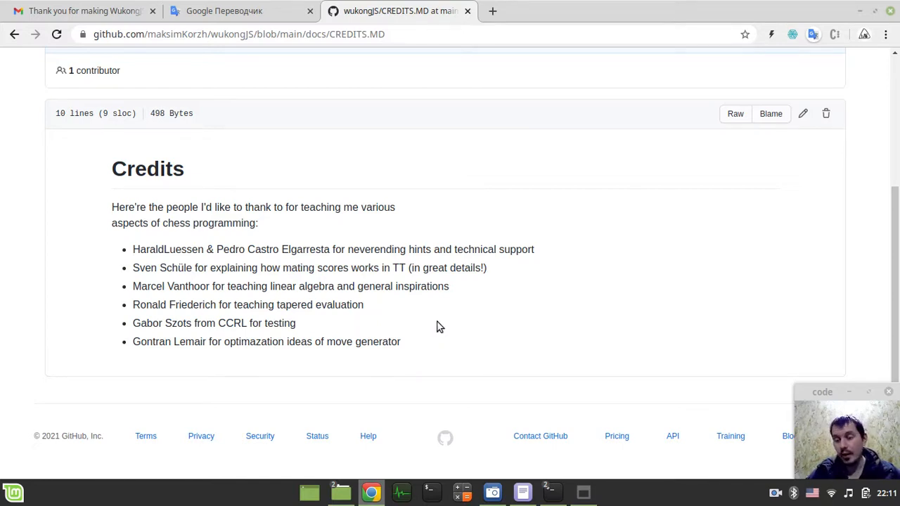
mouse_move(555, 342)
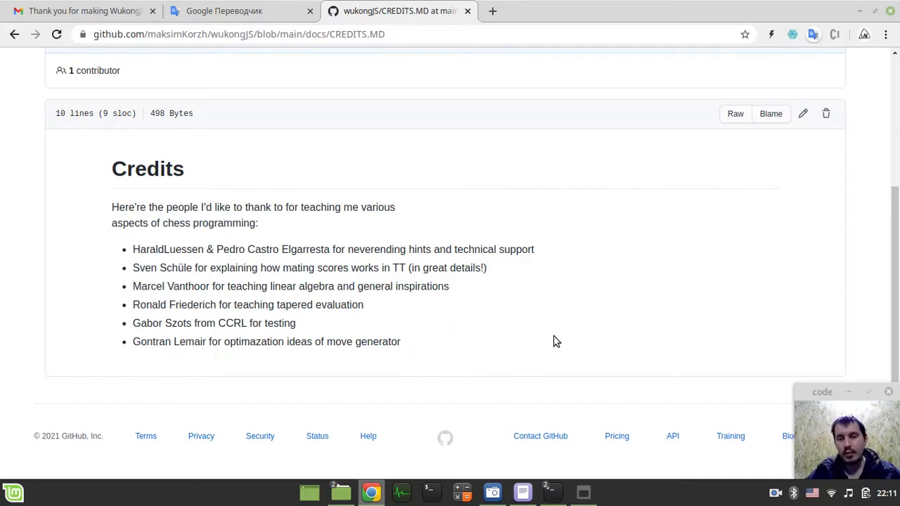
mouse_move(545, 382)
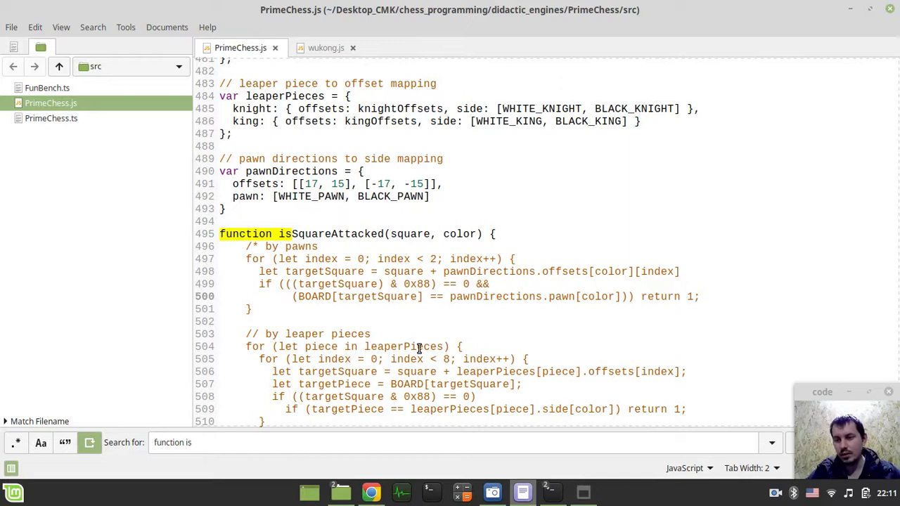
scroll("down", 3)
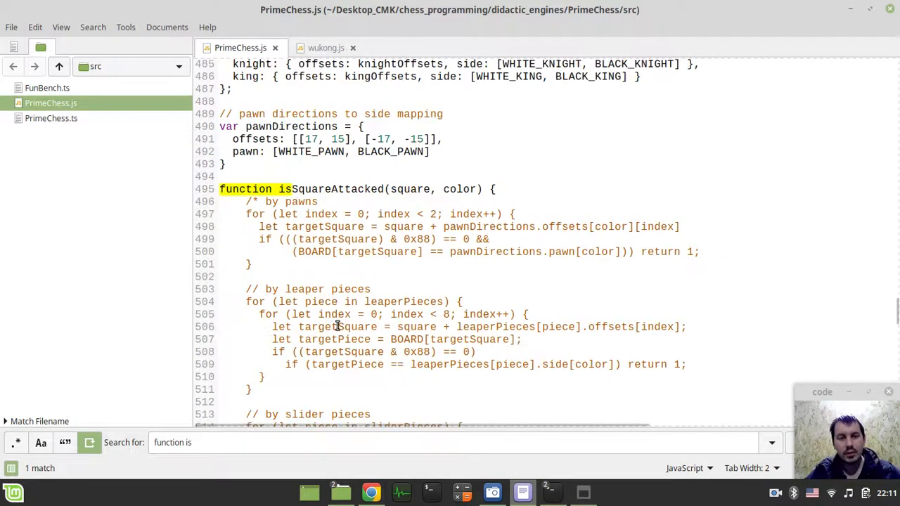
scroll("down", 3)
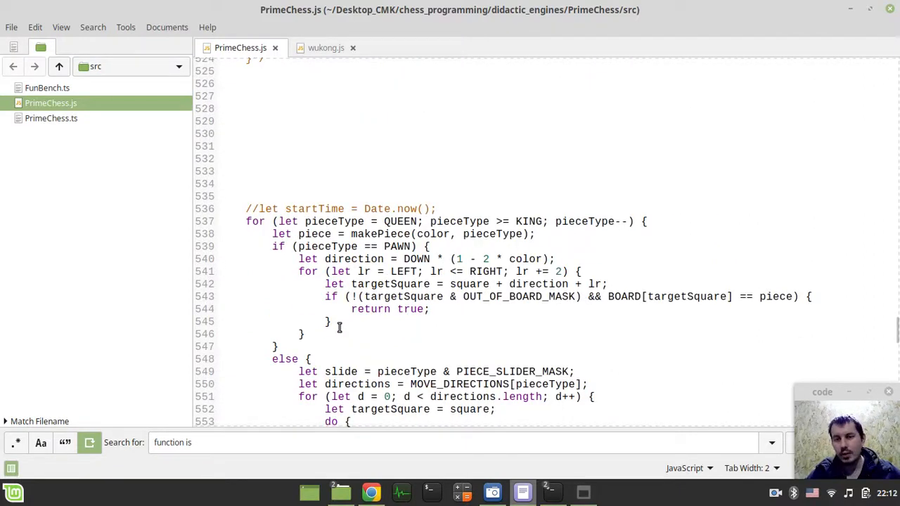
mouse_move(453, 239)
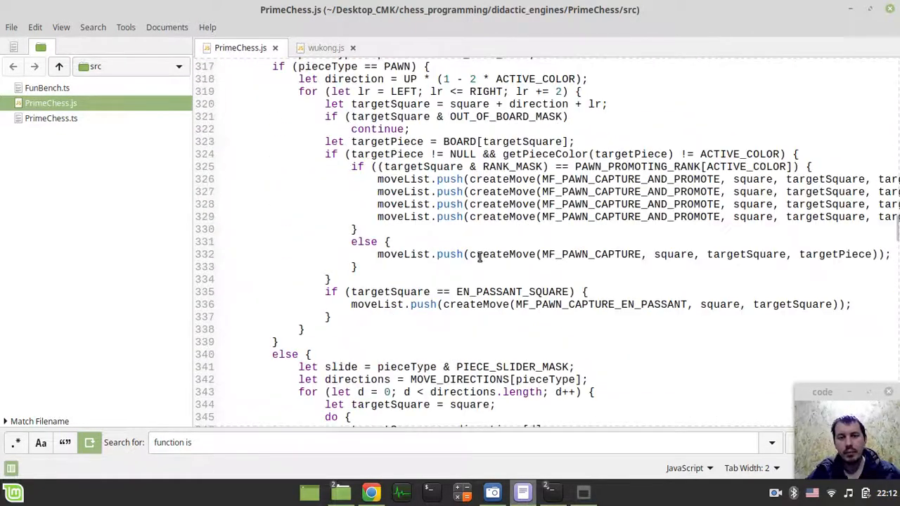
scroll("down", 3)
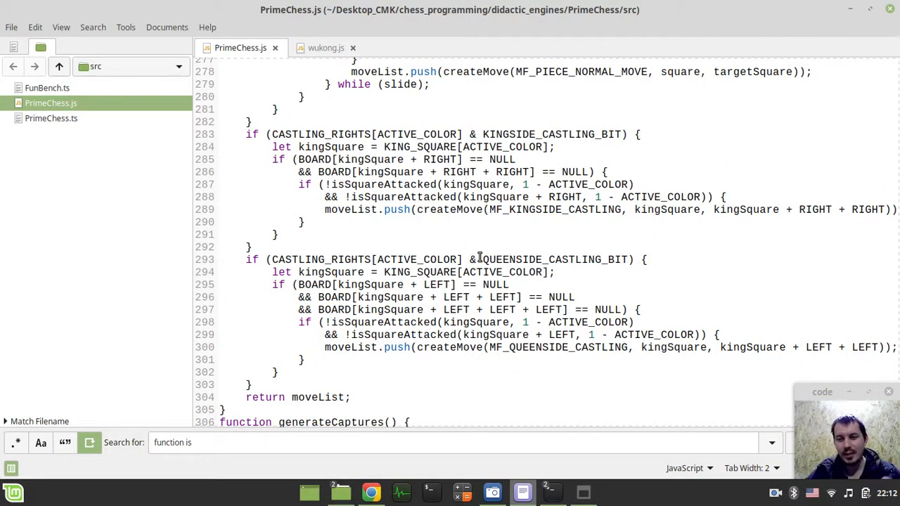
mouse_move(486, 248)
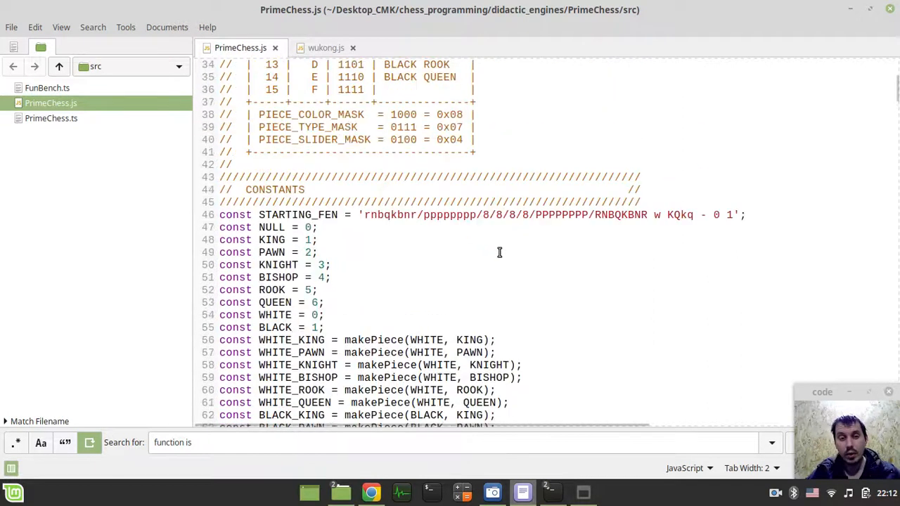
scroll("down", 3)
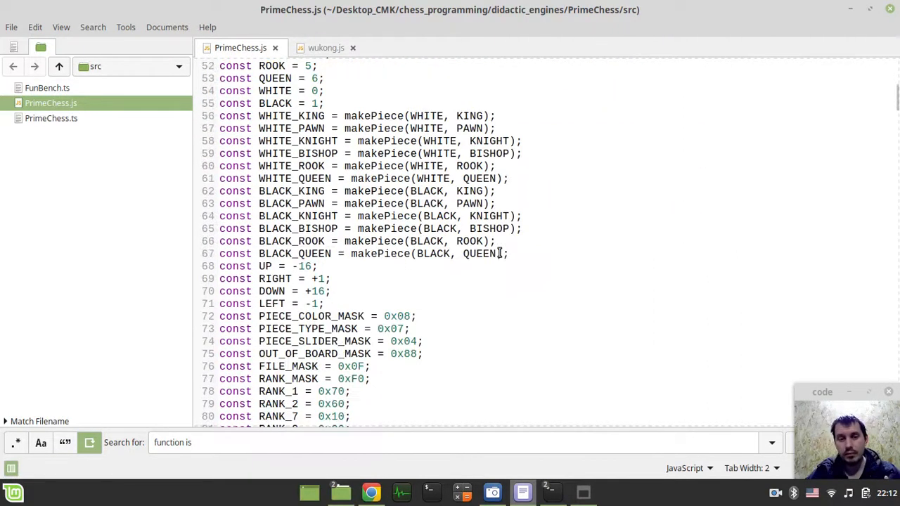
mouse_move(565, 295)
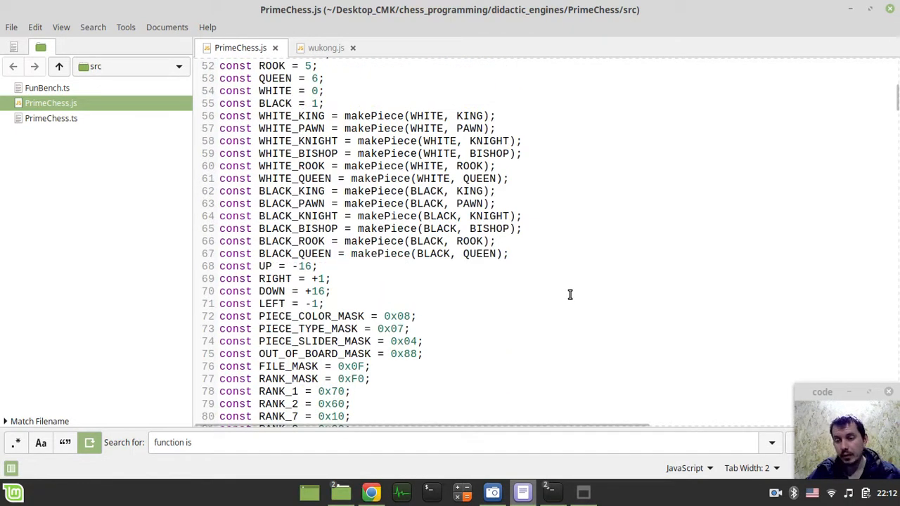
mouse_move(560, 291)
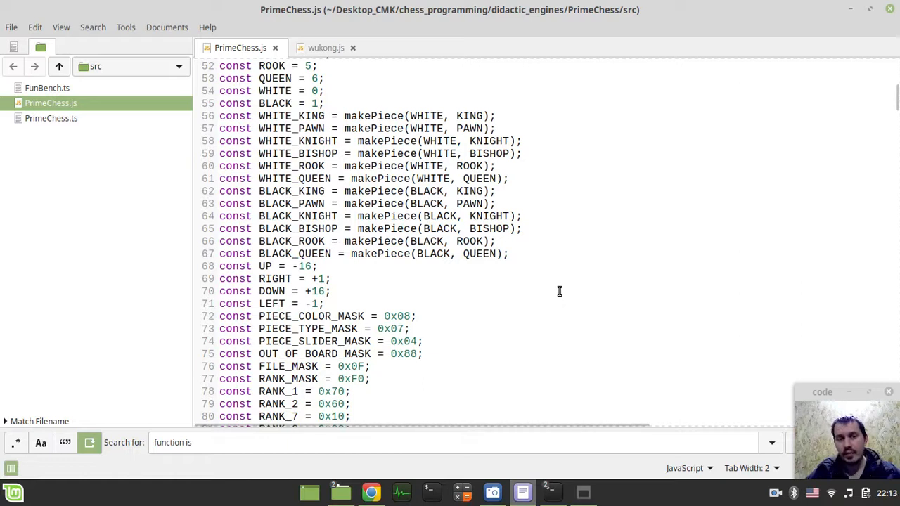
mouse_move(528, 290)
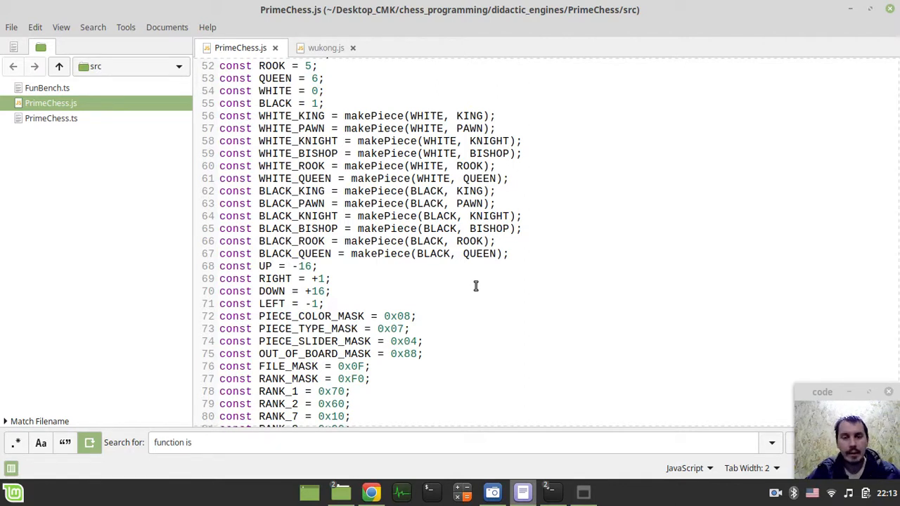
scroll("down", 3)
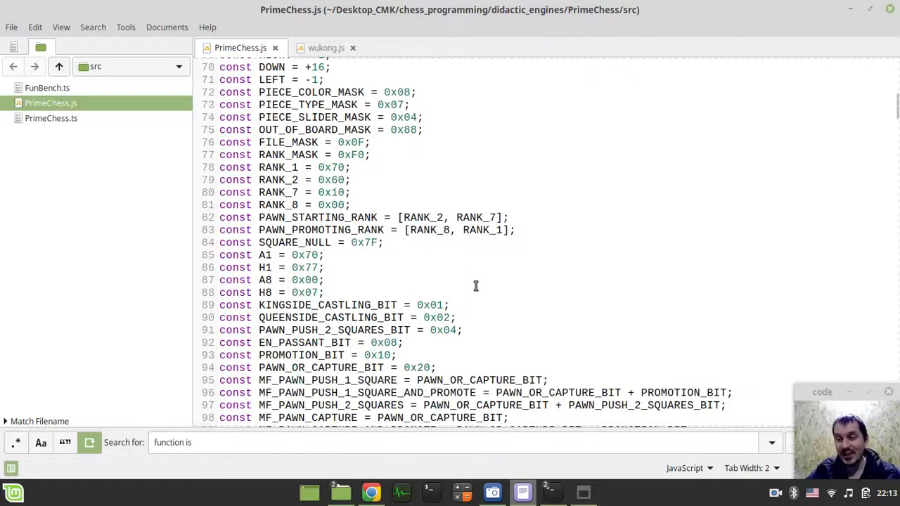
scroll("down", 3)
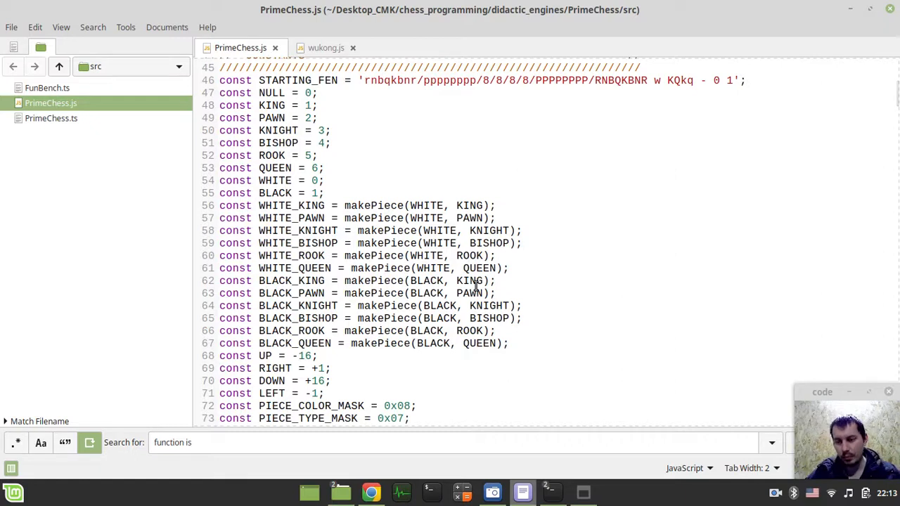
mouse_move(422, 267)
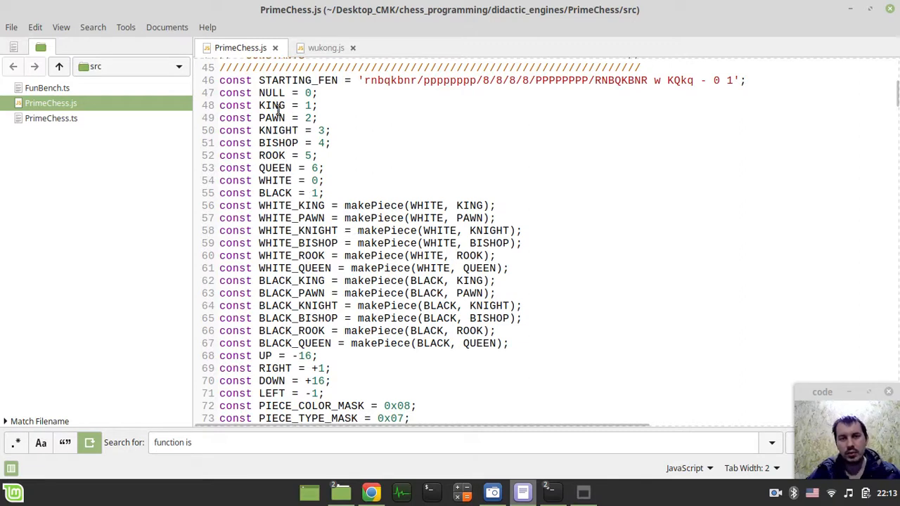
scroll("down", 3)
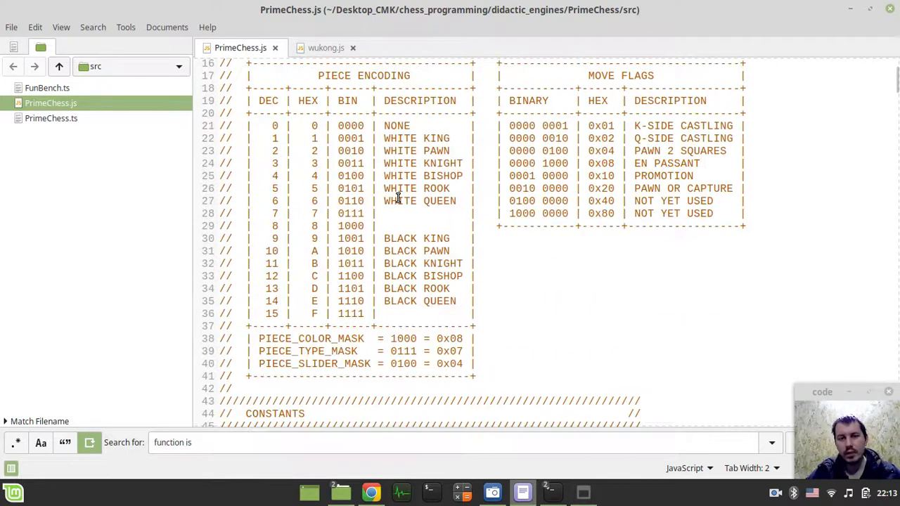
scroll("down", 3)
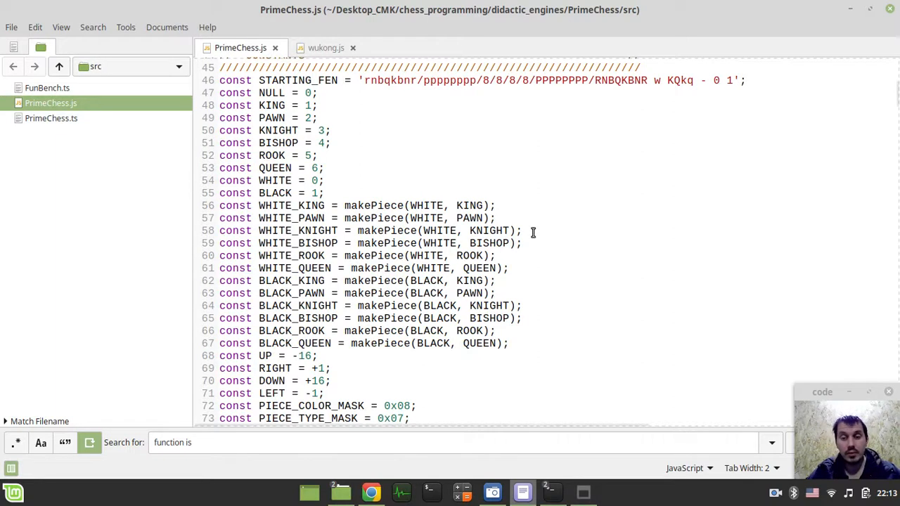
mouse_move(551, 244)
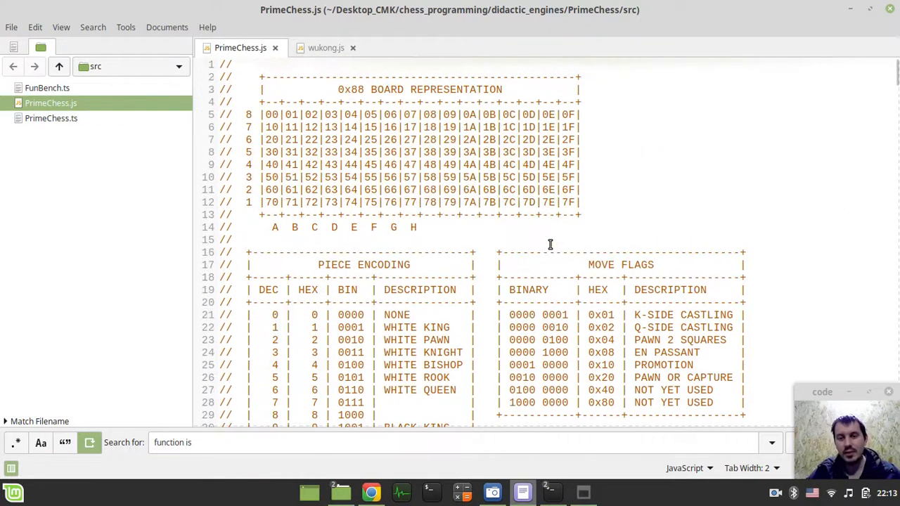
scroll("down", 3)
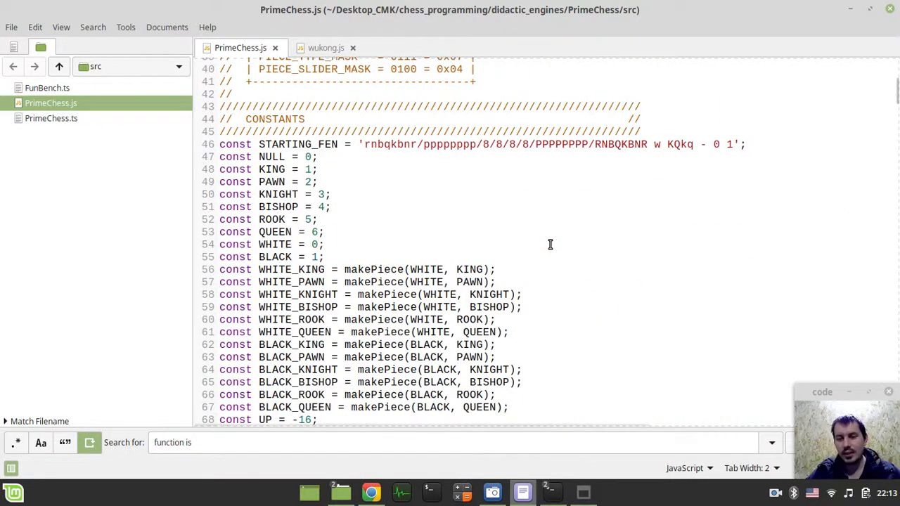
scroll("down", 3)
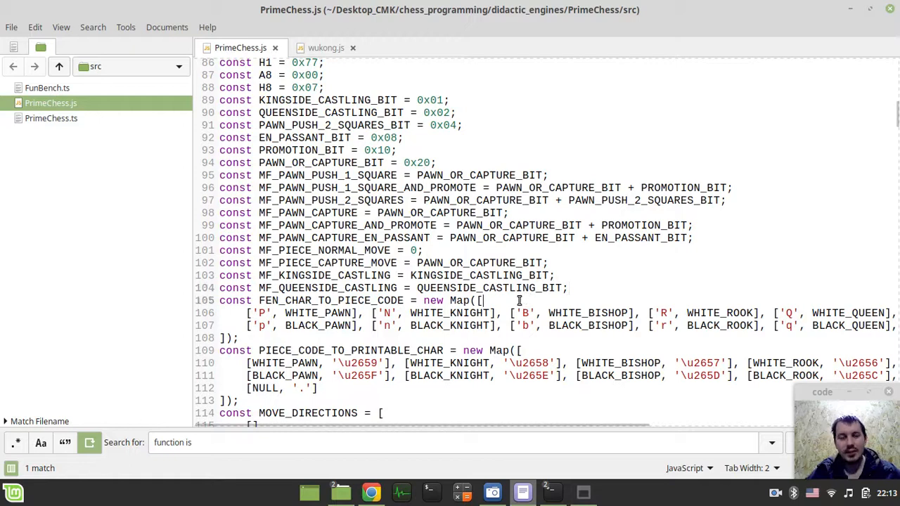
scroll("down", 3)
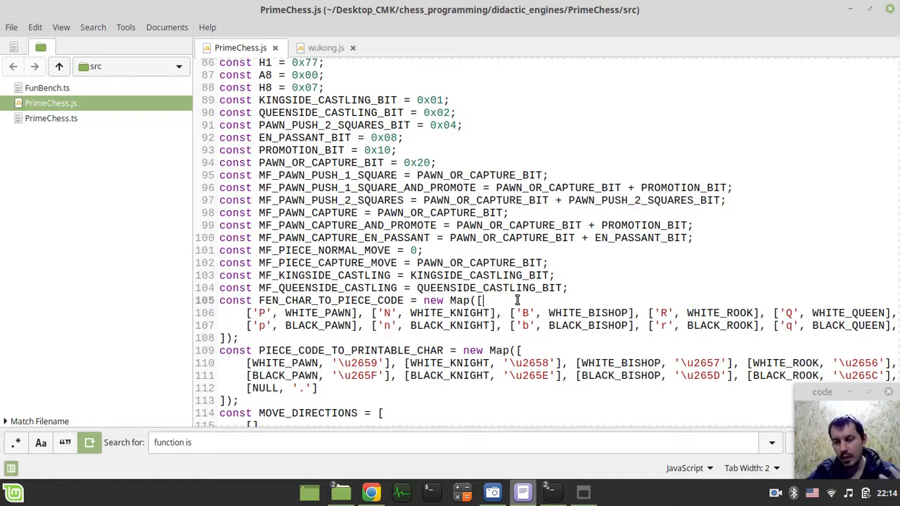
key("Return")
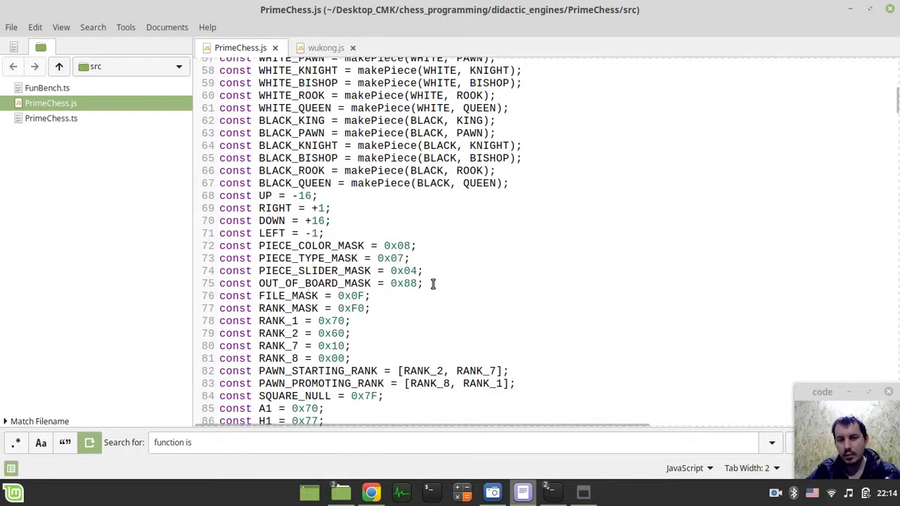
scroll("down", 3)
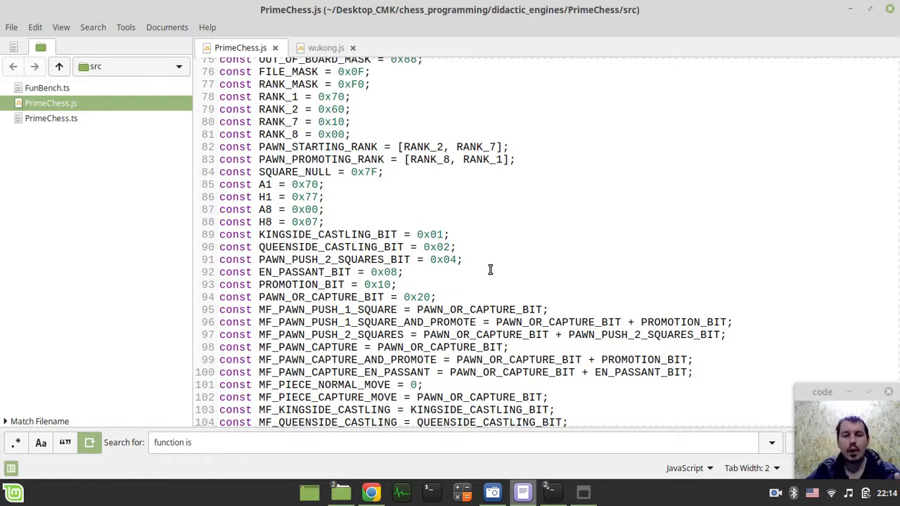
mouse_move(478, 273)
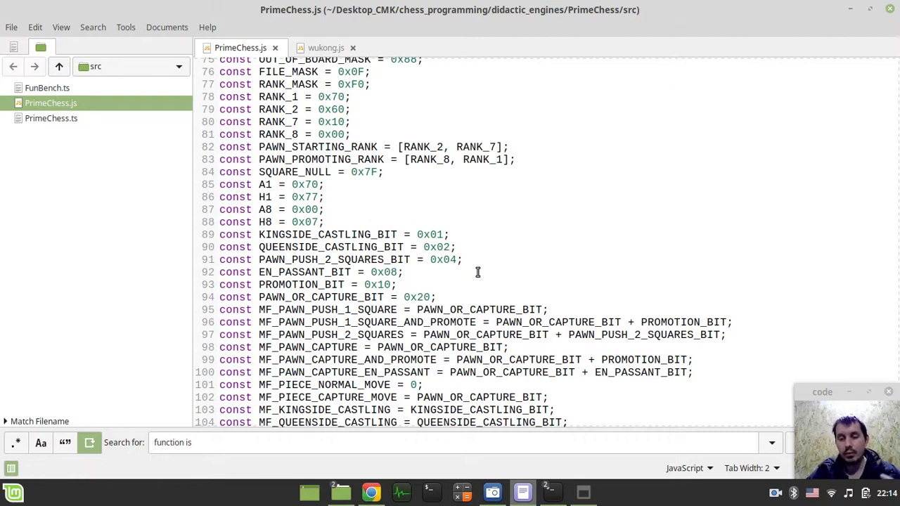
scroll("down", 3)
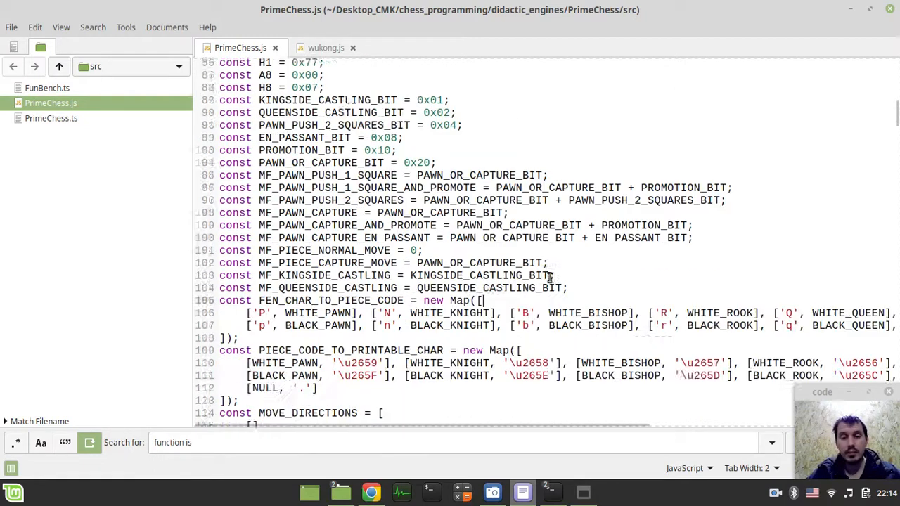
scroll("down", 3)
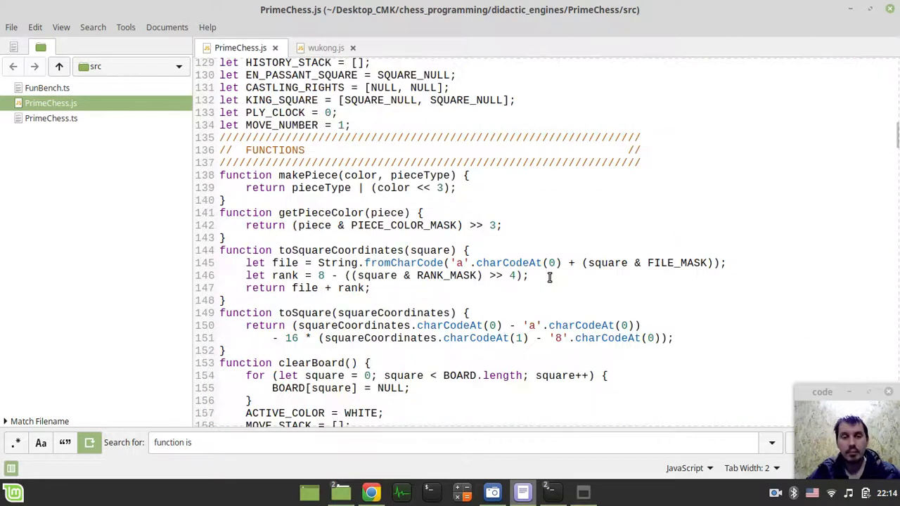
scroll("down", 3)
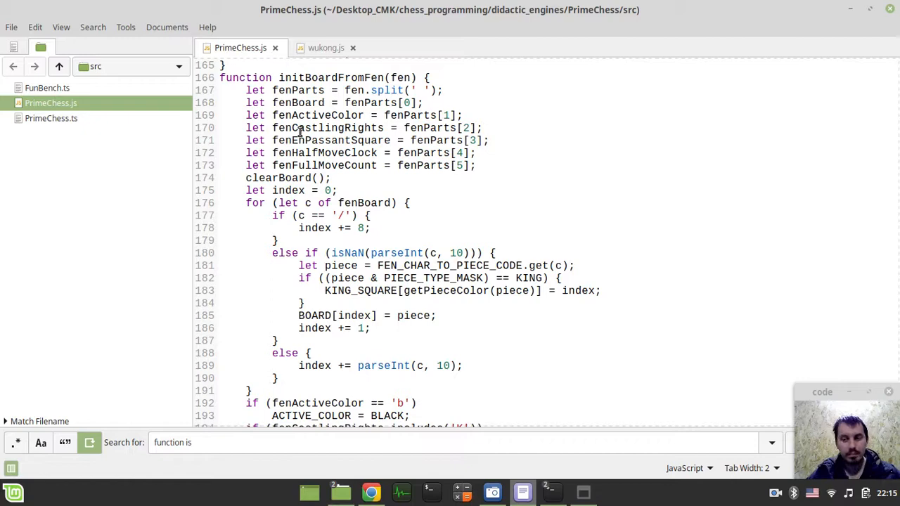
scroll("down", 3)
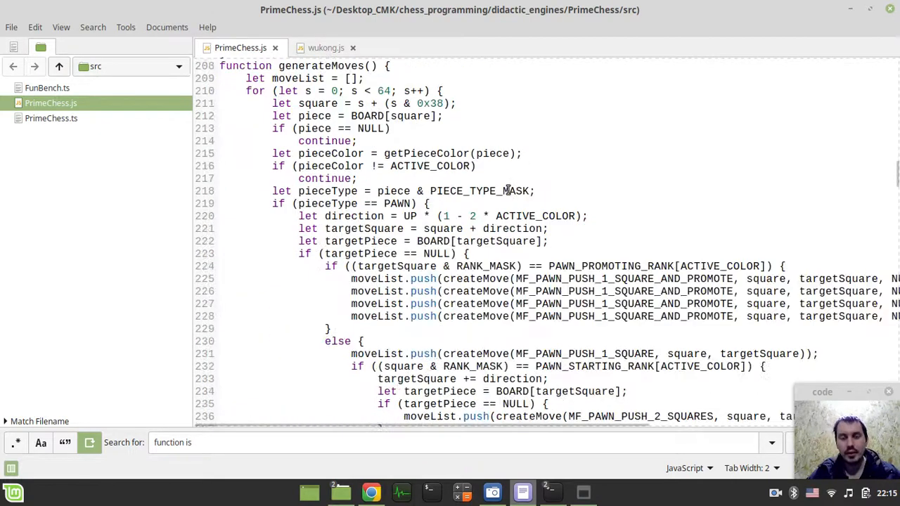
scroll("down", 3)
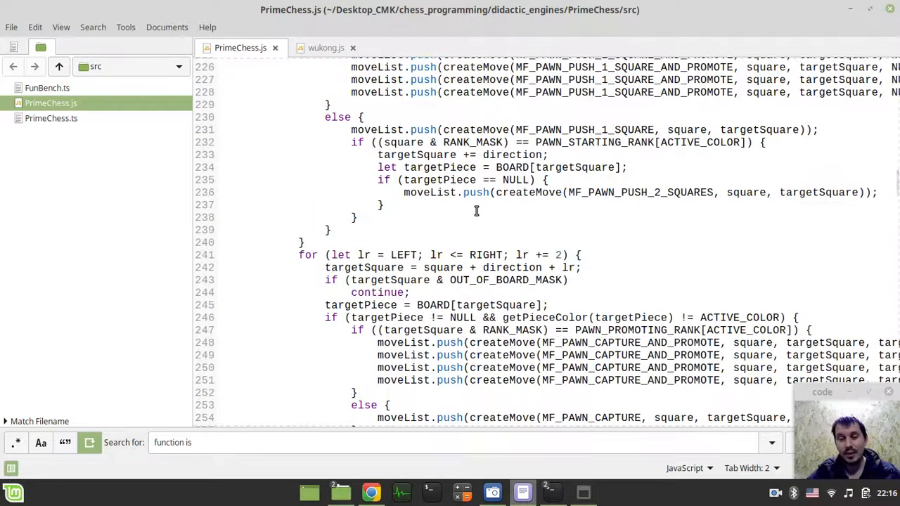
scroll("down", 3)
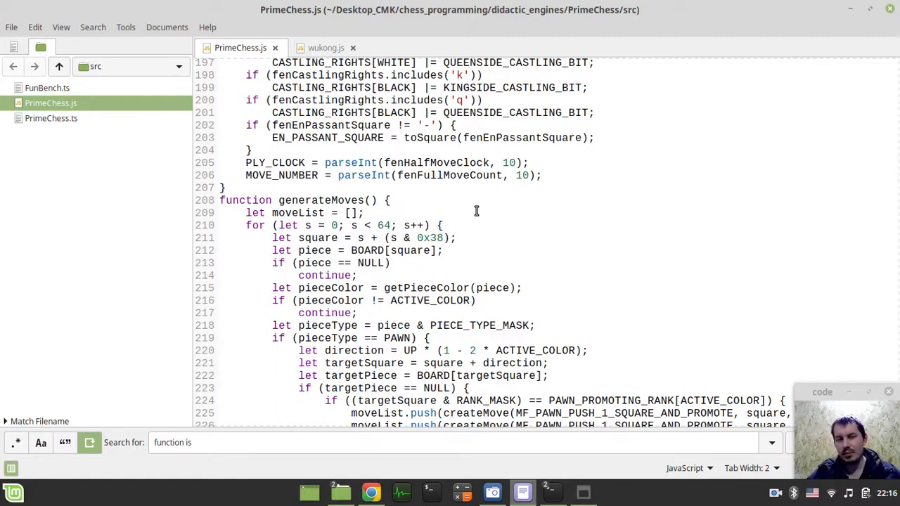
scroll("down", 3)
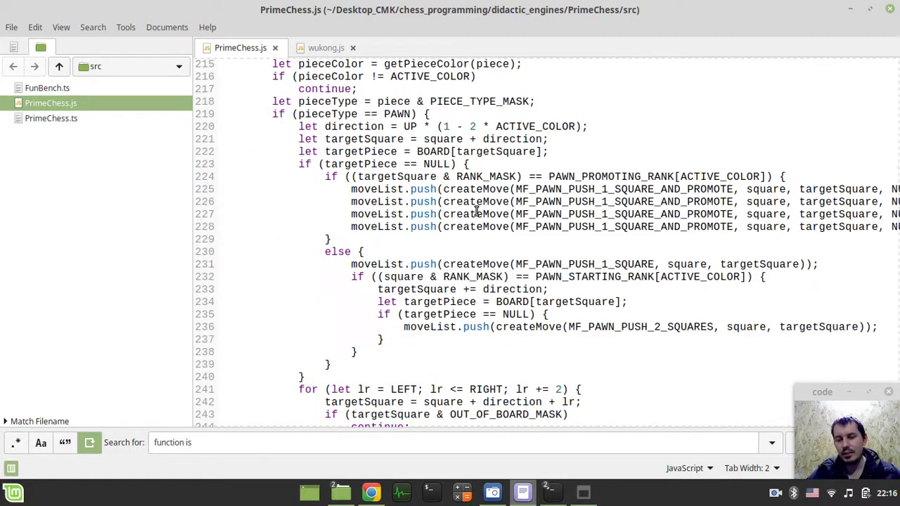
scroll("down", 3)
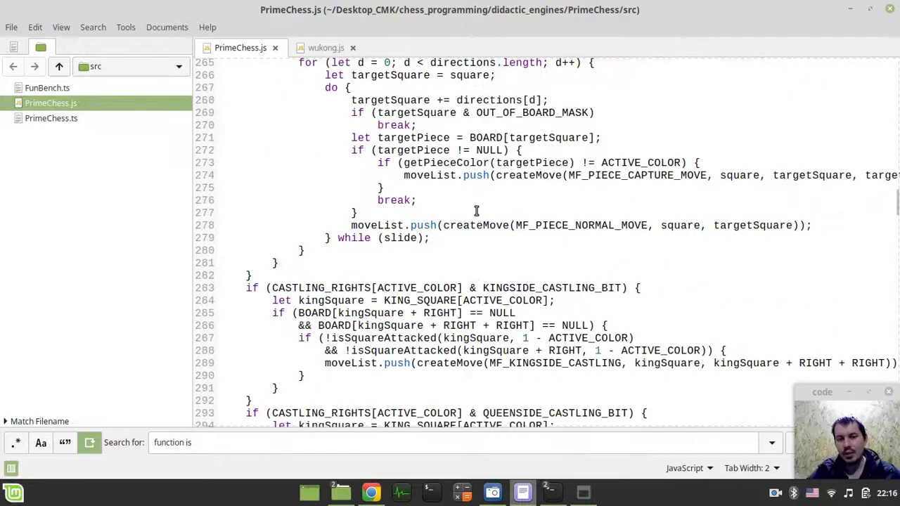
scroll("down", 3)
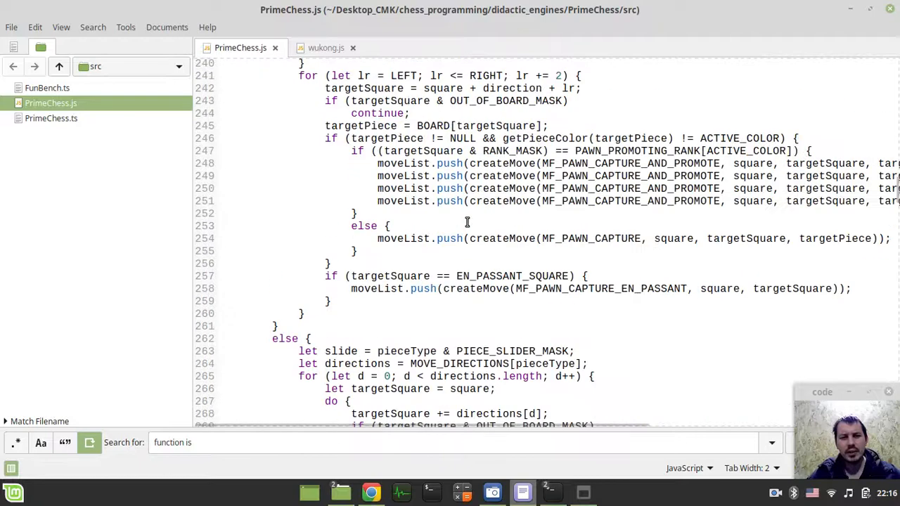
scroll("up", 3)
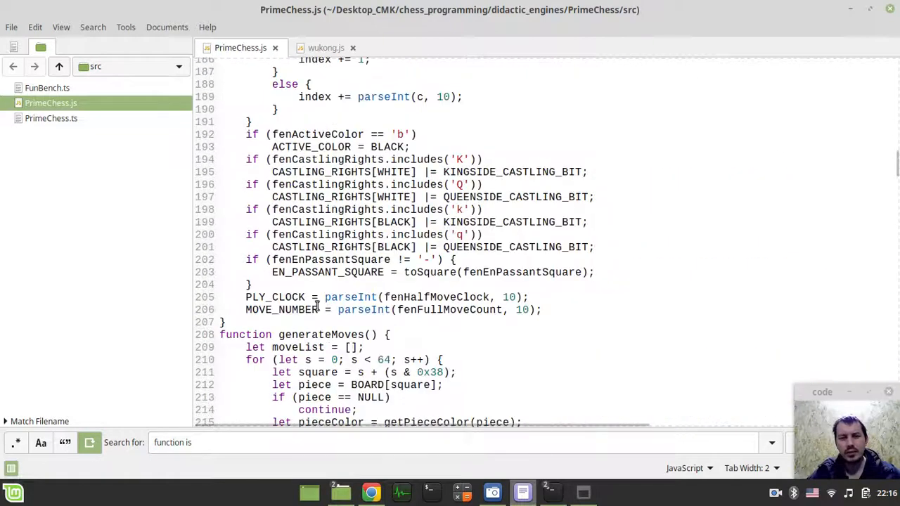
mouse_move(464, 339)
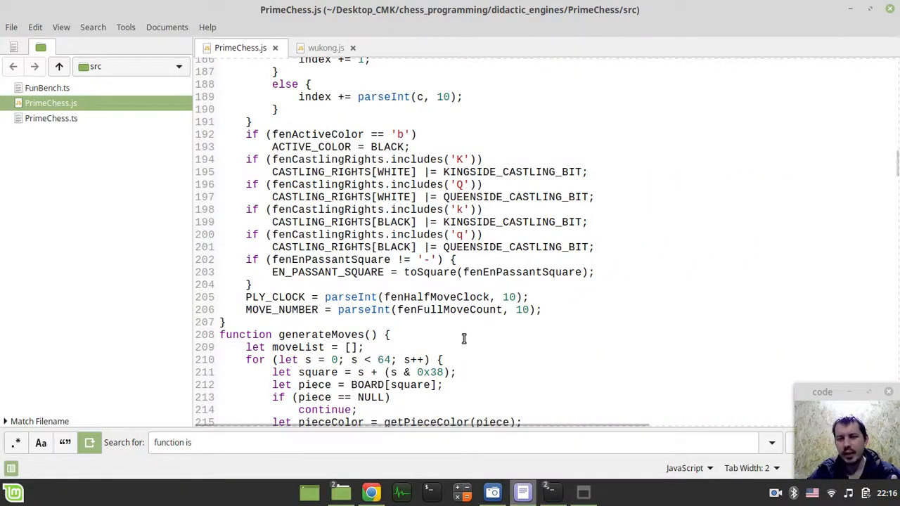
scroll("down", 3)
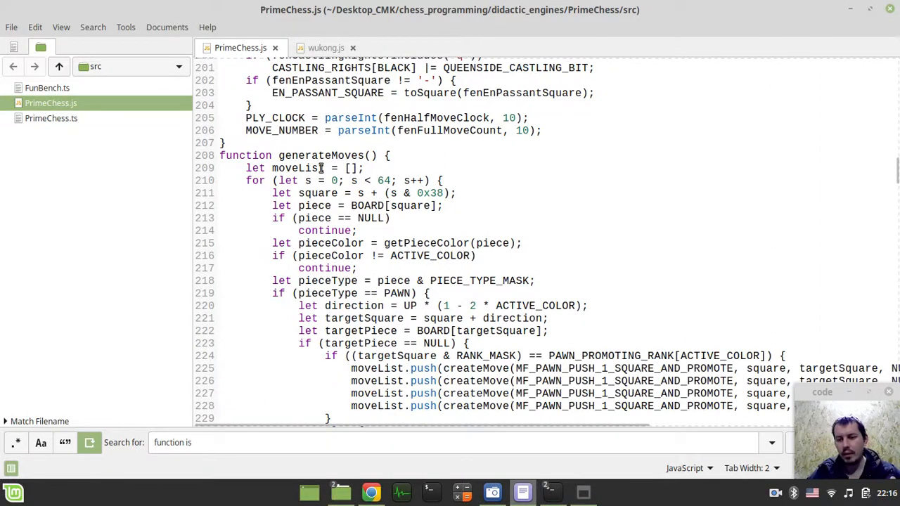
mouse_move(227, 154)
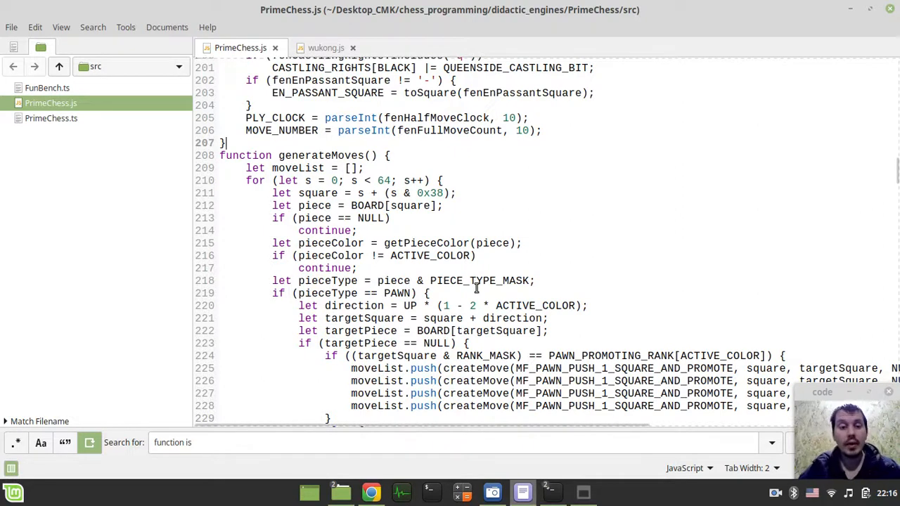
scroll("down", 3)
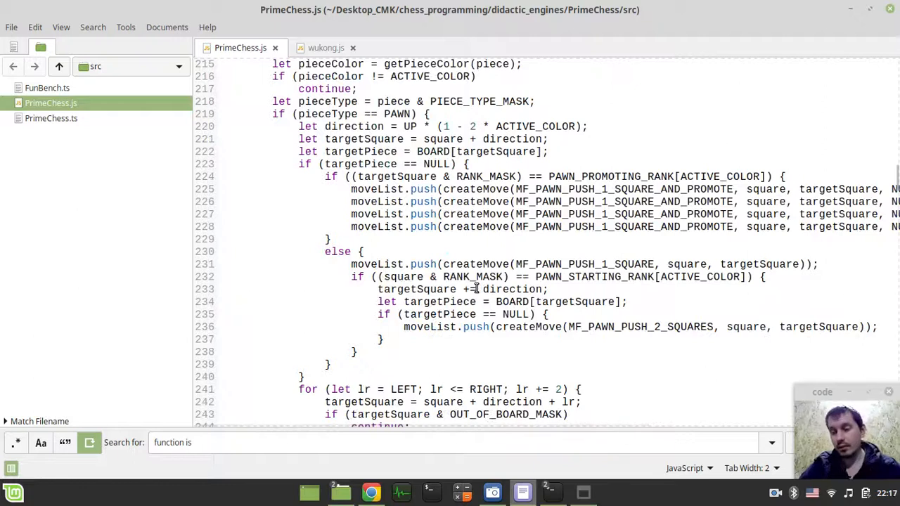